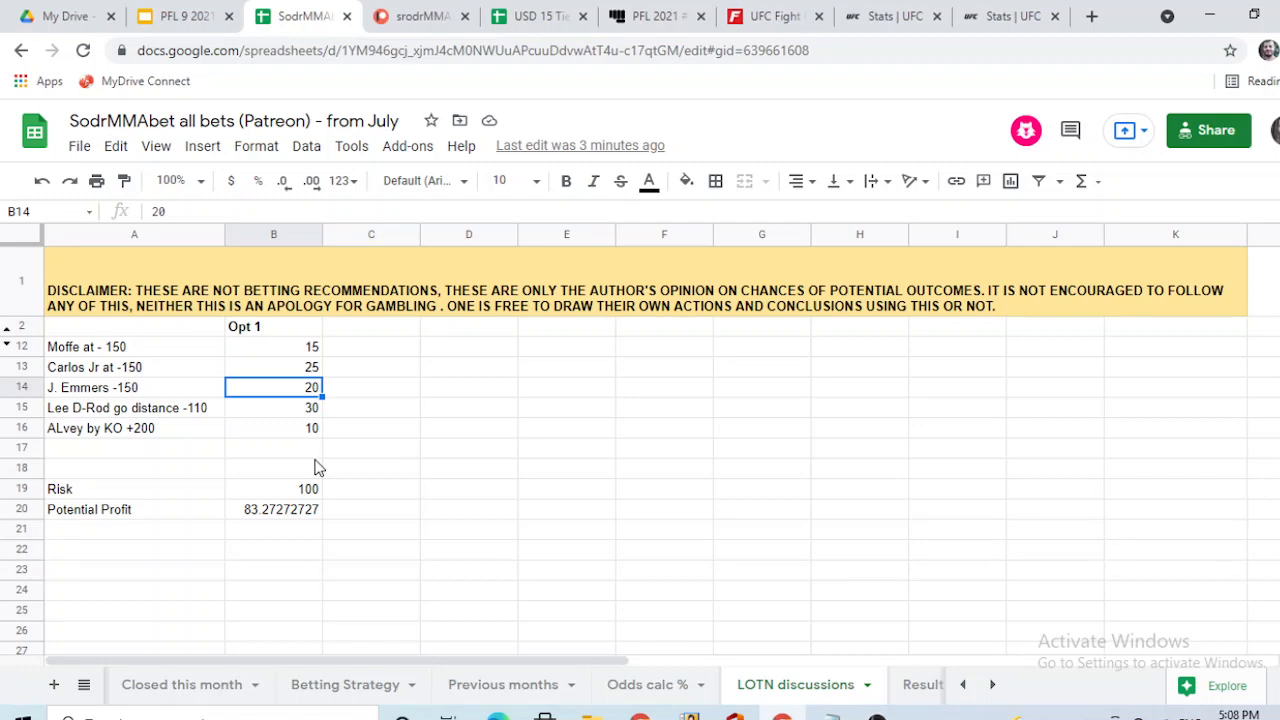
Show the Patreon 'Select a membership level' section with the $5, $10 and $15 tiers
{"action": "left_click", "coordinate": [420, 16]}
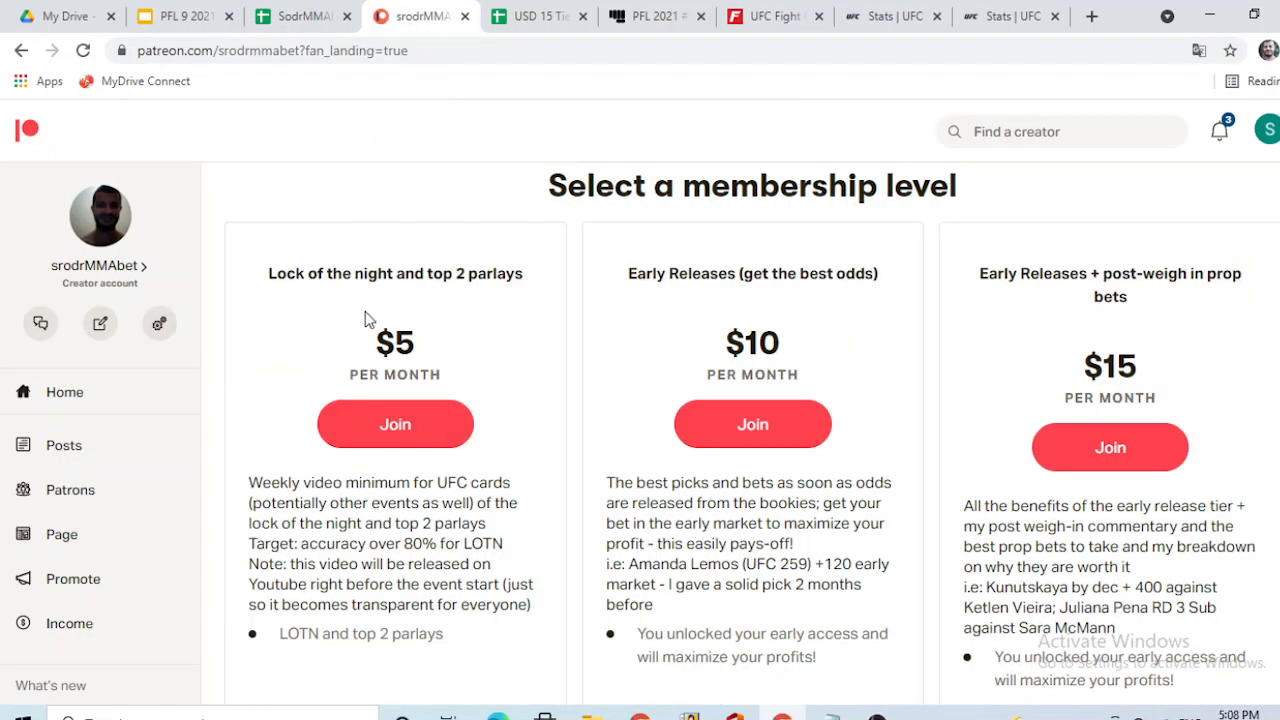
{"action": "mouse_move", "coordinate": [360, 362]}
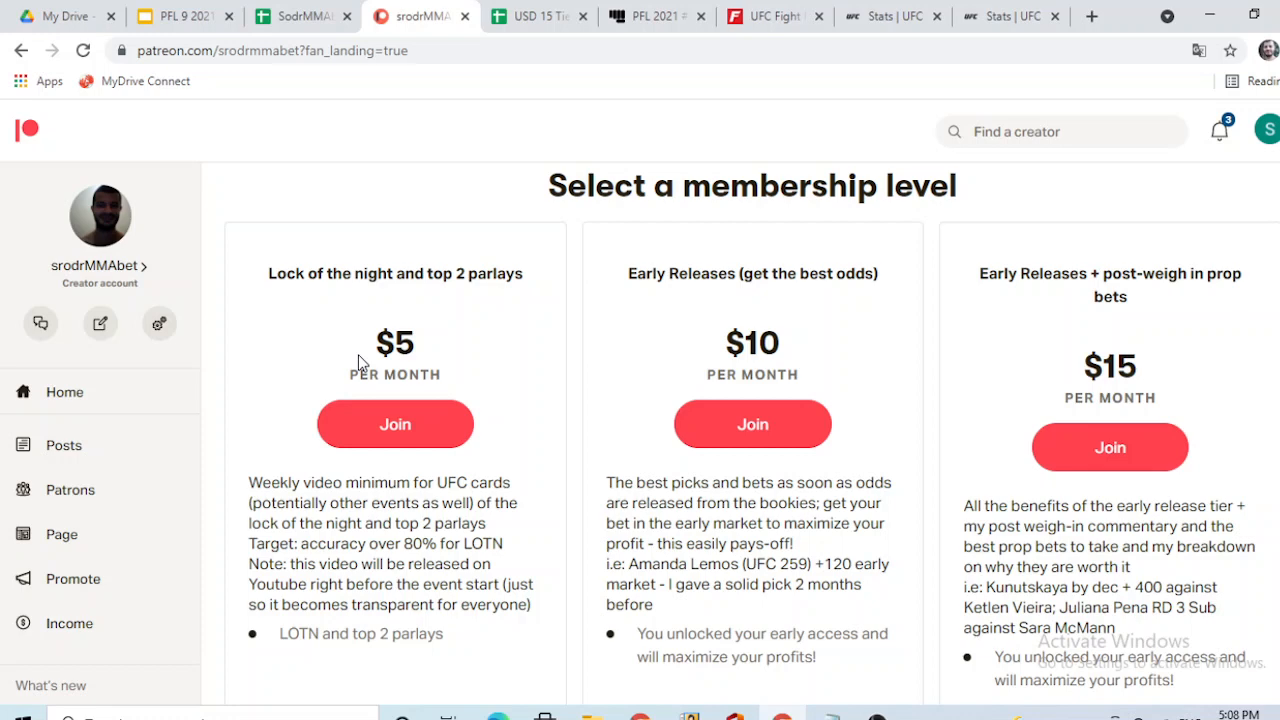
{"action": "mouse_move", "coordinate": [380, 210]}
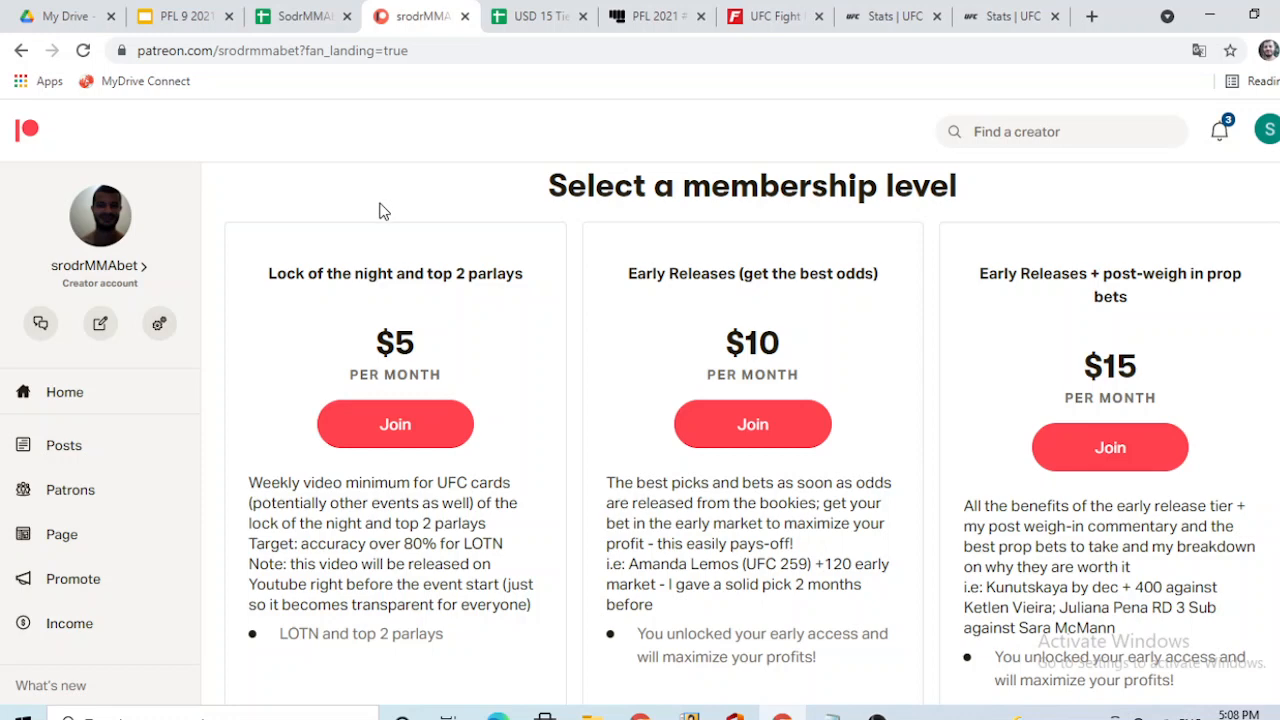
{"action": "mouse_move", "coordinate": [425, 305]}
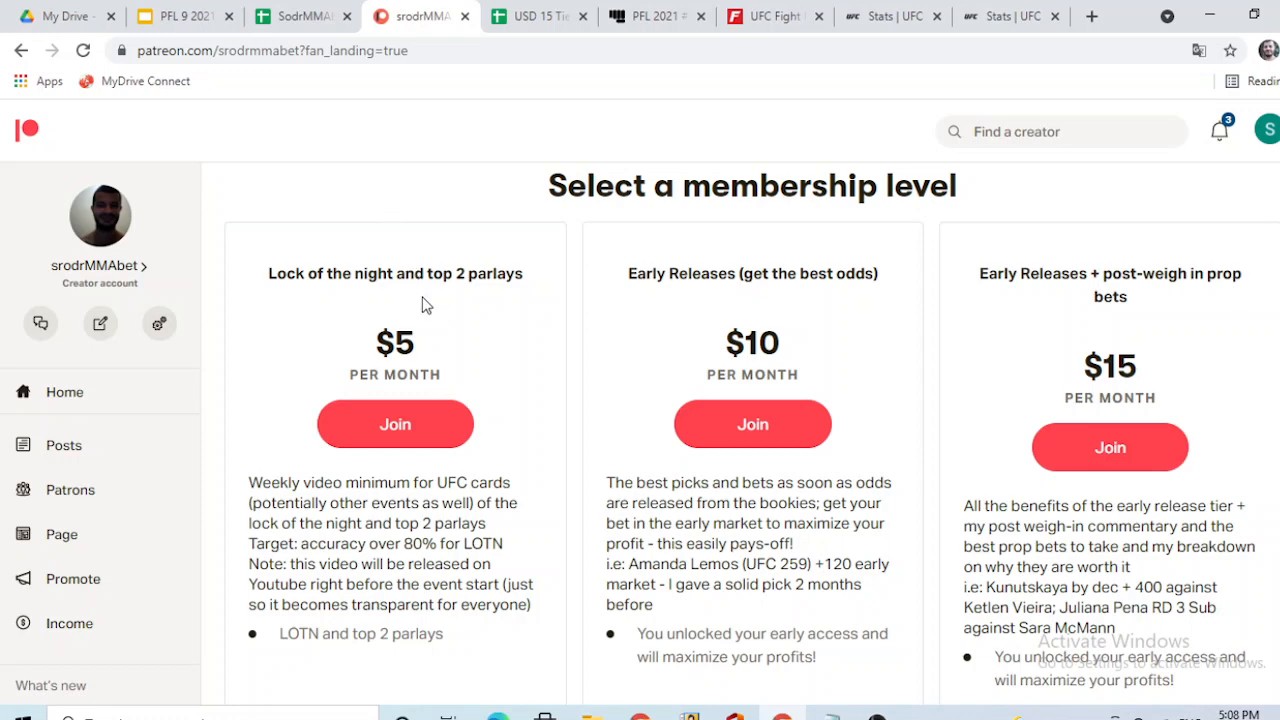
{"action": "mouse_move", "coordinate": [313, 125]}
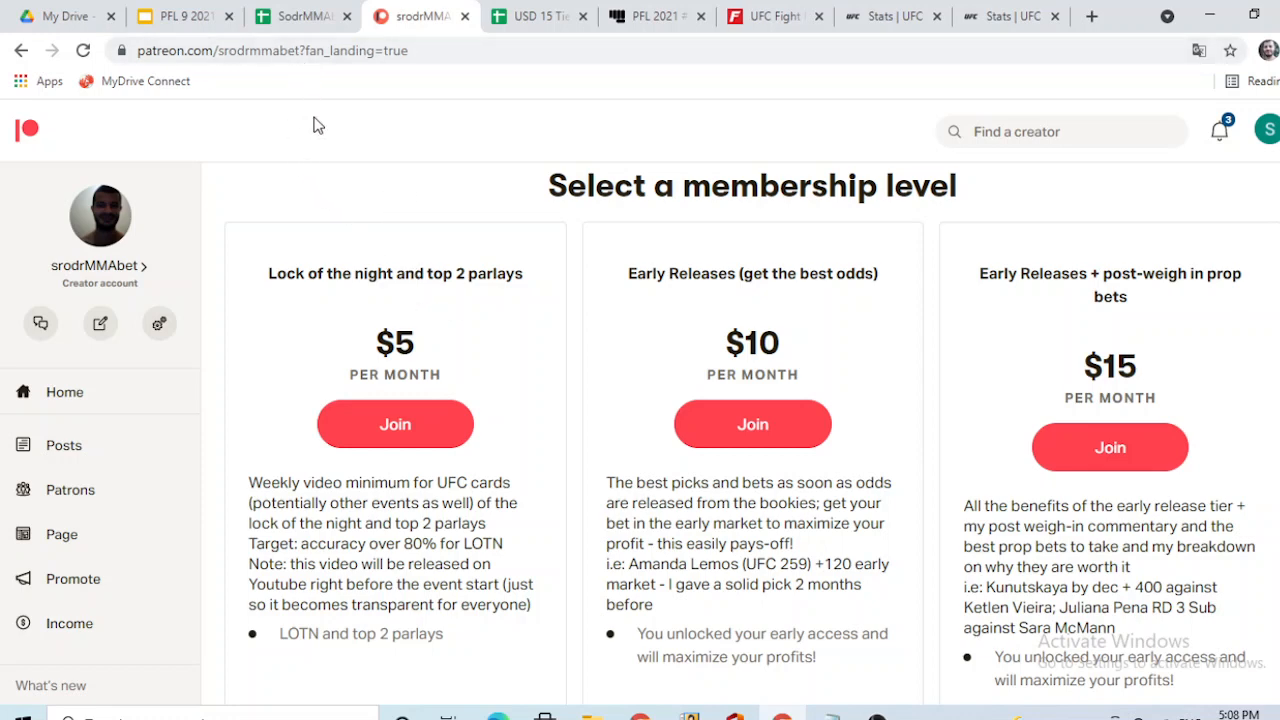
{"action": "mouse_move", "coordinate": [310, 173]}
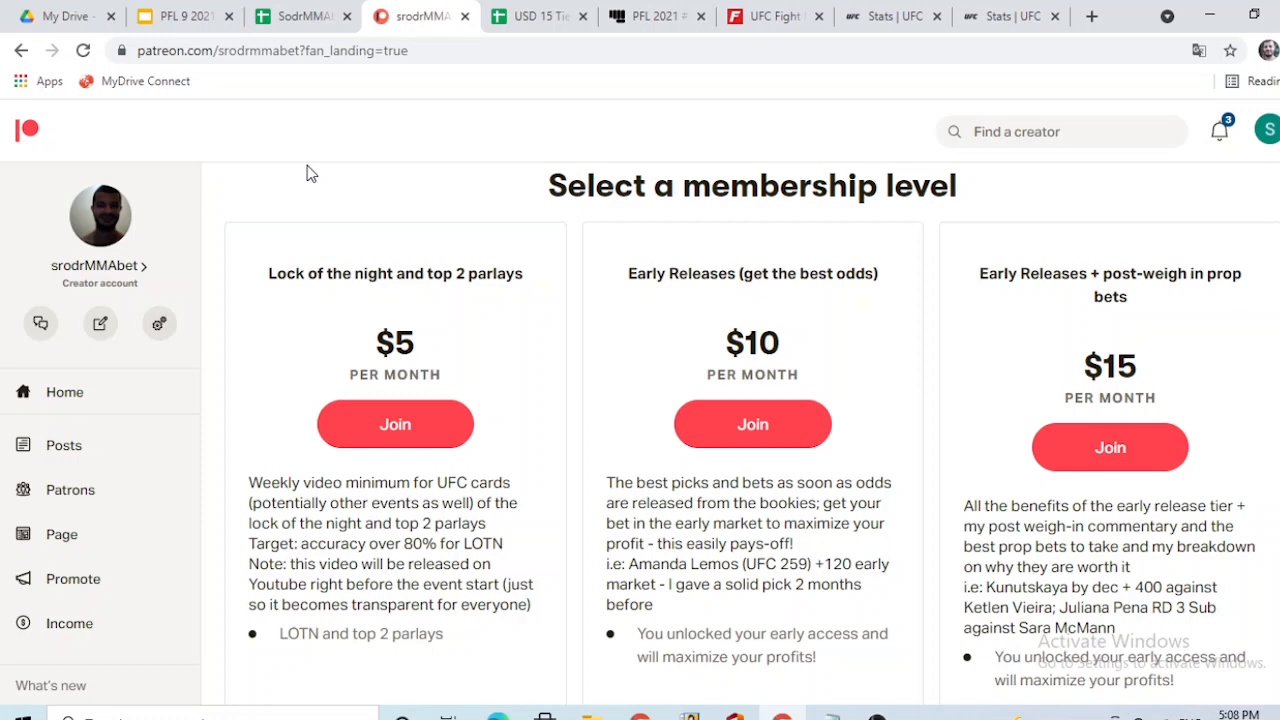
{"action": "mouse_move", "coordinate": [359, 155]}
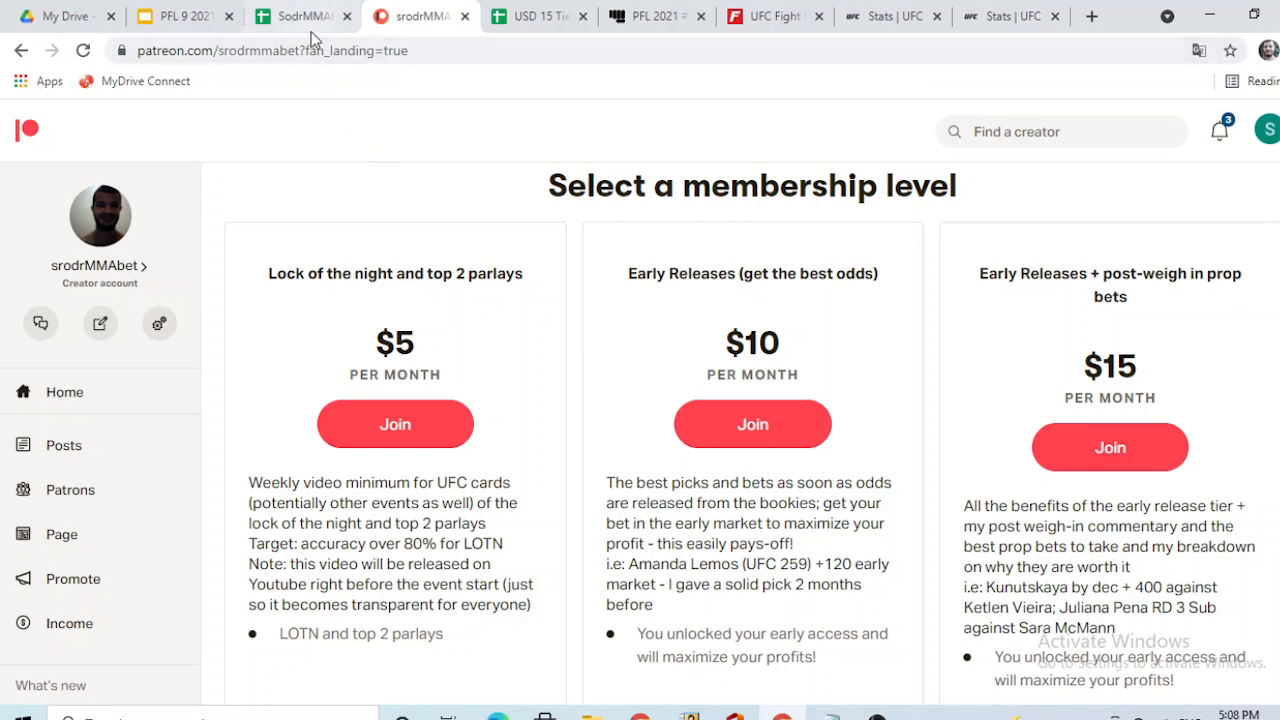
{"action": "mouse_move", "coordinate": [340, 193]}
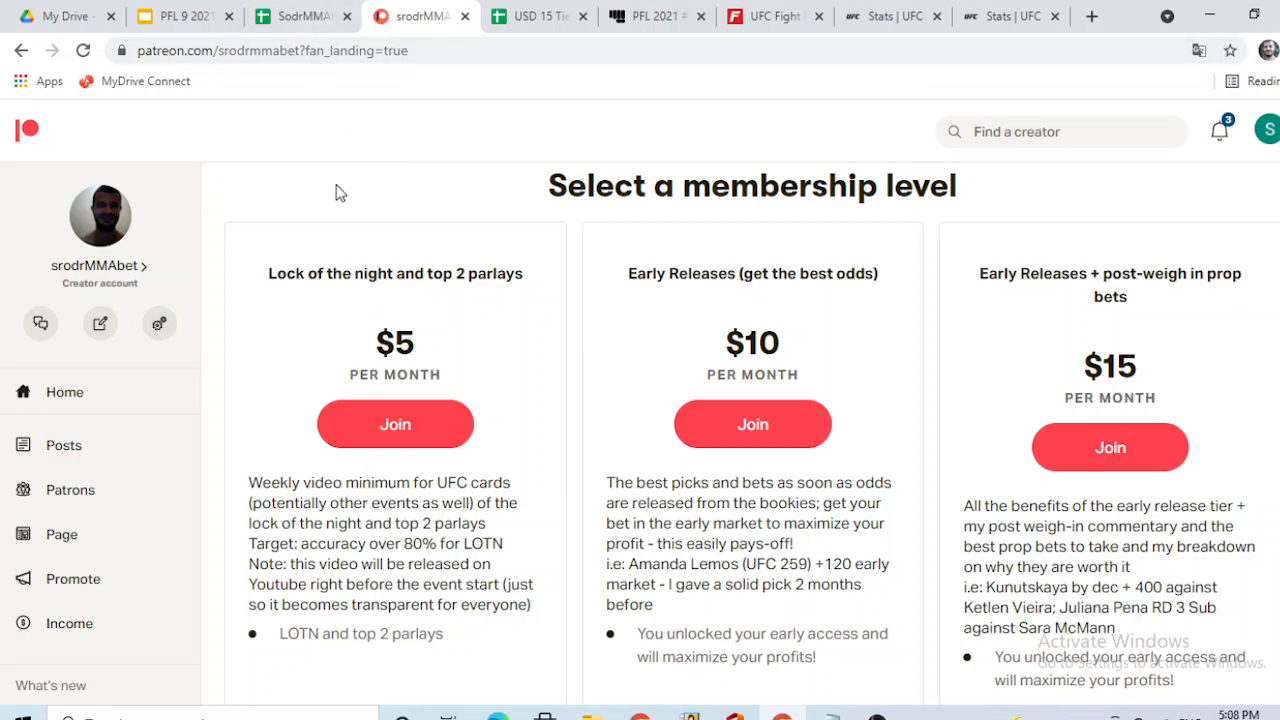
{"action": "mouse_move", "coordinate": [303, 16]}
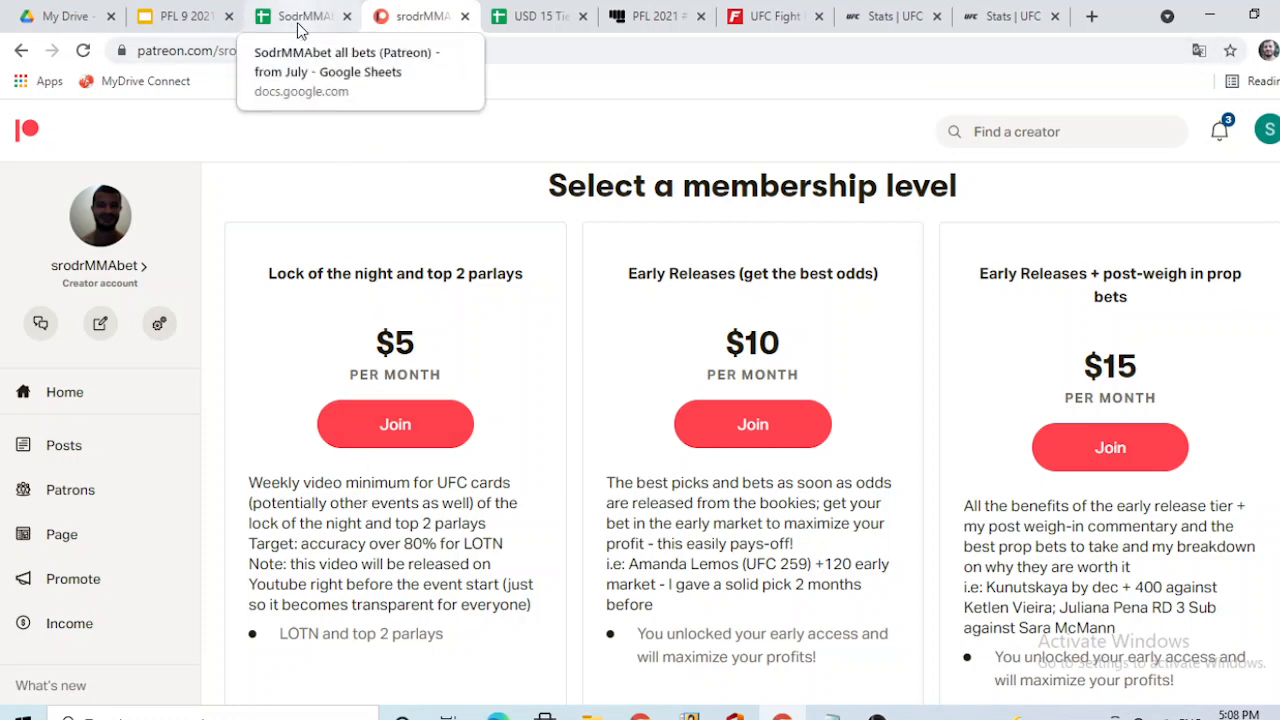
Bring up the Tapology PFL 2021 #9 Playoffs card, headlined by Loughnane vs. Khaybulaev
{"action": "left_click", "coordinate": [303, 16]}
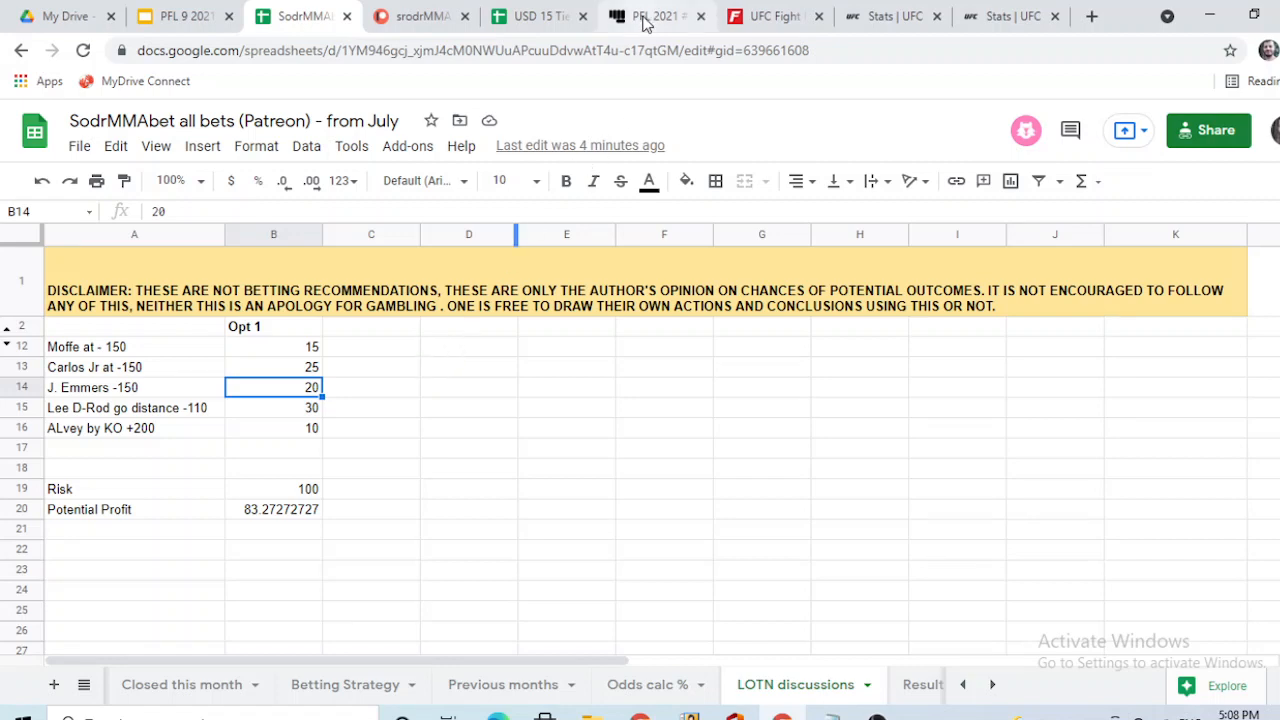
{"action": "left_click", "coordinate": [655, 16]}
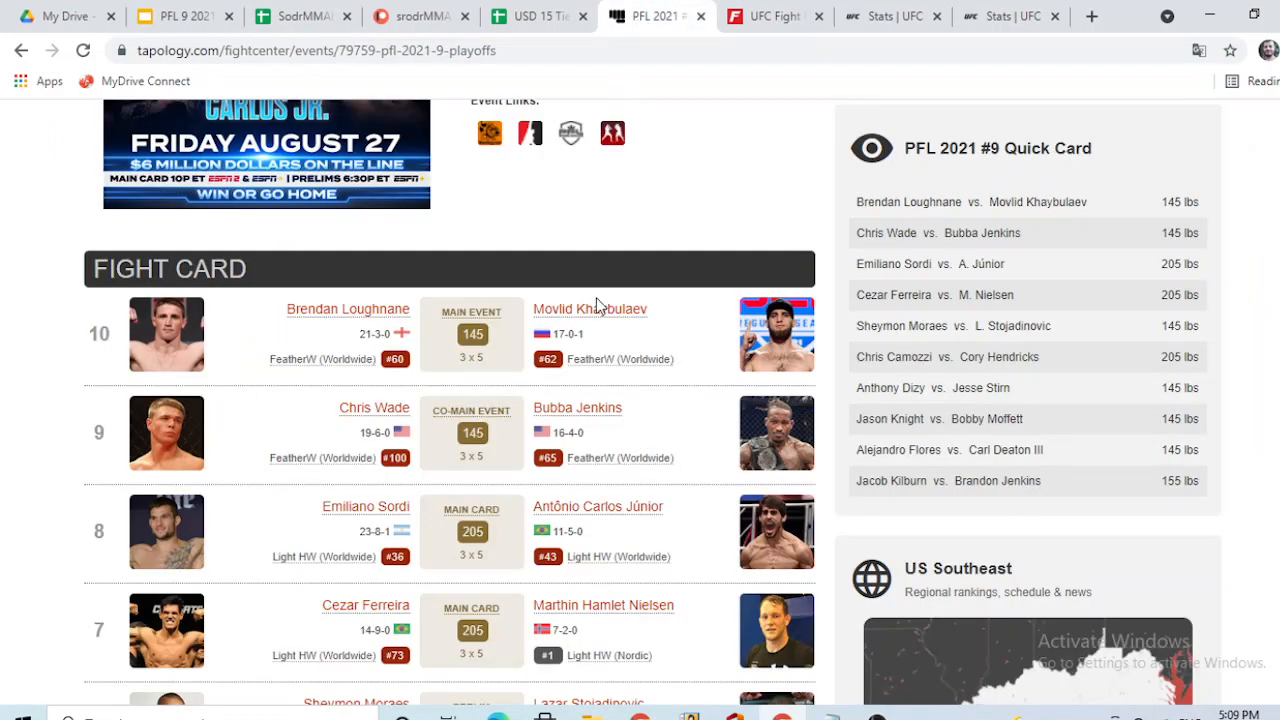
{"action": "mouse_move", "coordinate": [590, 309]}
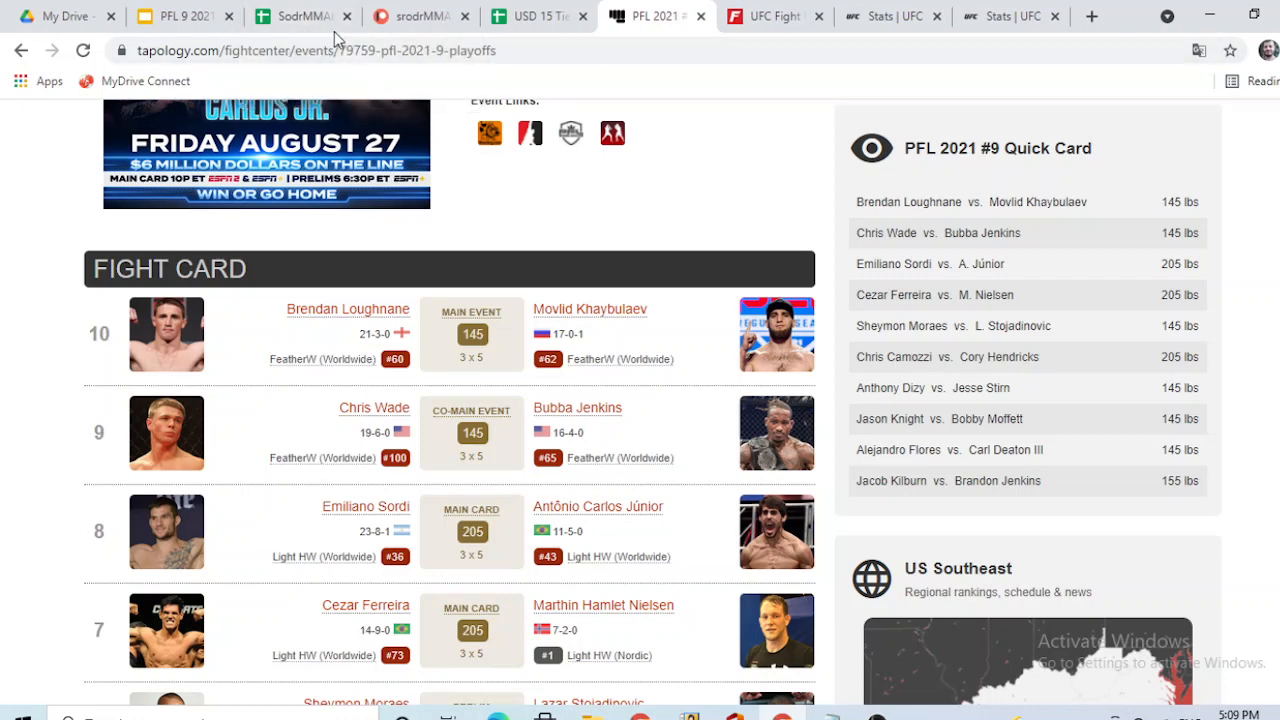
Correct A12 to 'Moffett at - 150', select picks A14:A16, and show the PFL 9 deck
{"action": "left_click", "coordinate": [300, 16]}
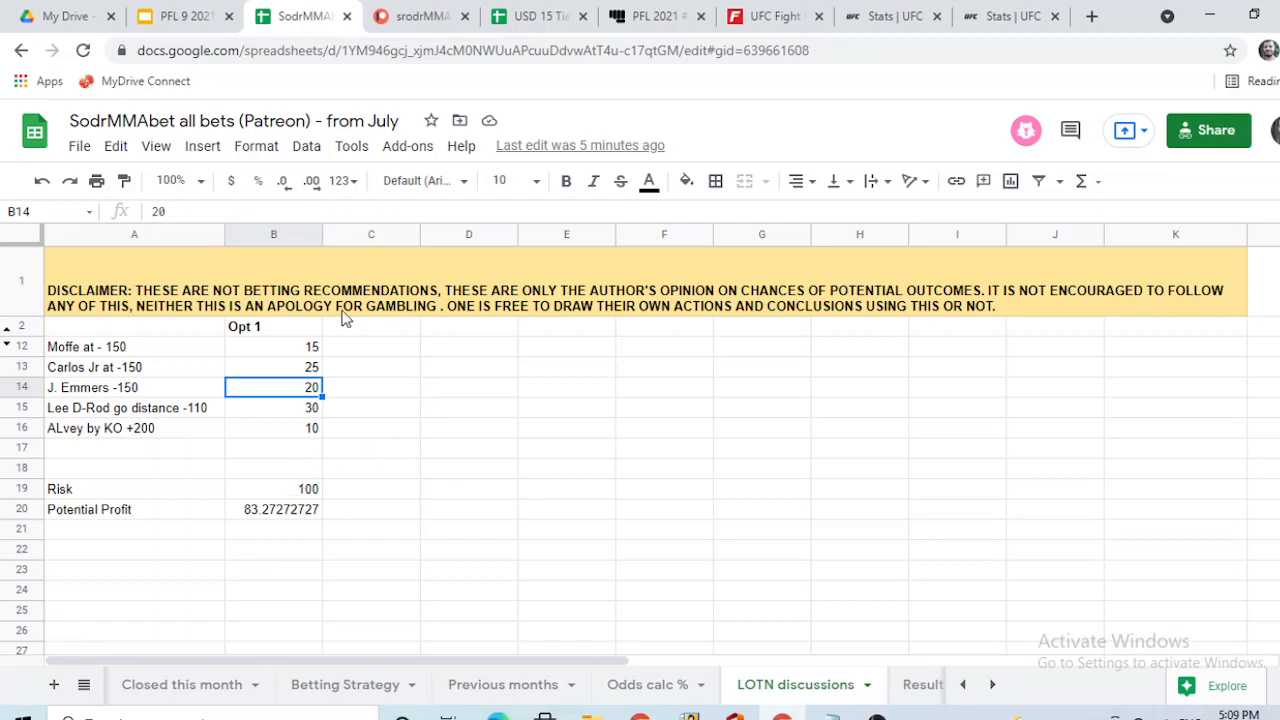
{"action": "mouse_move", "coordinate": [276, 479]}
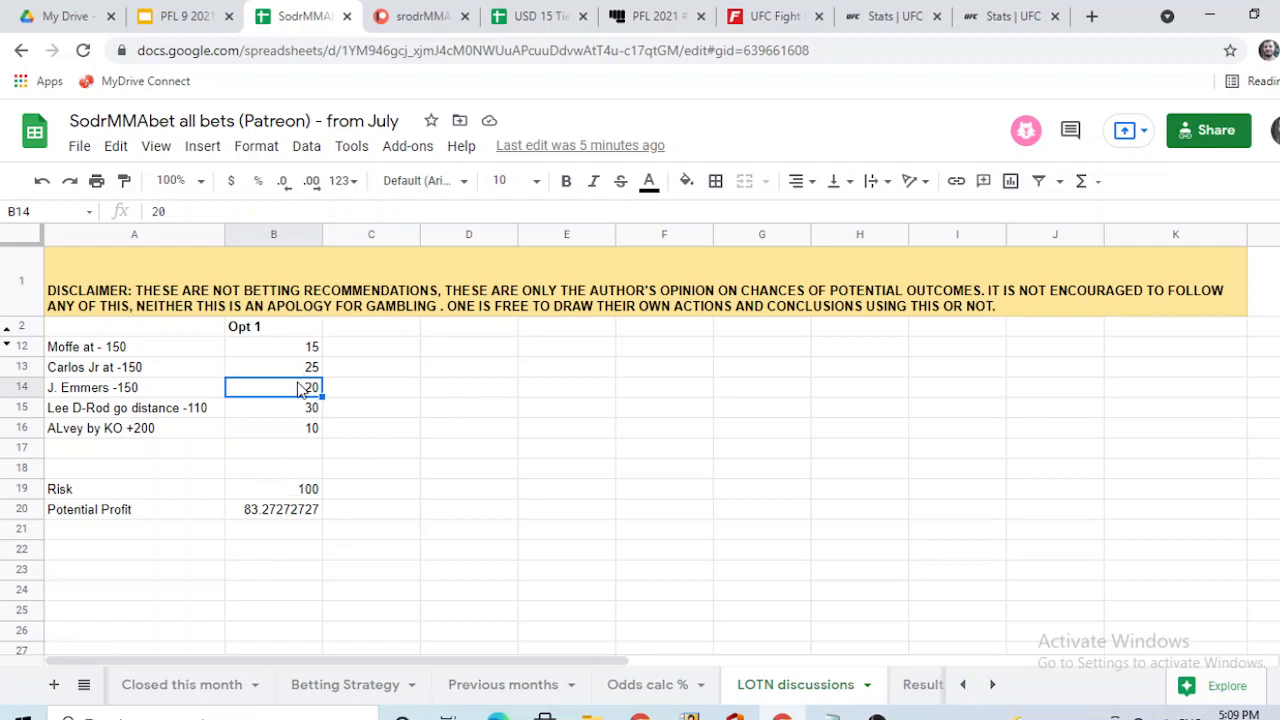
{"action": "mouse_move", "coordinate": [365, 473]}
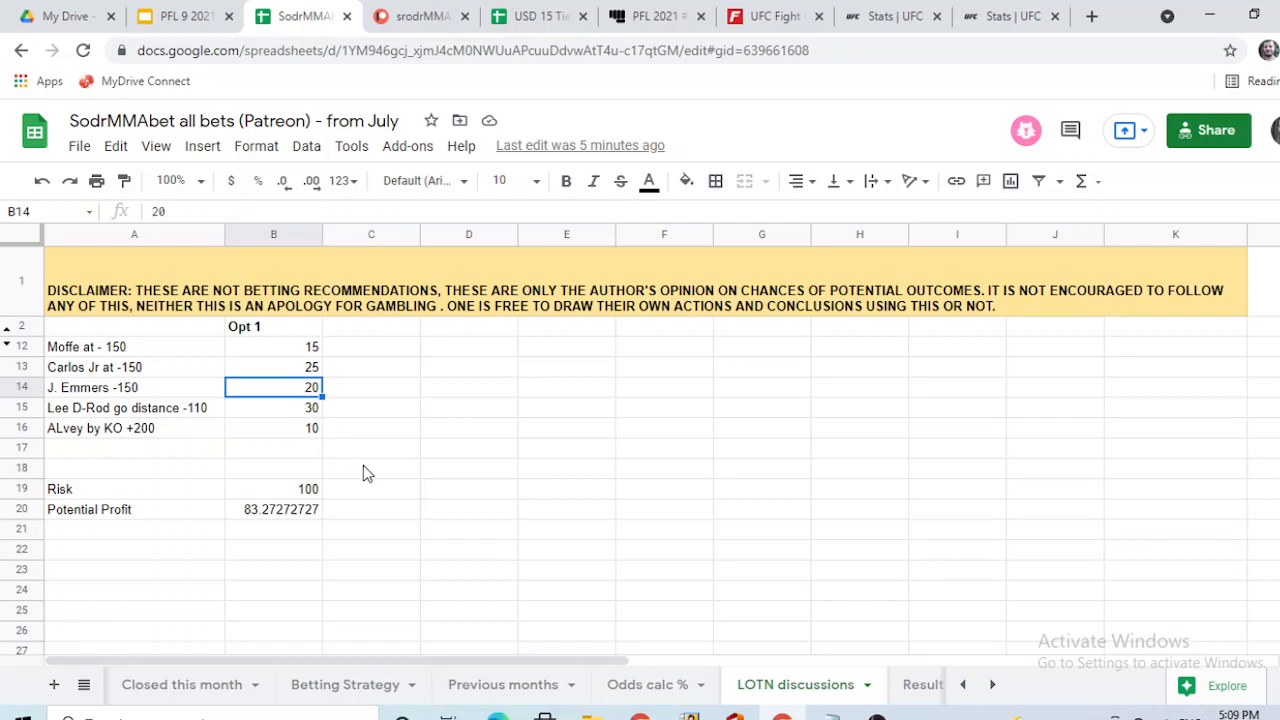
{"action": "mouse_move", "coordinate": [114, 347]}
{"action": "type", "text": "tt"}
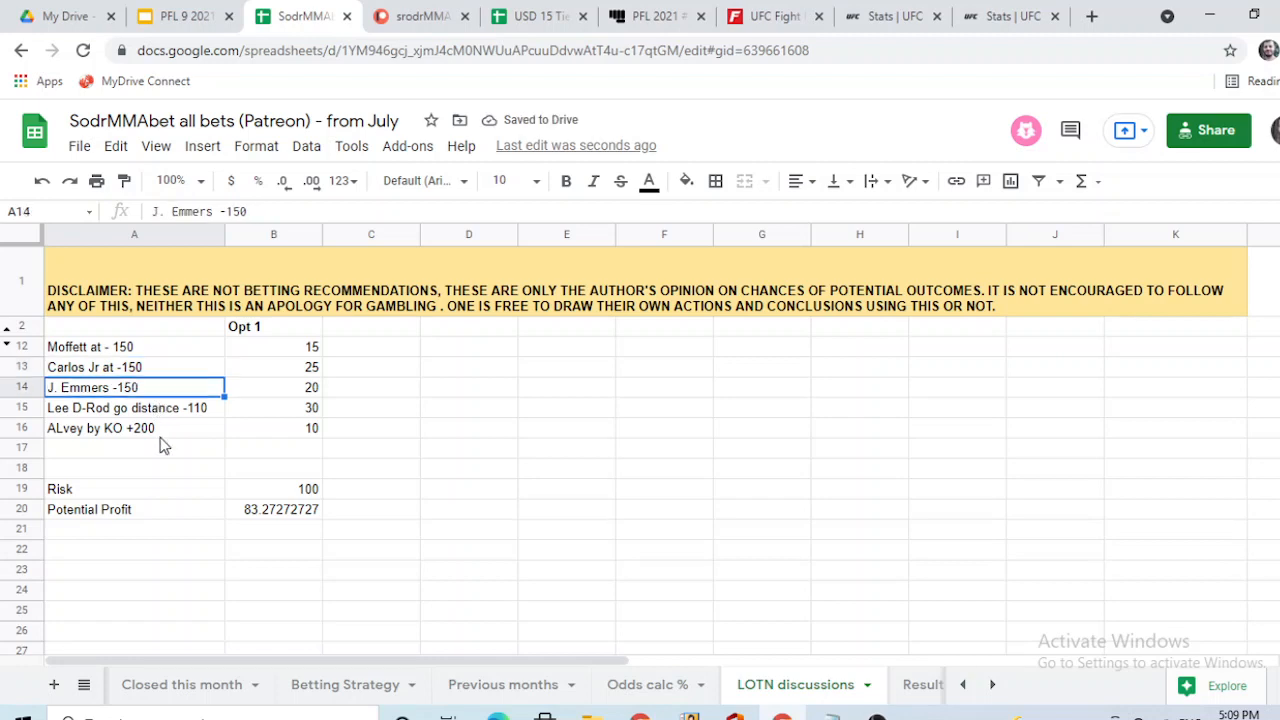
{"action": "left_click_drag", "start_coordinate": [134, 387], "coordinate": [134, 428]}
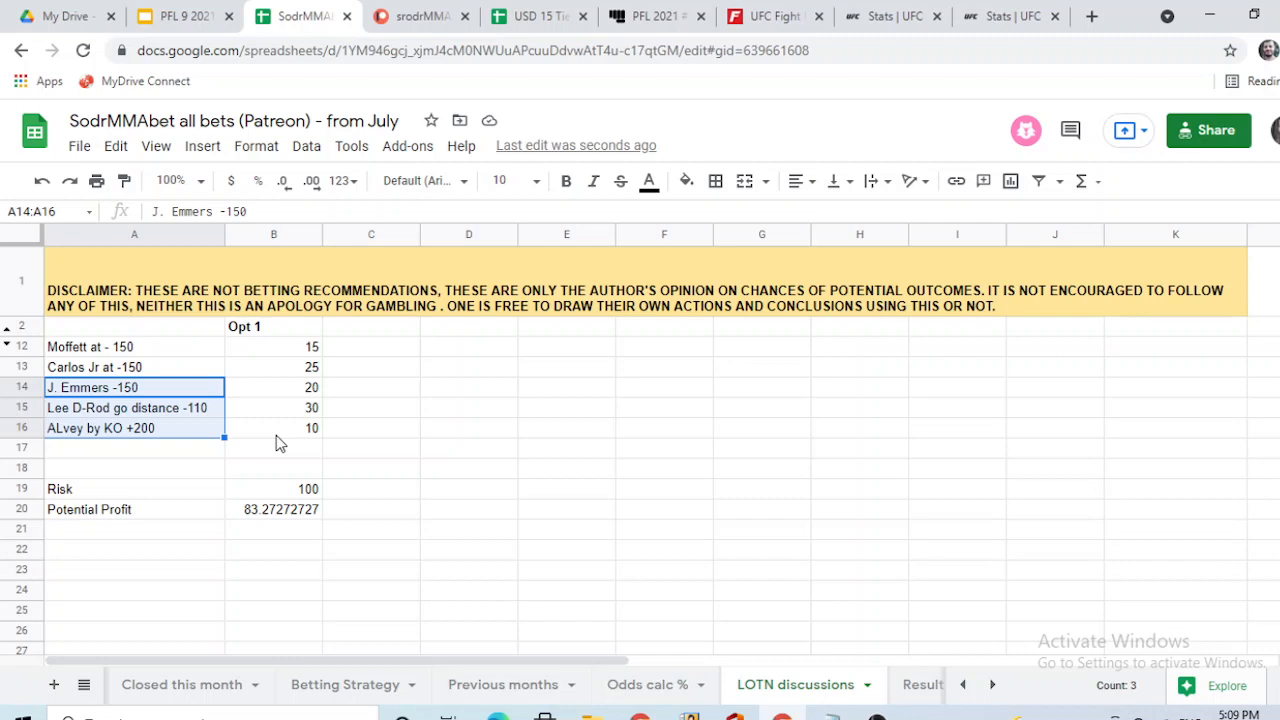
{"action": "left_click", "coordinate": [180, 16]}
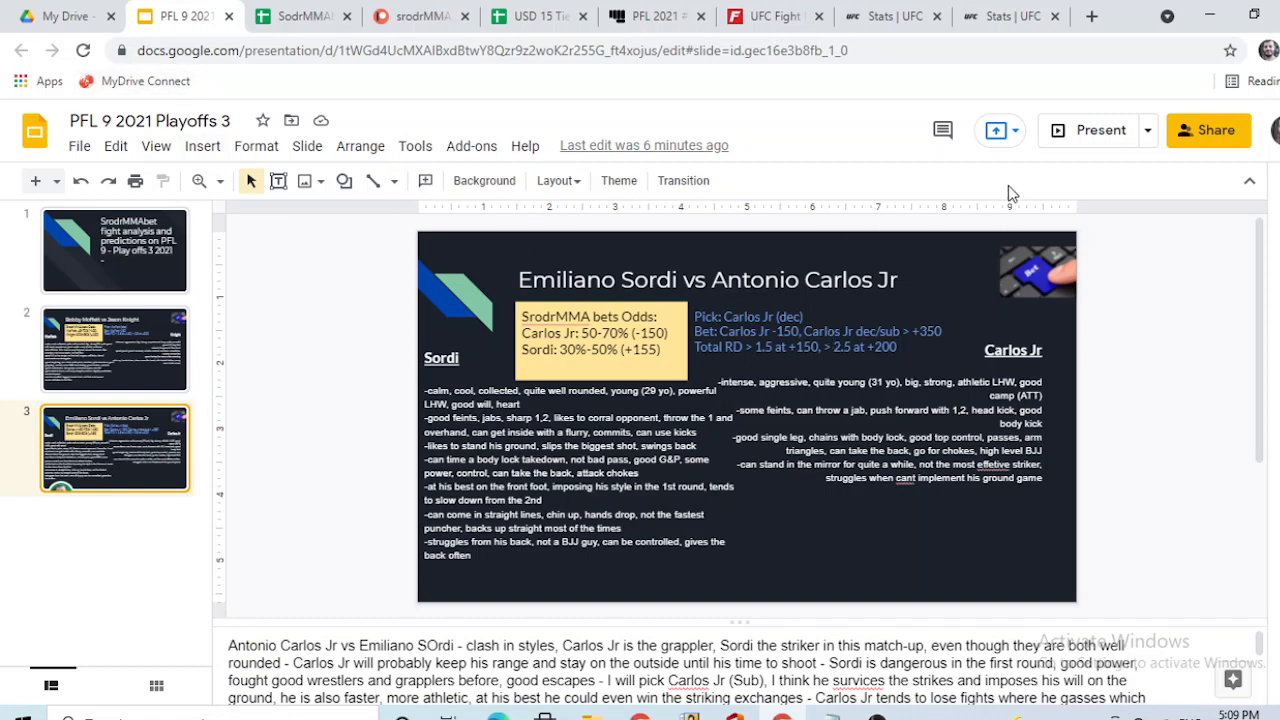
Go to slide 2, Bobby Moffett vs Jason Knight, picking Moffett by decision at -150
{"action": "left_click", "coordinate": [1088, 130]}
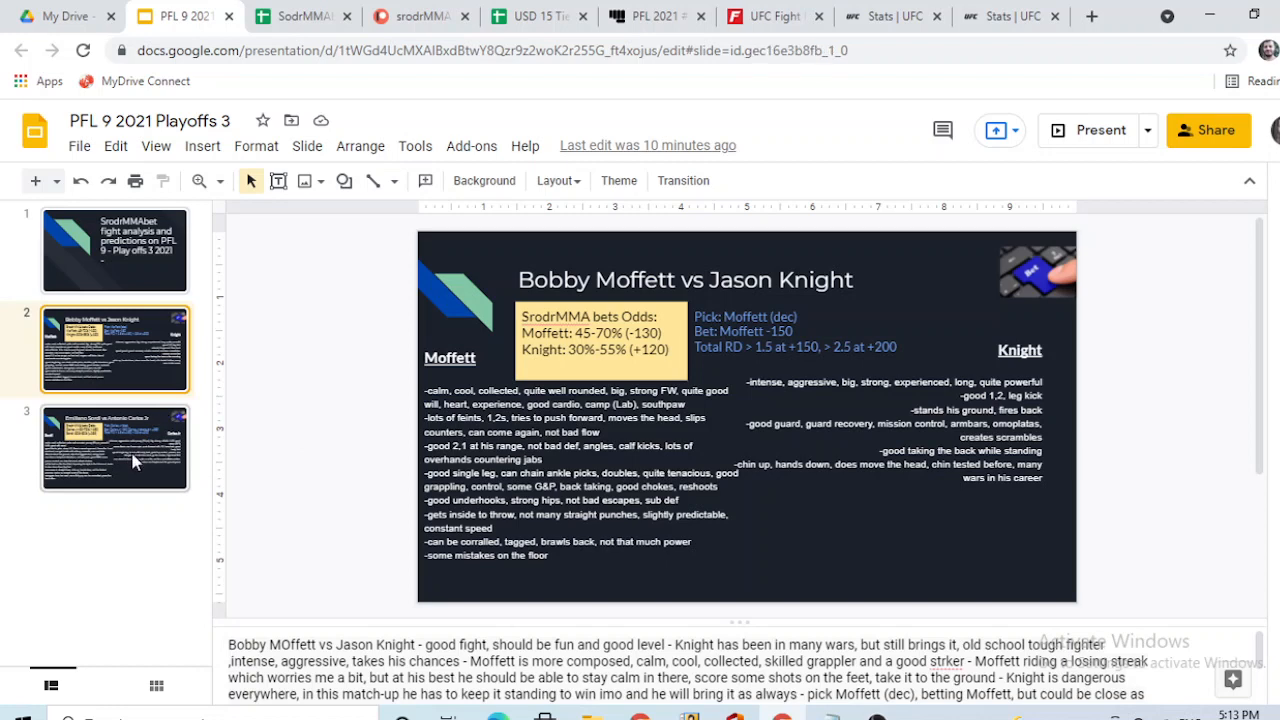
{"action": "left_click", "coordinate": [114, 447]}
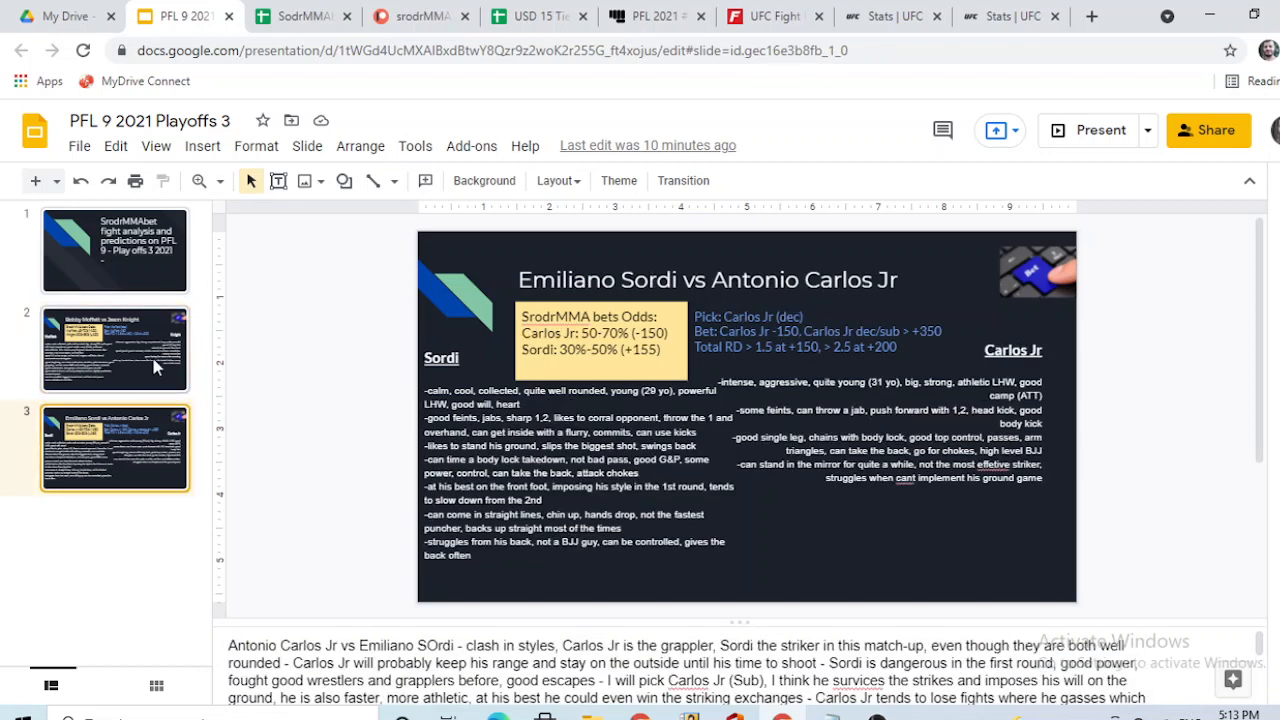
{"action": "left_click", "coordinate": [114, 349]}
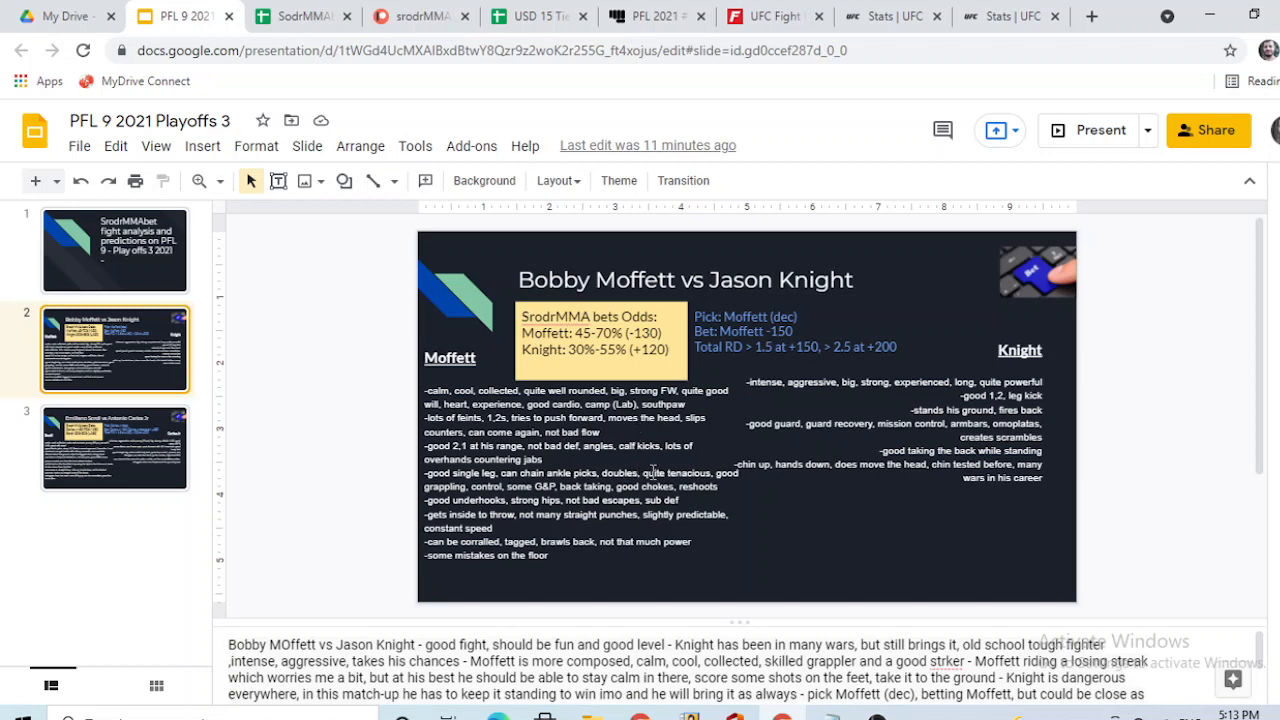
{"action": "mouse_move", "coordinate": [351, 182]}
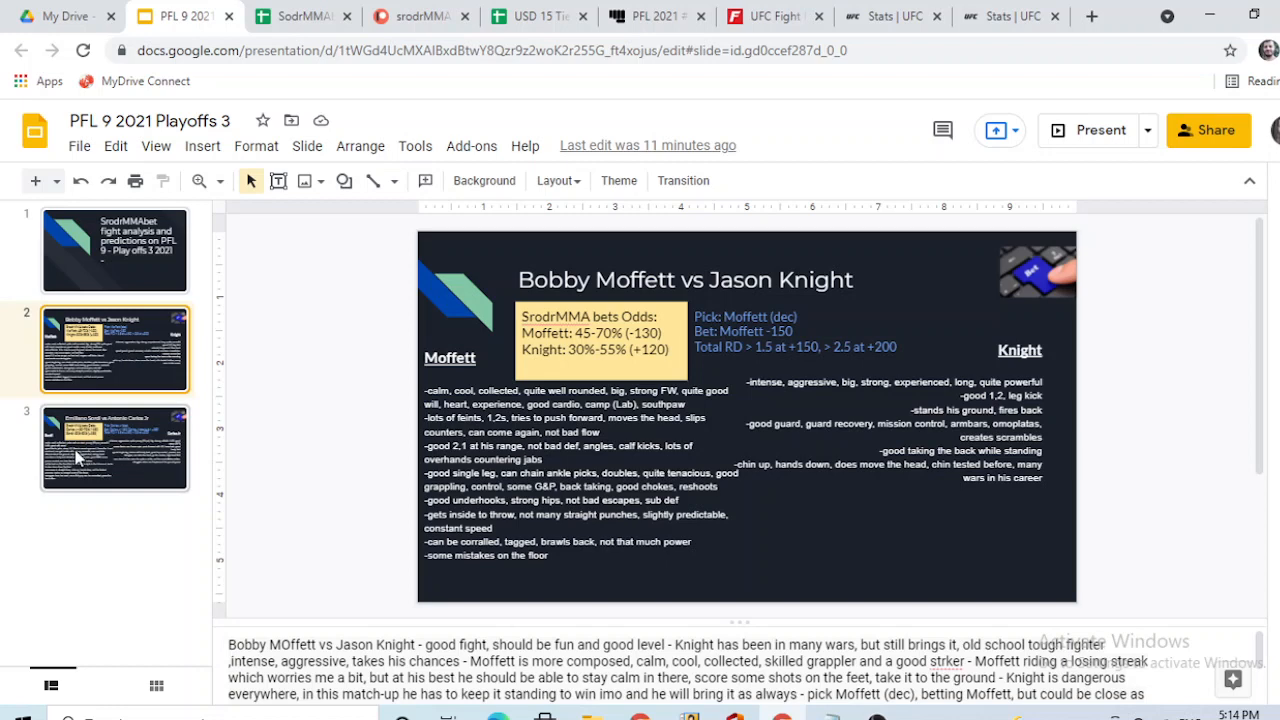
{"action": "mouse_move", "coordinate": [203, 448]}
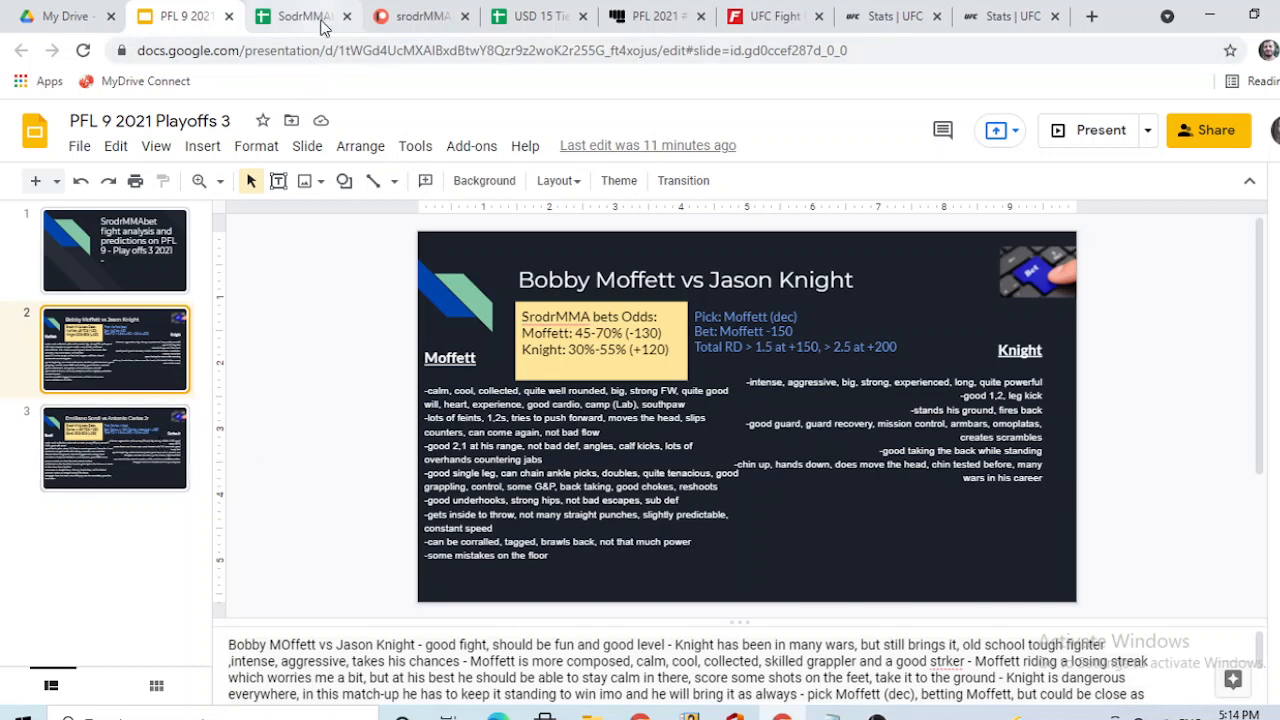
Show the SodrMMAbet LOTN discussions sheet with the Emmers, Lee and D-Rod, and Alvey picks
{"action": "left_click", "coordinate": [300, 16]}
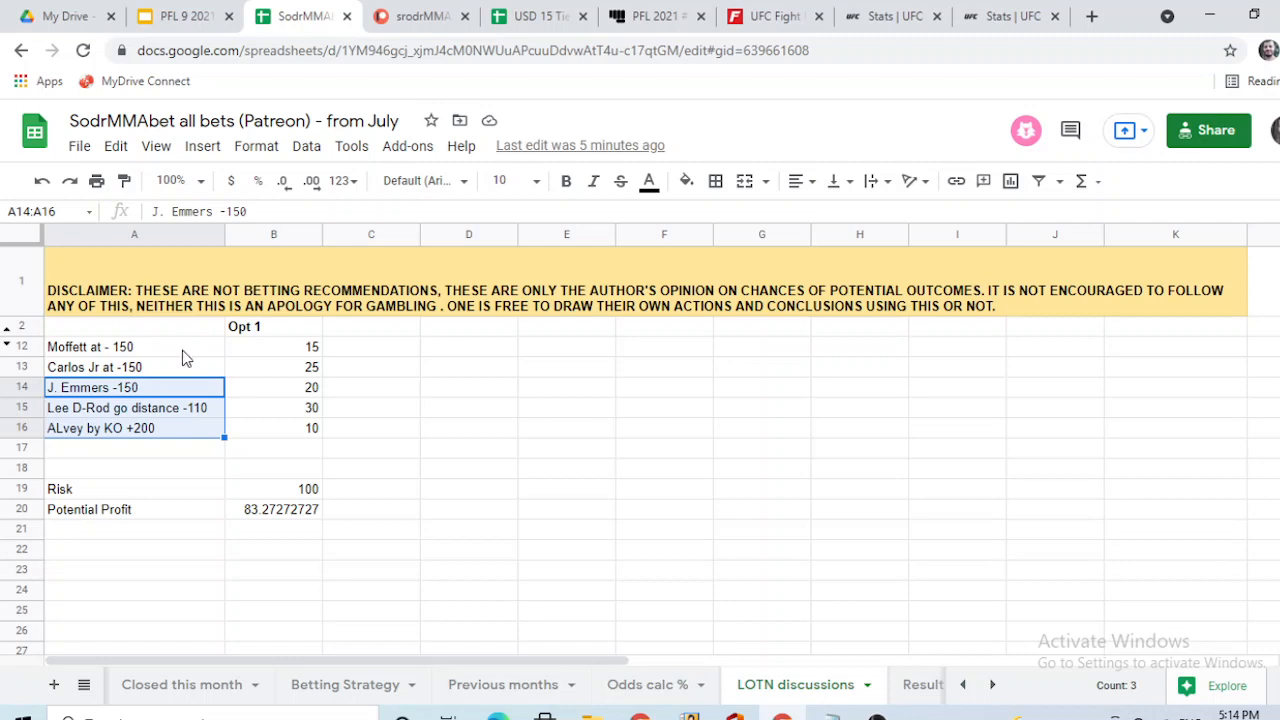
{"action": "mouse_move", "coordinate": [183, 372]}
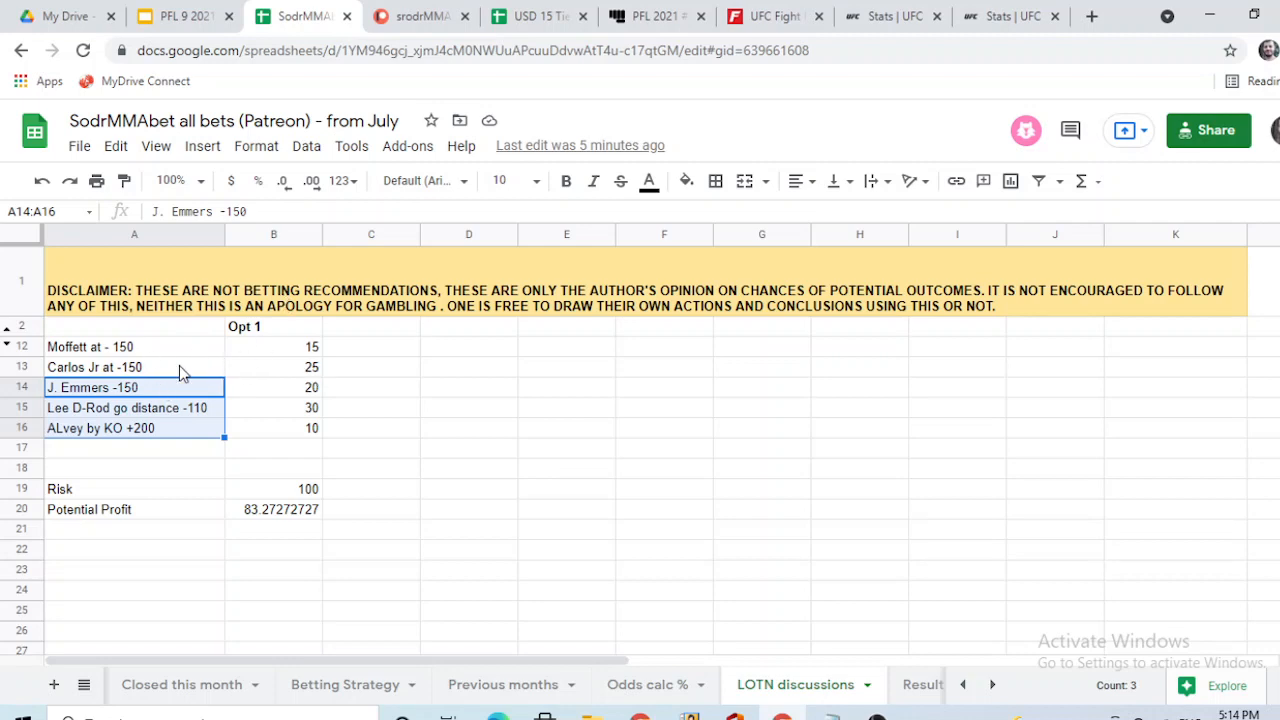
{"action": "mouse_move", "coordinate": [875, 30]}
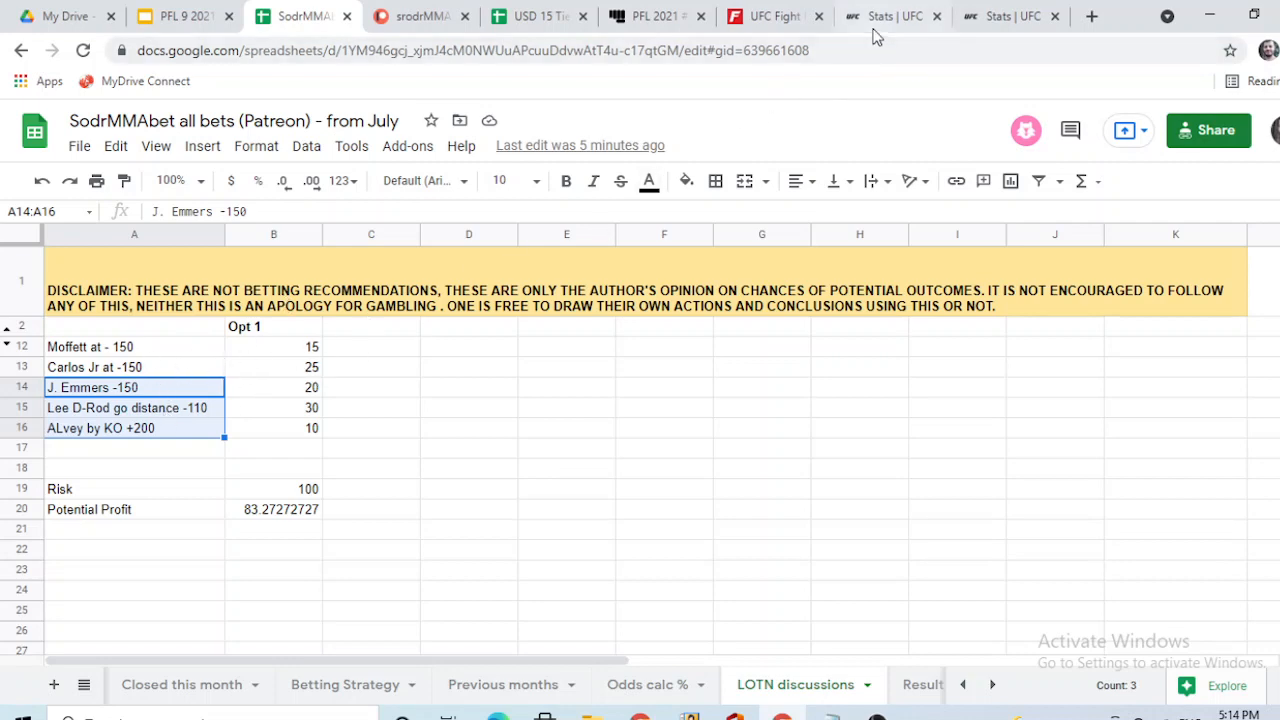
{"action": "mouse_move", "coordinate": [890, 137]}
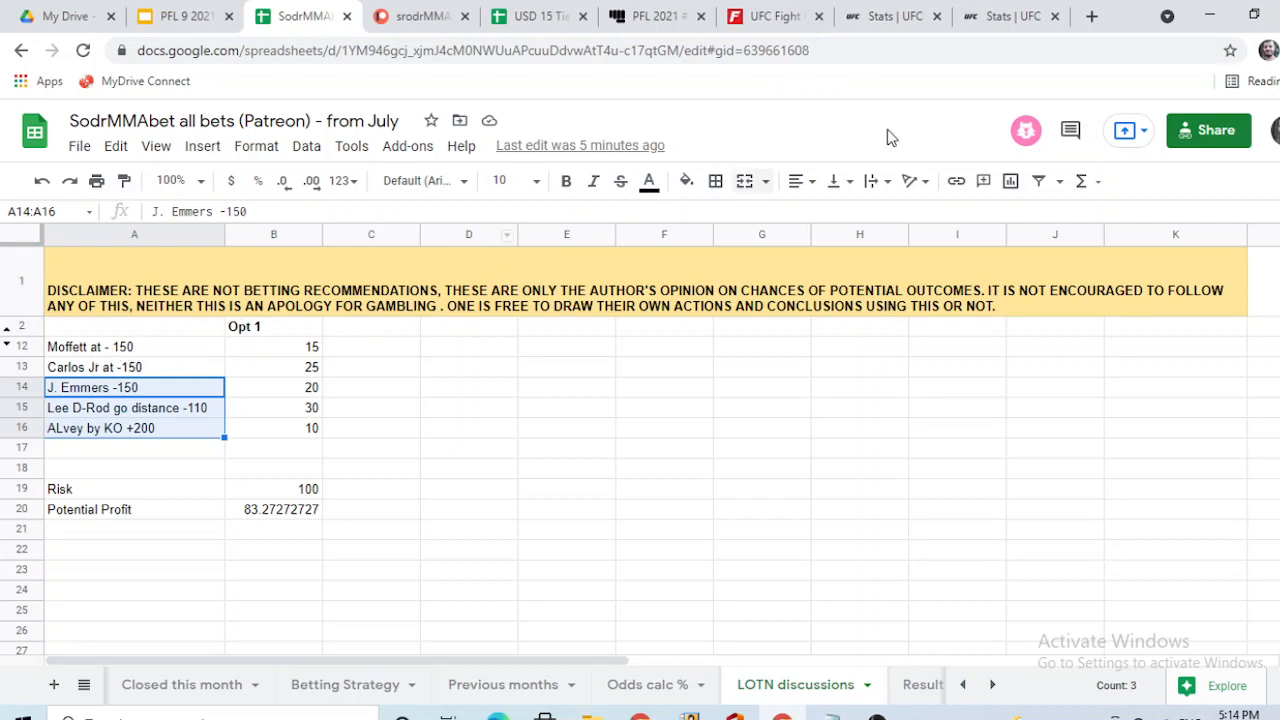
Show Bobby Moffett's UFC Stats page with his 13-5-0 record and fight history
{"action": "left_click", "coordinate": [890, 16]}
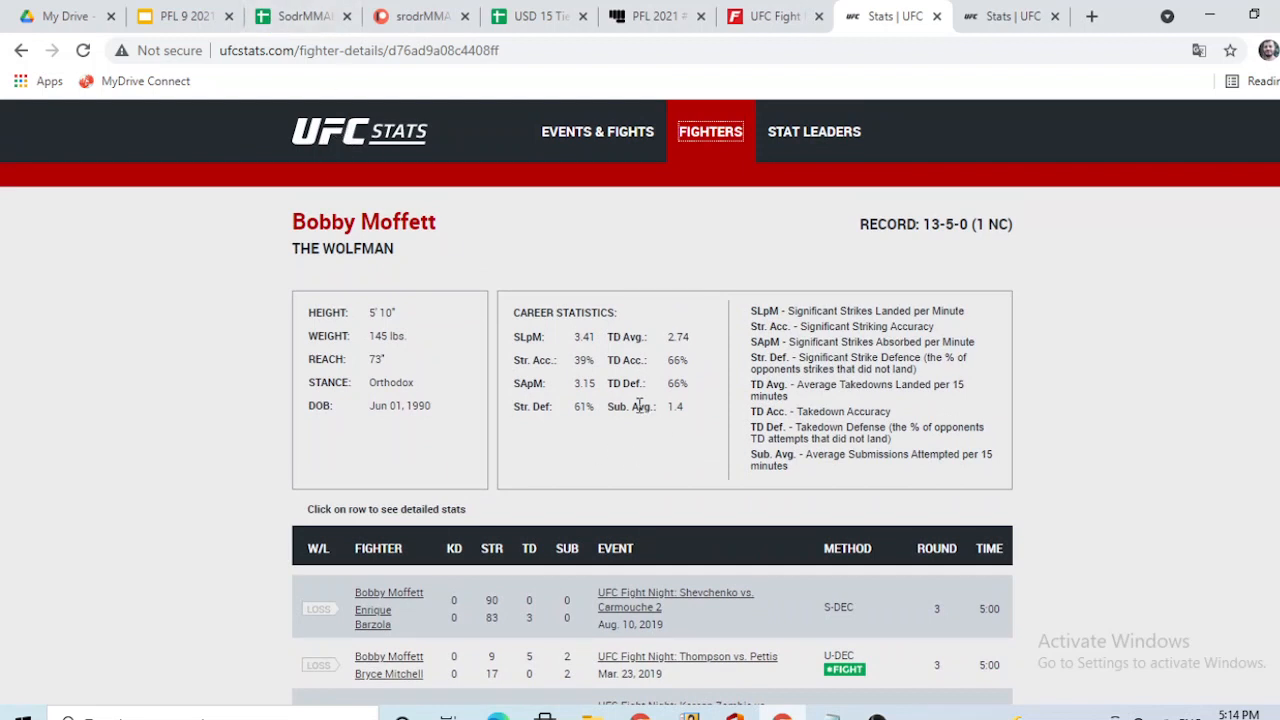
{"action": "mouse_move", "coordinate": [687, 357]}
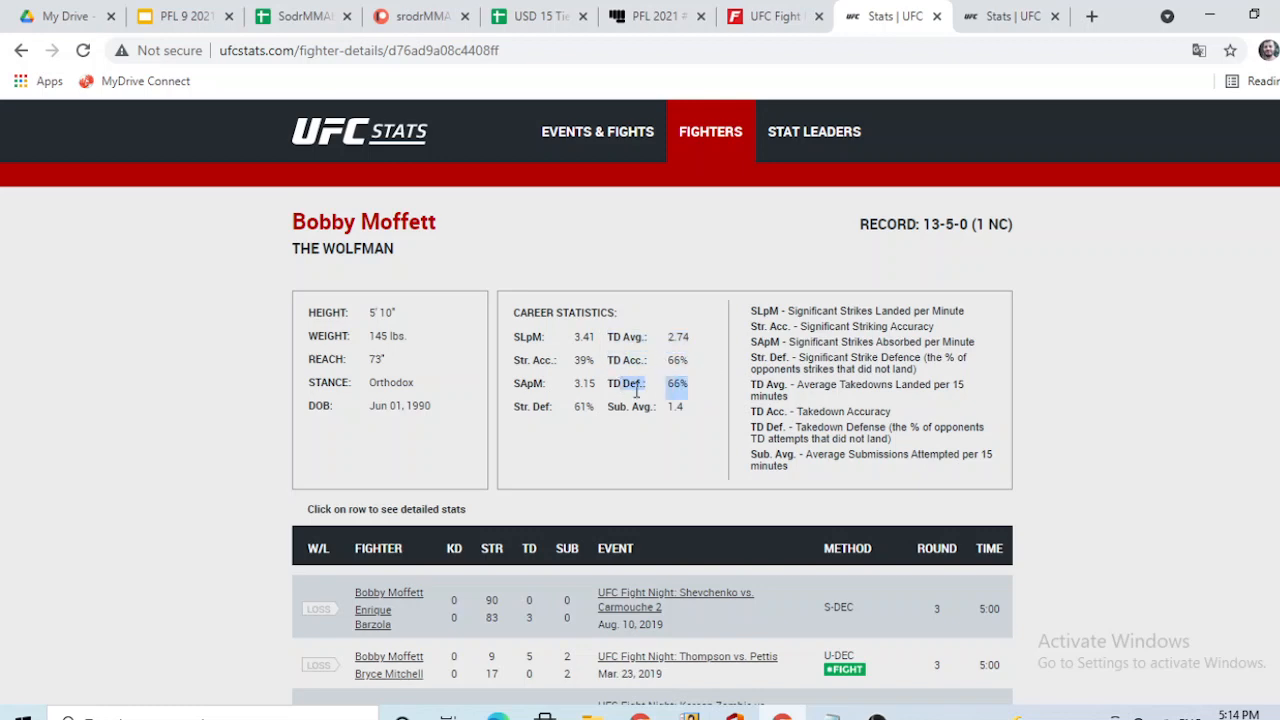
{"action": "mouse_move", "coordinate": [1010, 16]}
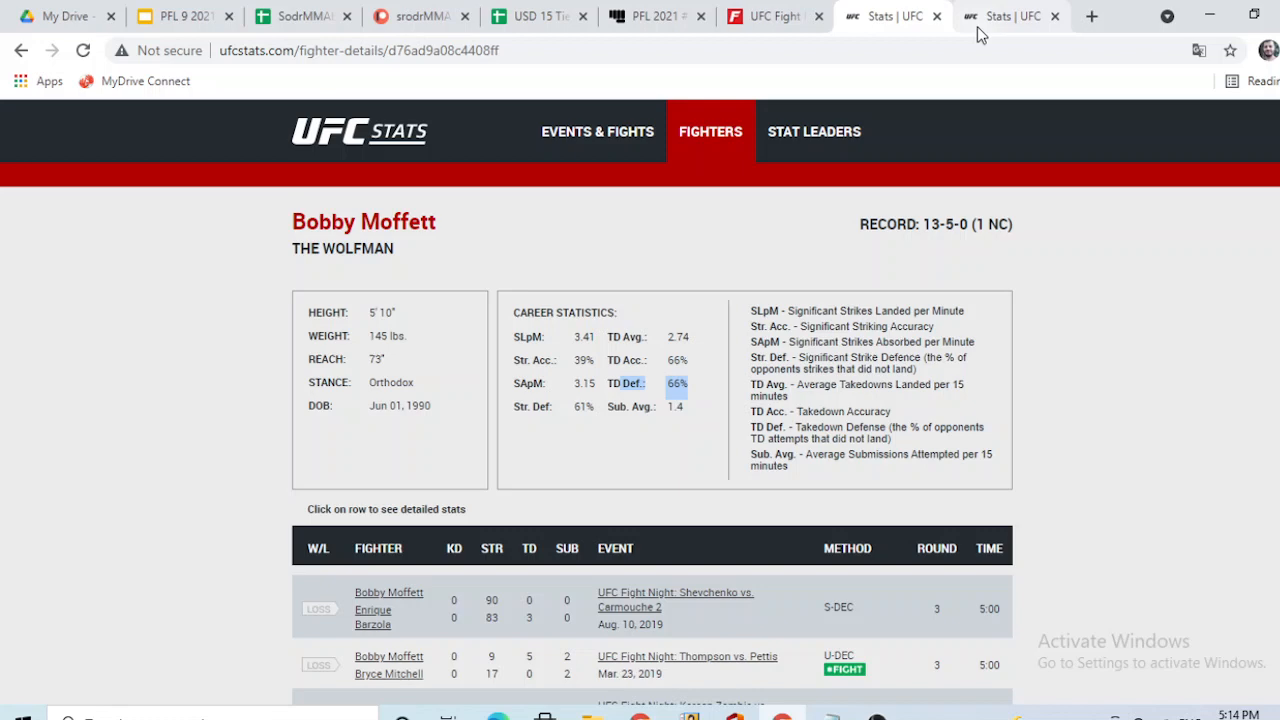
Search 'knigh' and open Jason Knight's 20-5-0 profile, then return to Moffett's stats
{"action": "left_click", "coordinate": [1005, 16]}
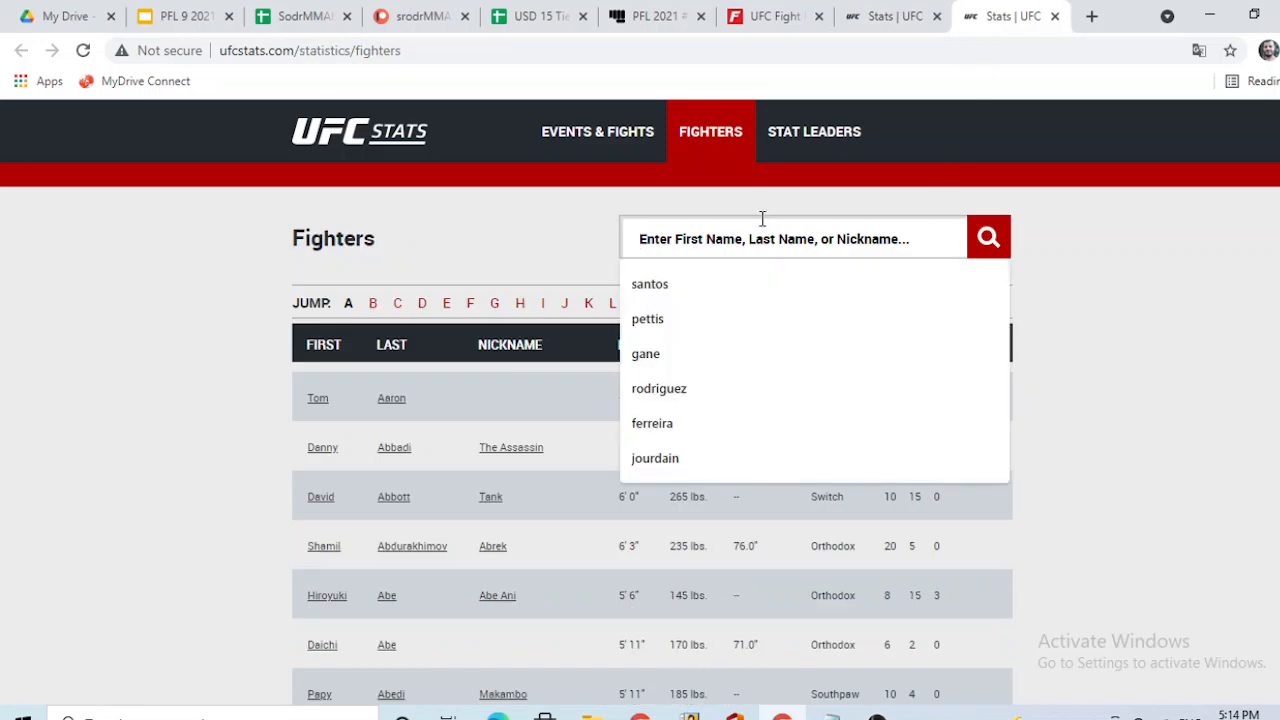
{"action": "type", "text": "knigh"}
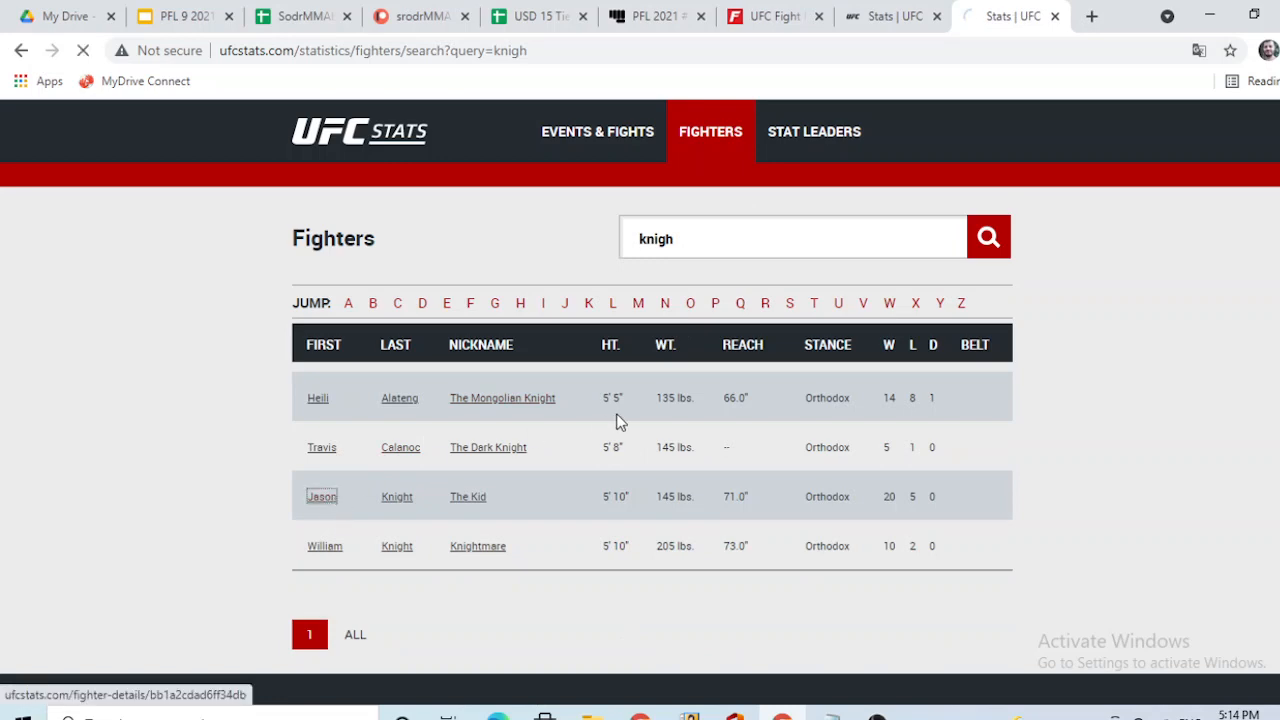
{"action": "left_click", "coordinate": [321, 496]}
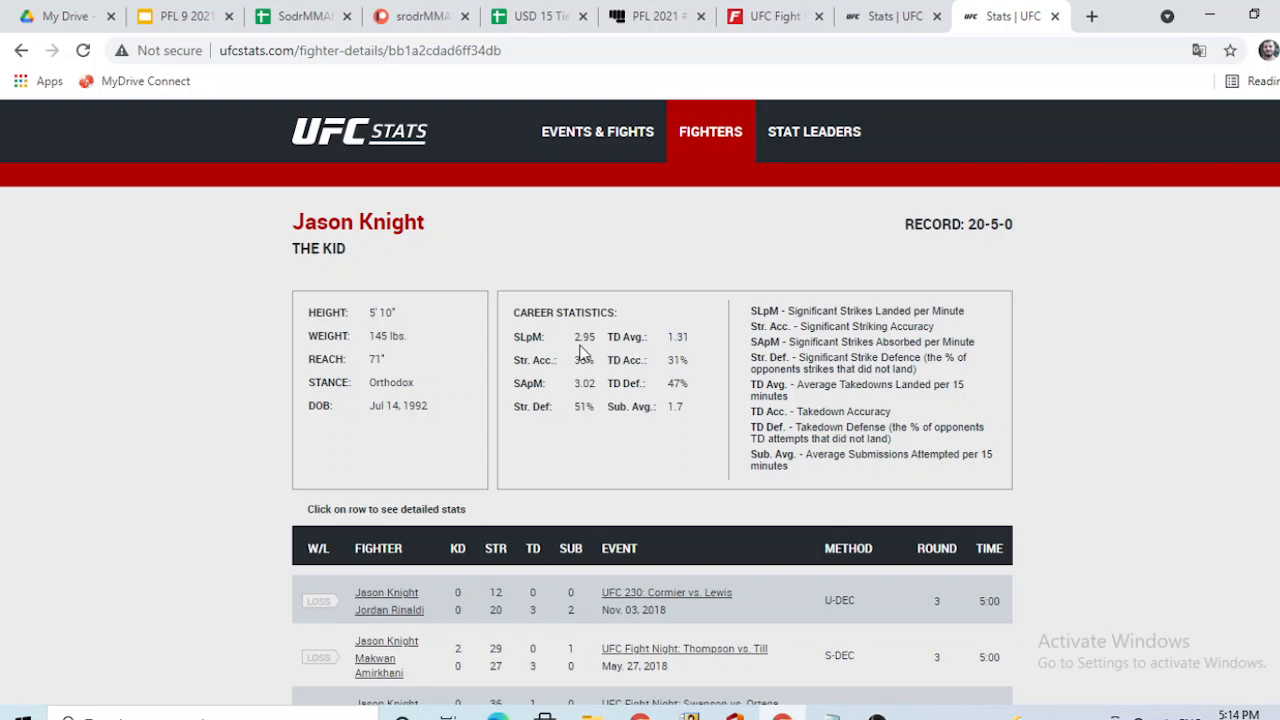
{"action": "mouse_move", "coordinate": [588, 359]}
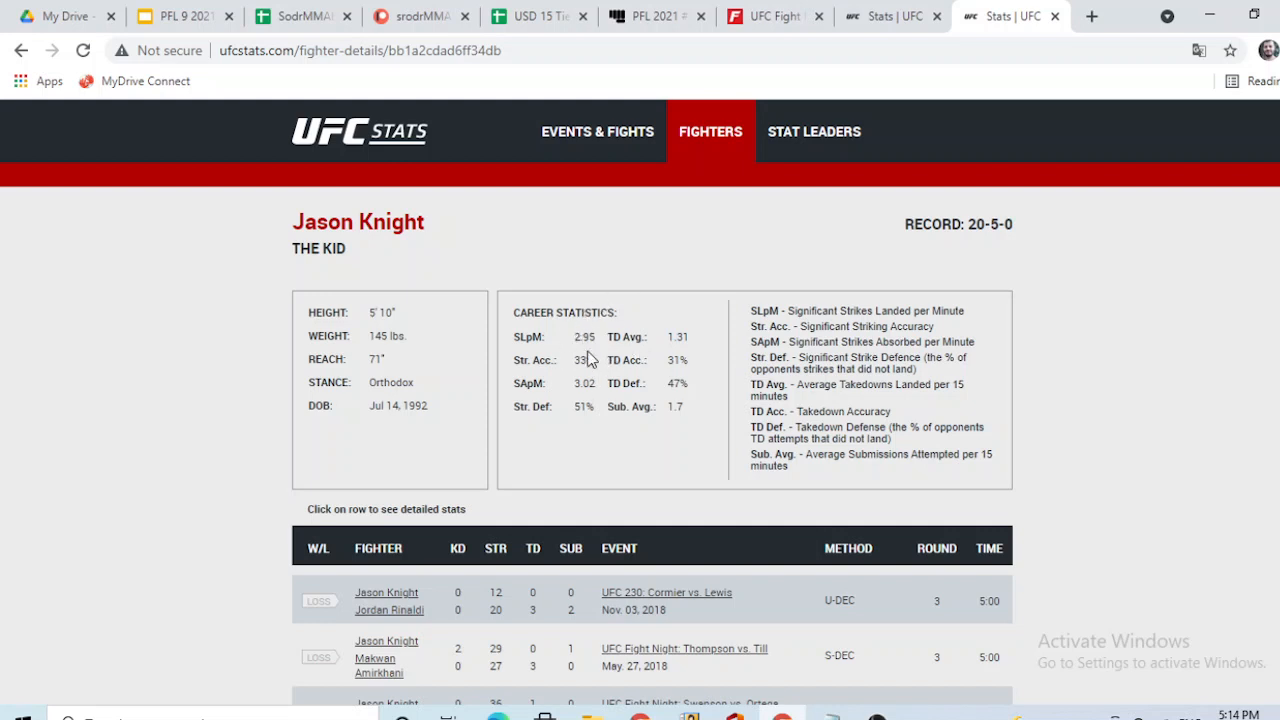
{"action": "mouse_move", "coordinate": [610, 343]}
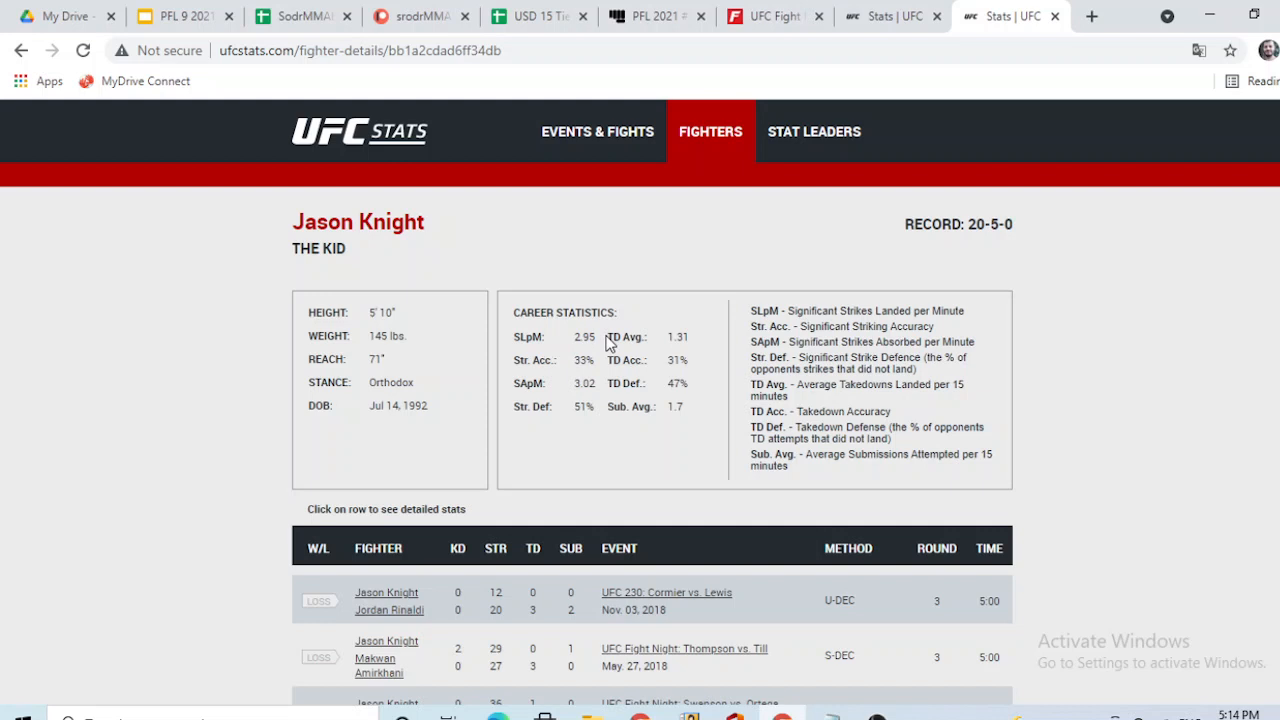
{"action": "mouse_move", "coordinate": [576, 337]}
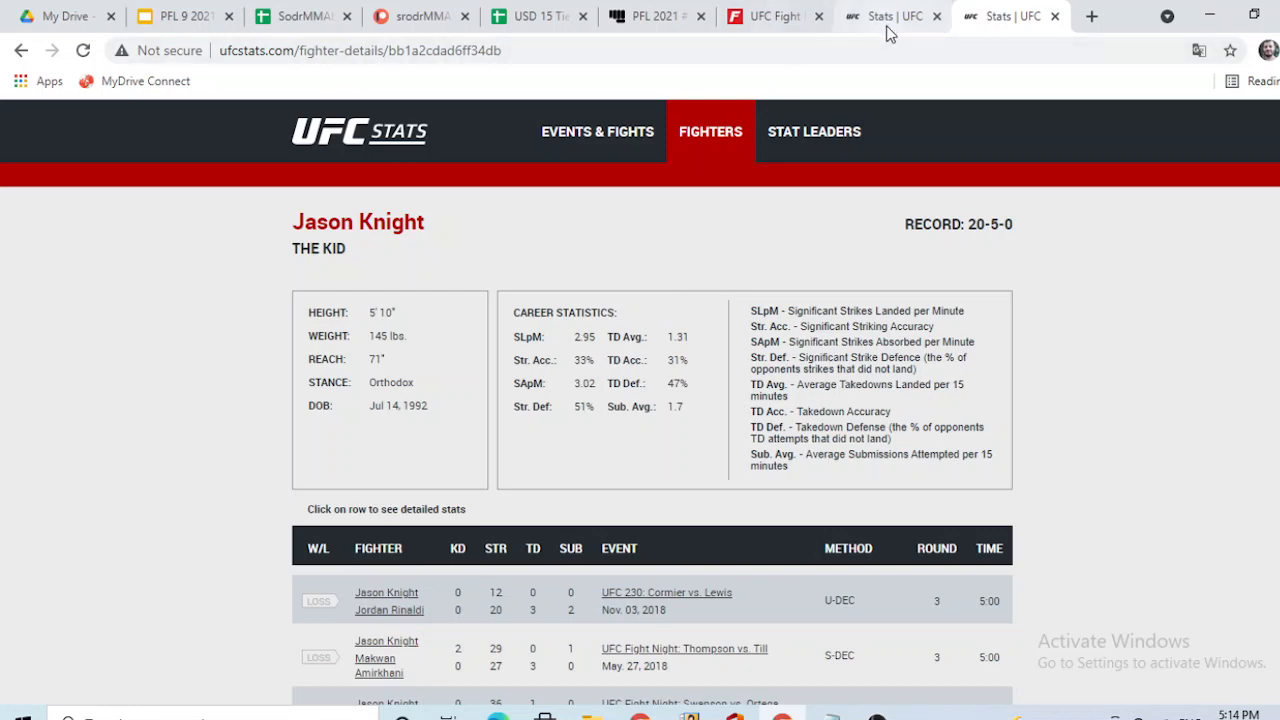
{"action": "left_click", "coordinate": [890, 16]}
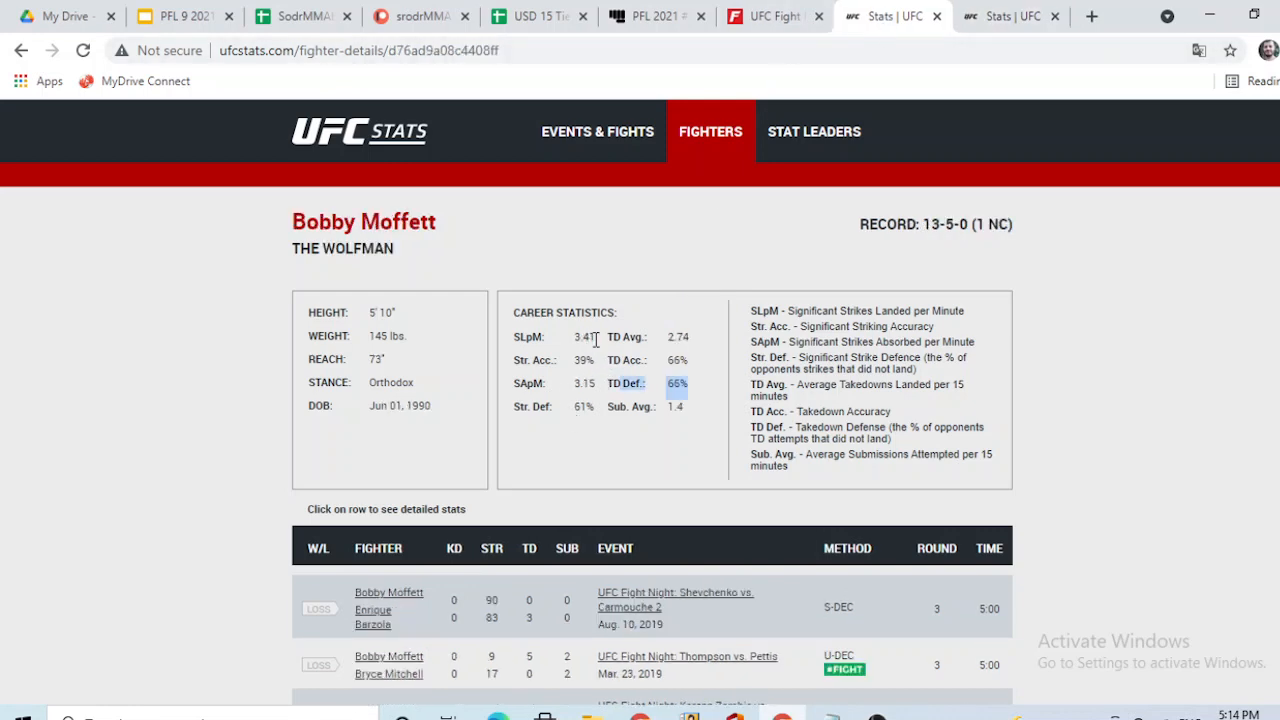
{"action": "mouse_move", "coordinate": [1005, 82]}
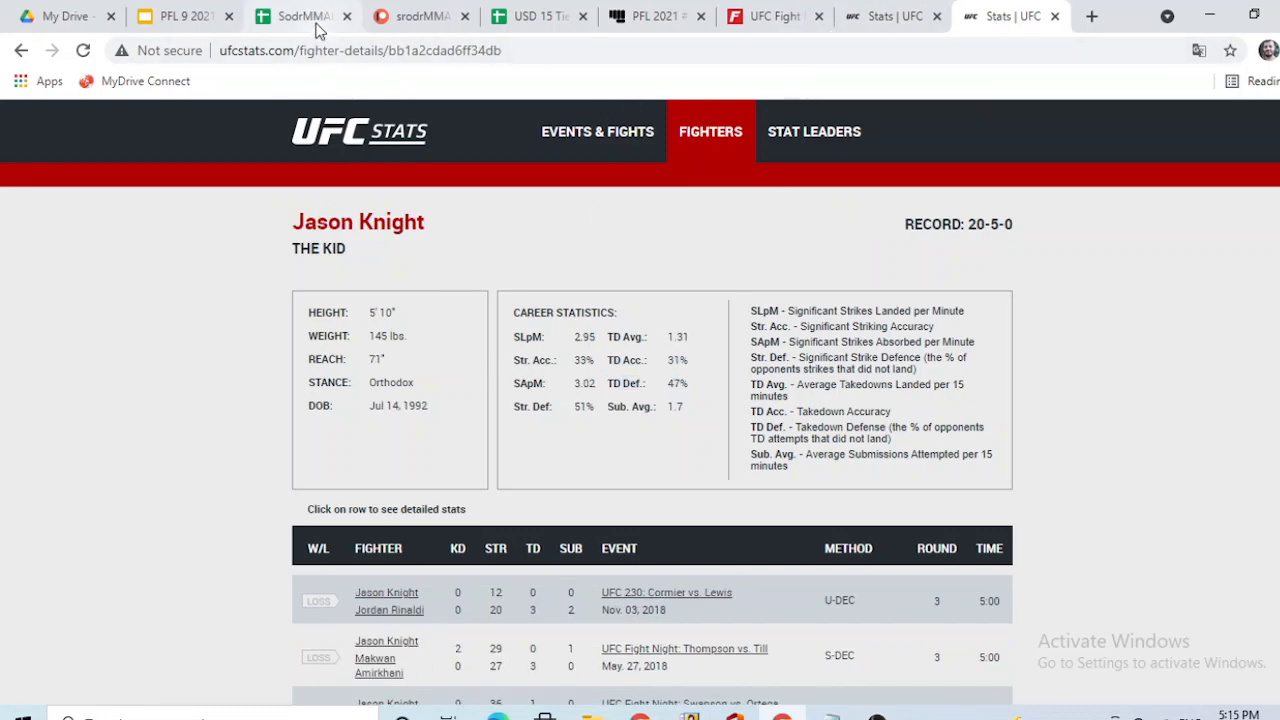
Return to the SodrMMAbet parlay sheet showing the J. Emmers -150 pick in row 14
{"action": "left_click", "coordinate": [300, 16]}
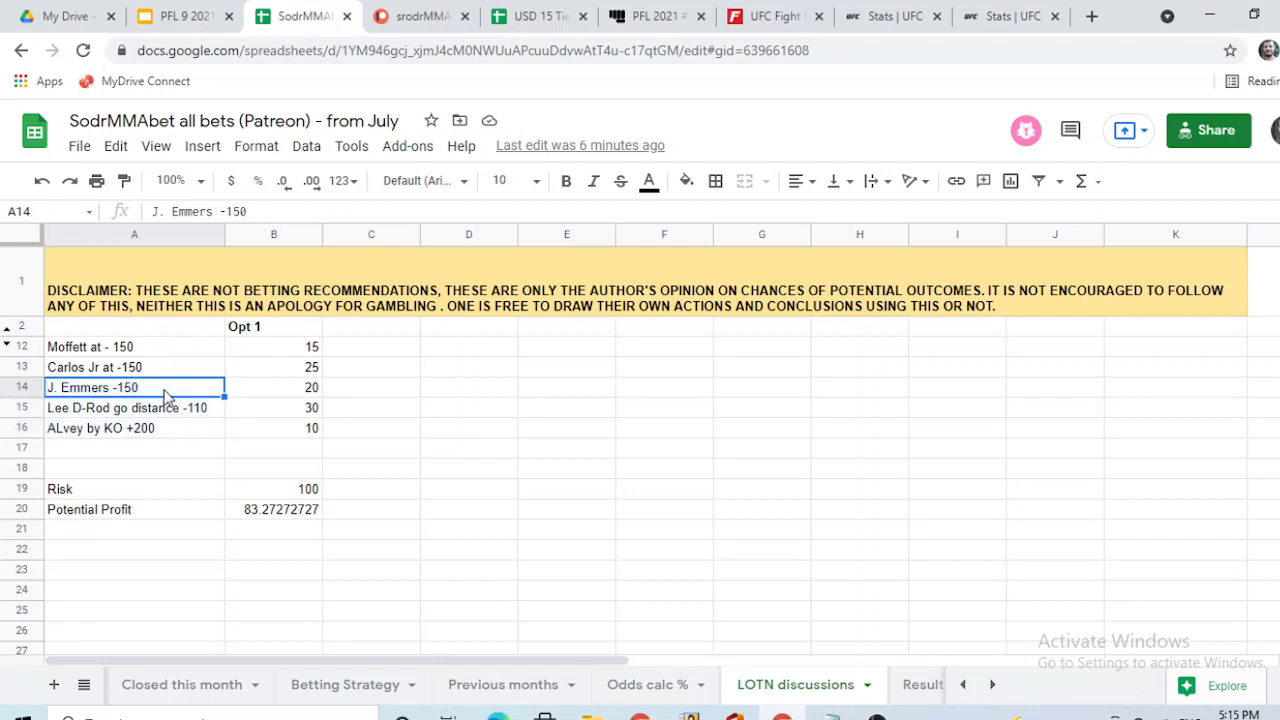
{"action": "mouse_move", "coordinate": [232, 434]}
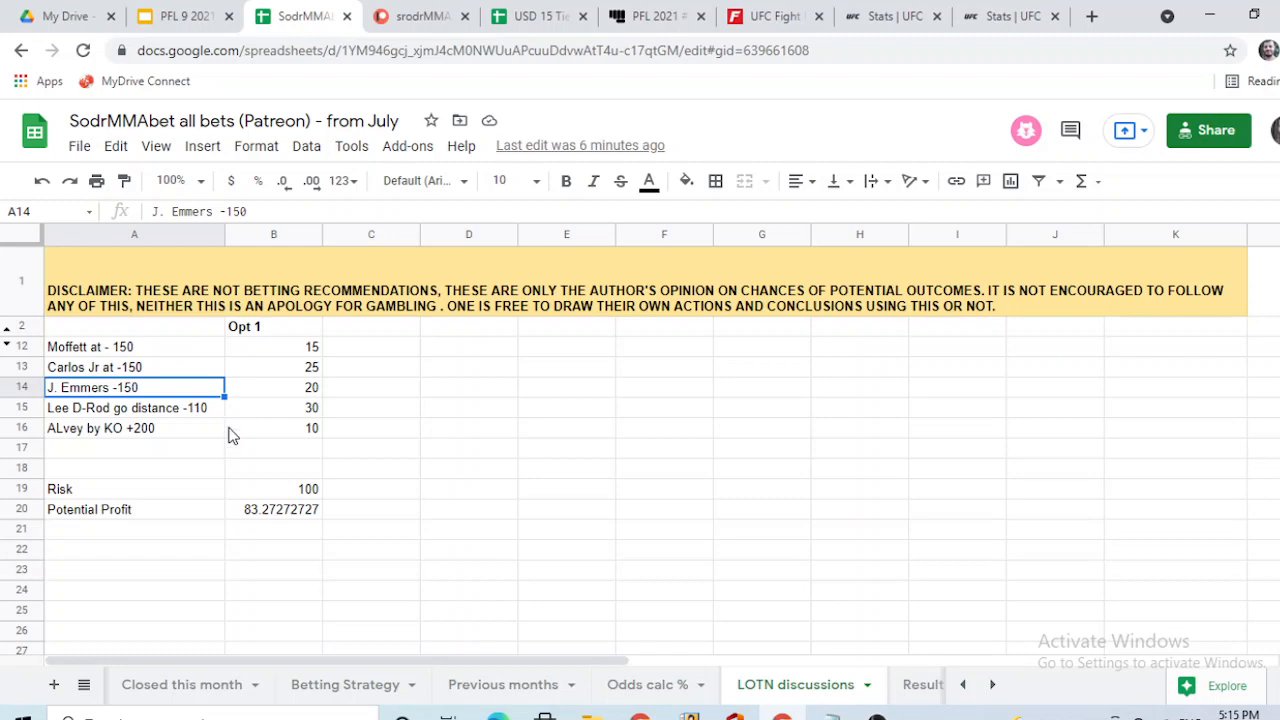
{"action": "mouse_move", "coordinate": [168, 420]}
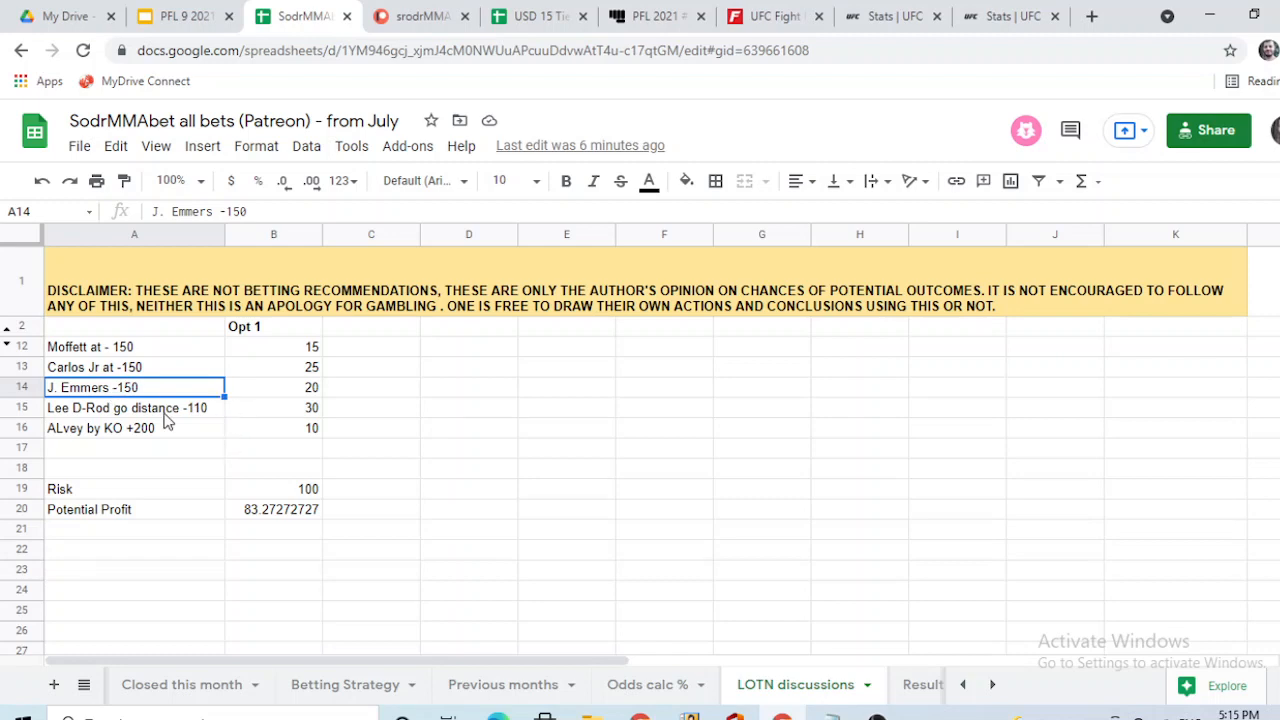
{"action": "mouse_move", "coordinate": [273, 393]}
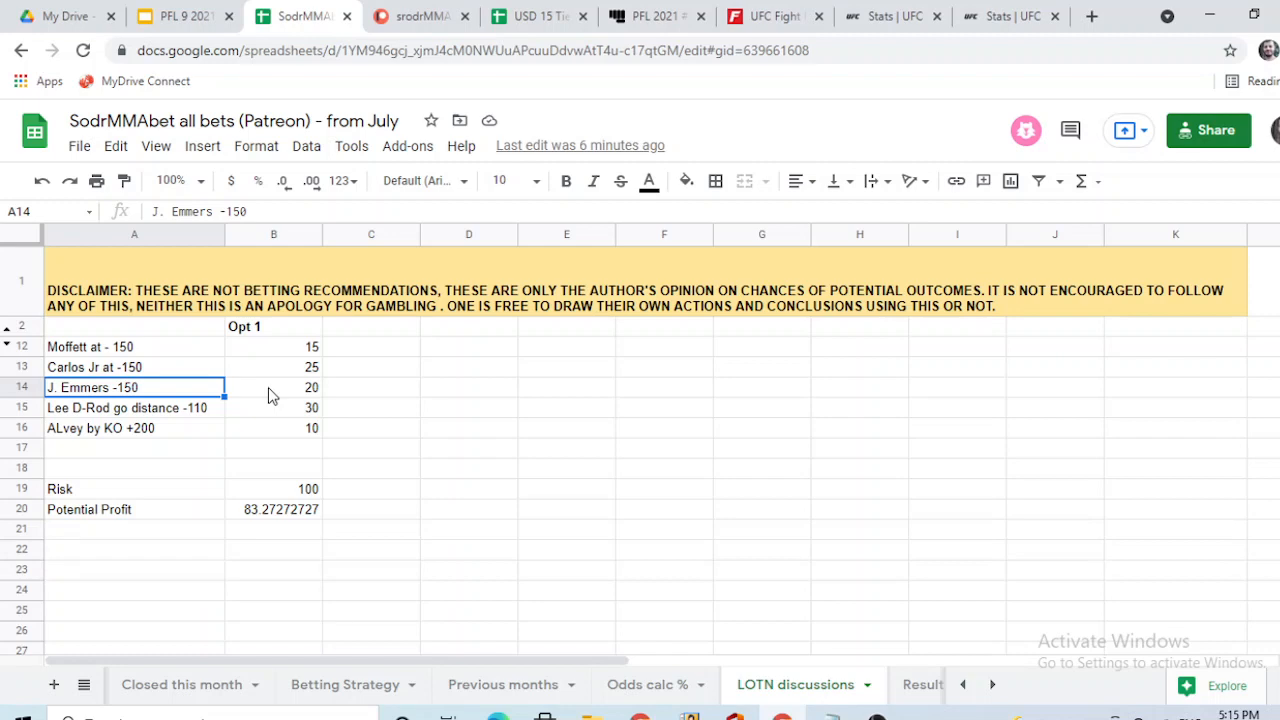
{"action": "mouse_move", "coordinate": [170, 390]}
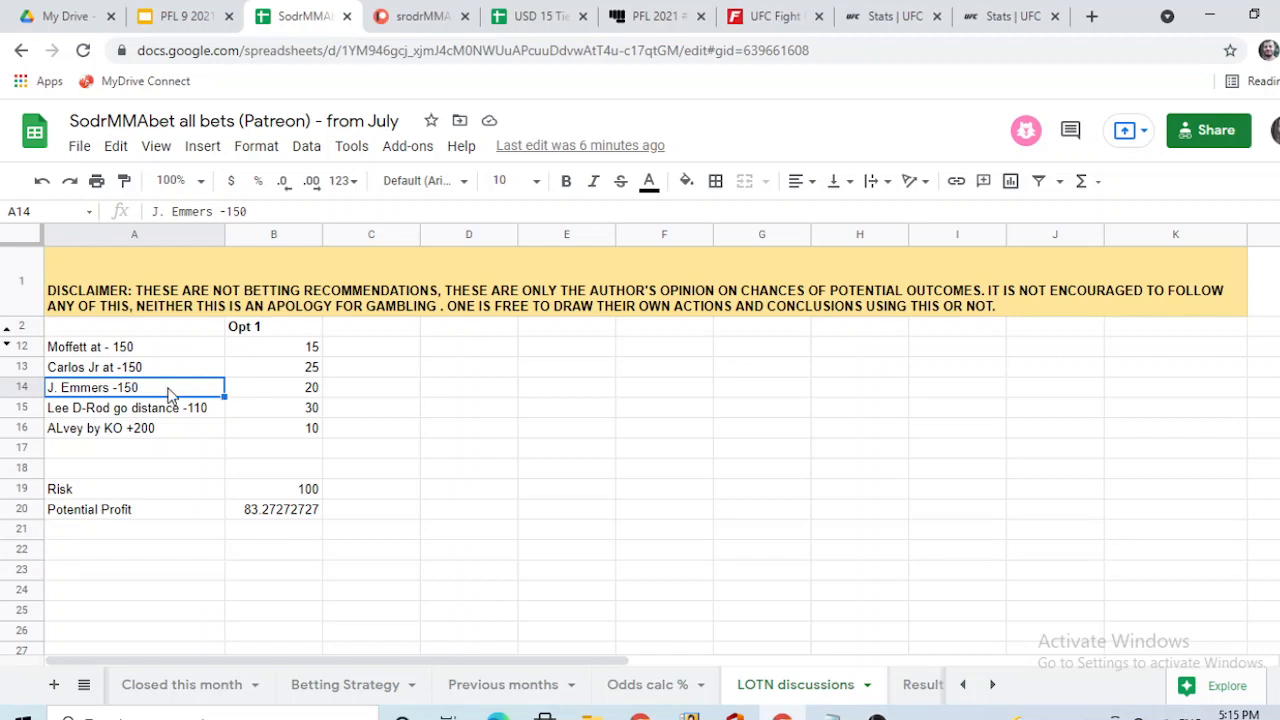
{"action": "left_click", "coordinate": [134, 407]}
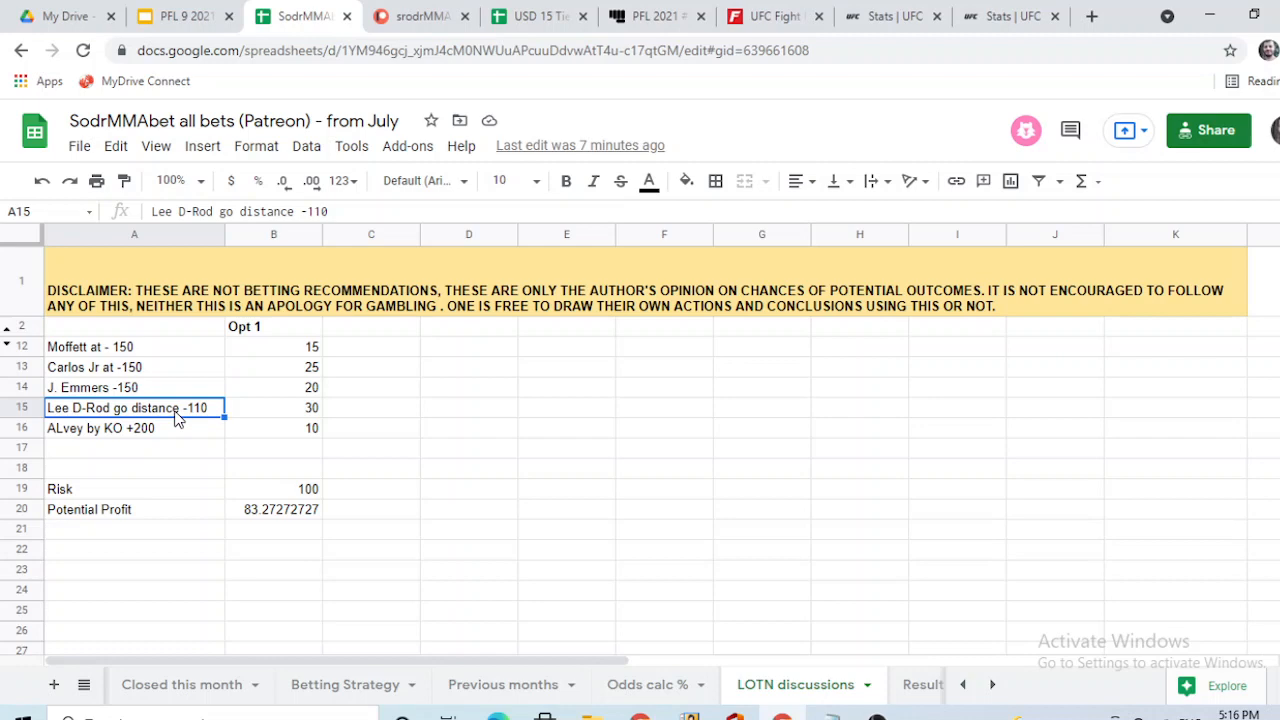
{"action": "mouse_move", "coordinate": [305, 405]}
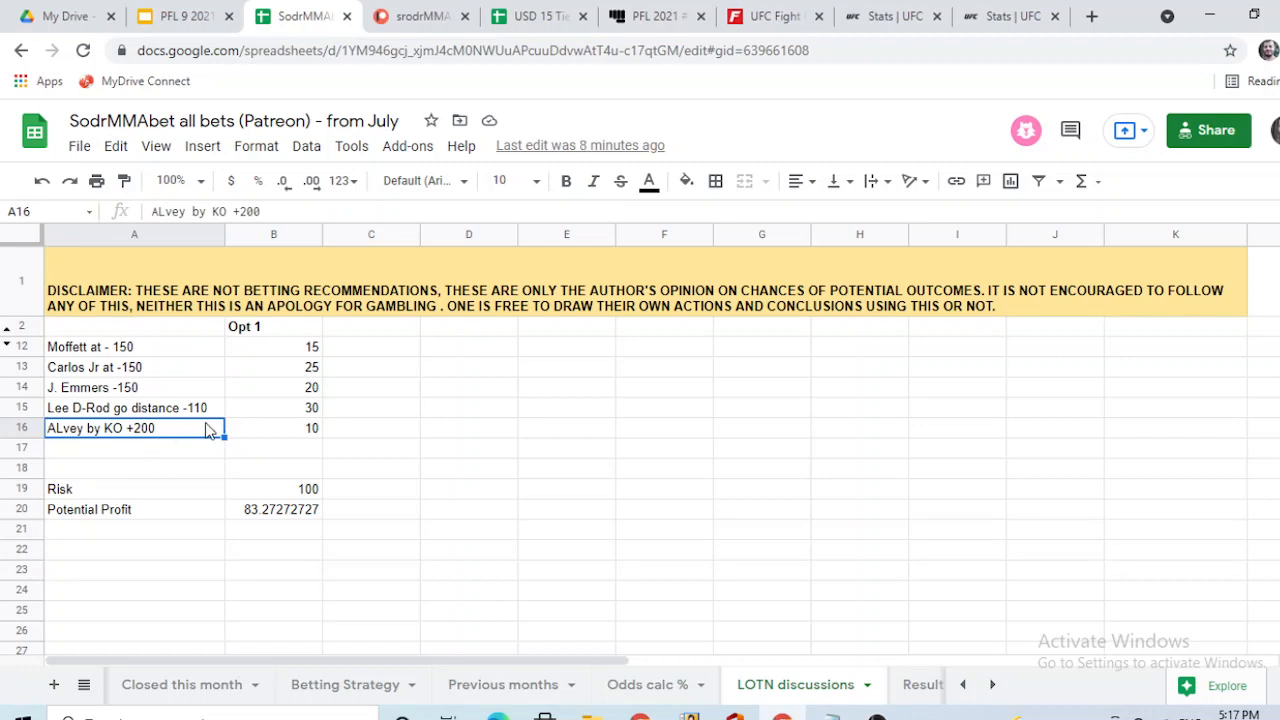
{"action": "mouse_move", "coordinate": [398, 430]}
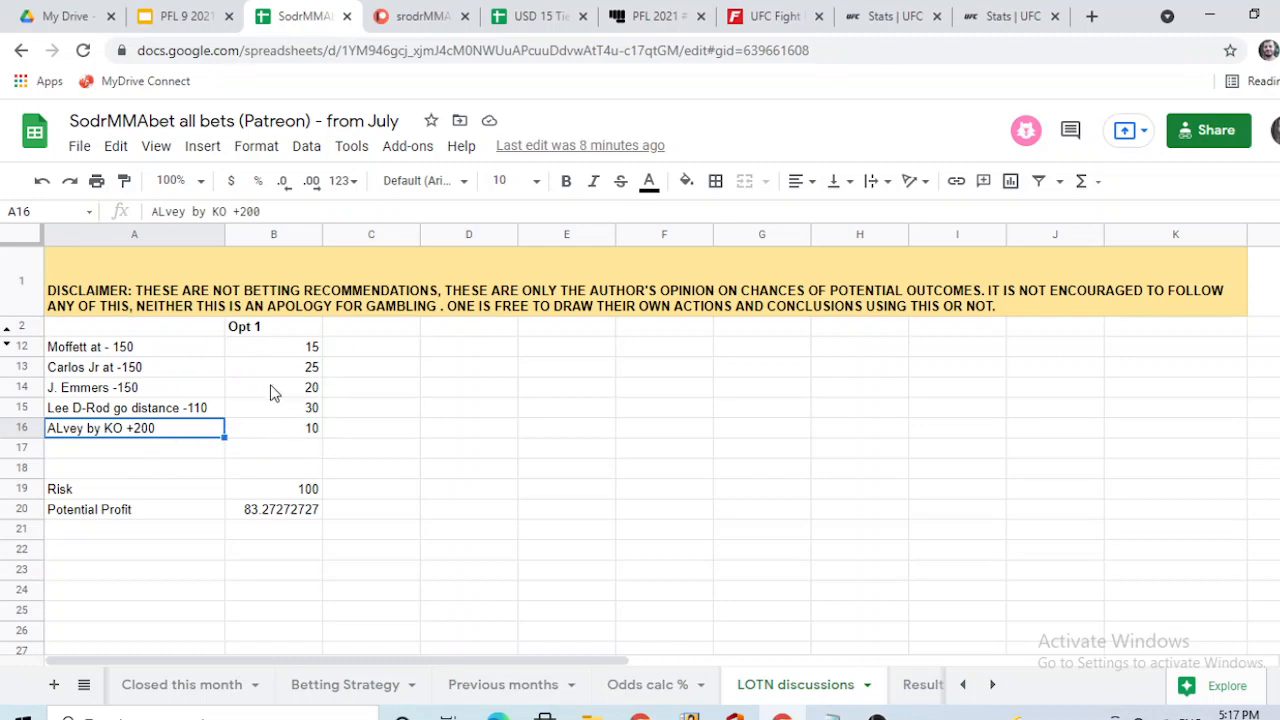
{"action": "mouse_move", "coordinate": [313, 367]}
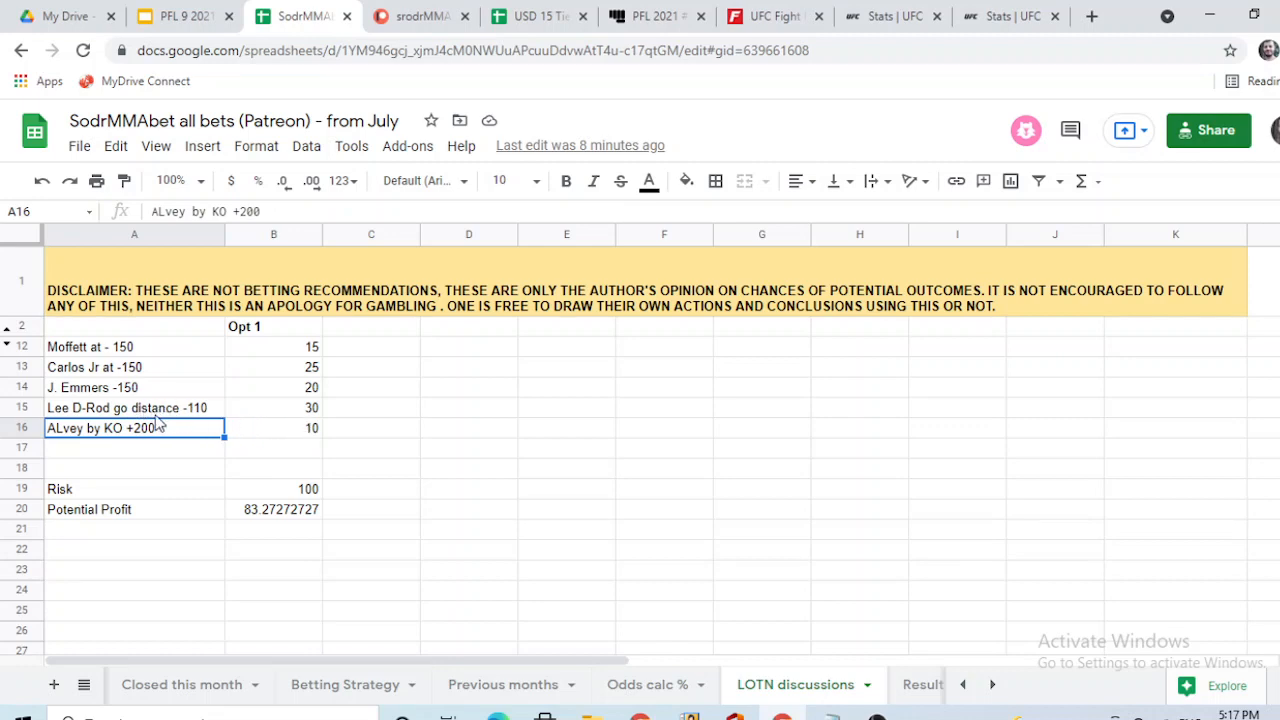
{"action": "mouse_move", "coordinate": [85, 413]}
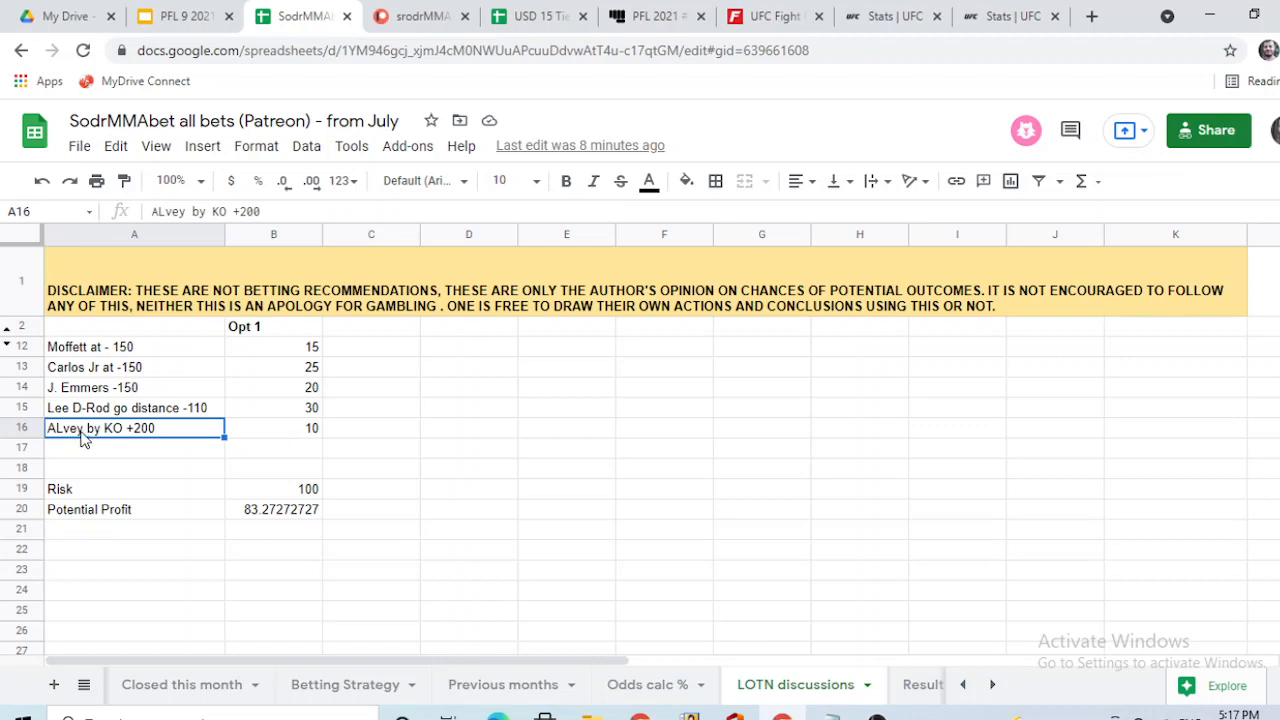
{"action": "mouse_move", "coordinate": [100, 358]}
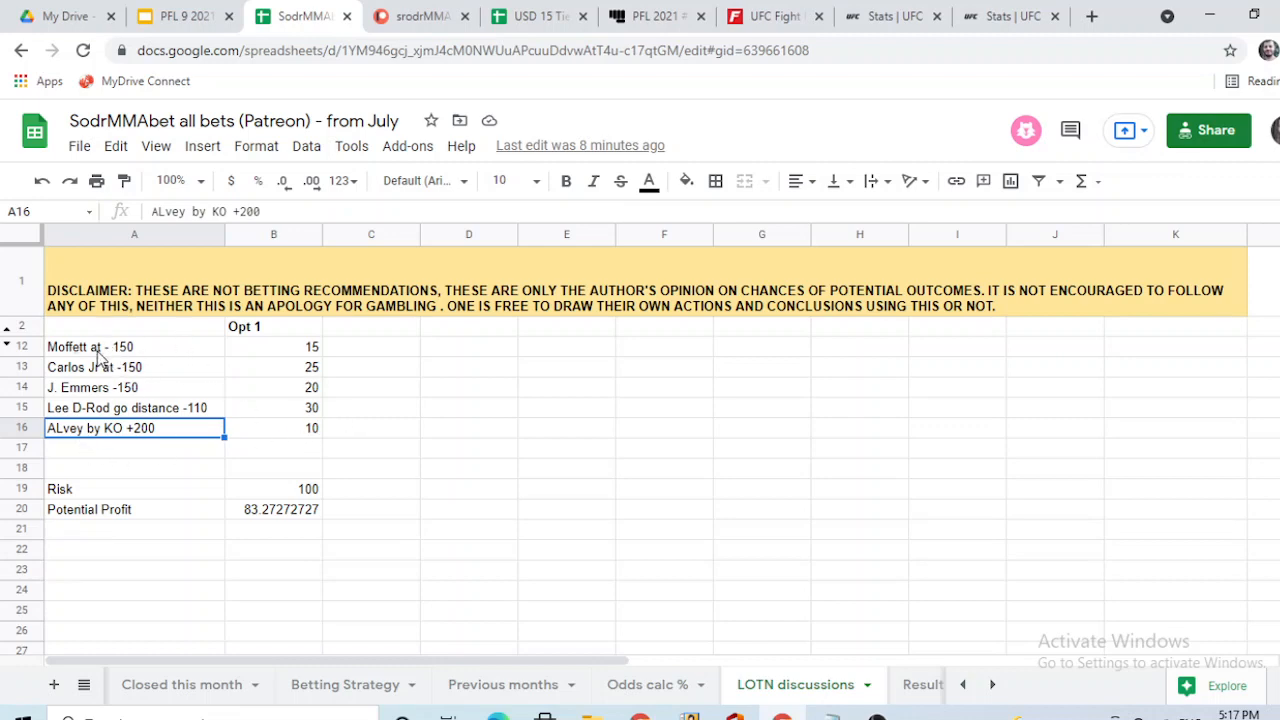
{"action": "mouse_move", "coordinate": [318, 390]}
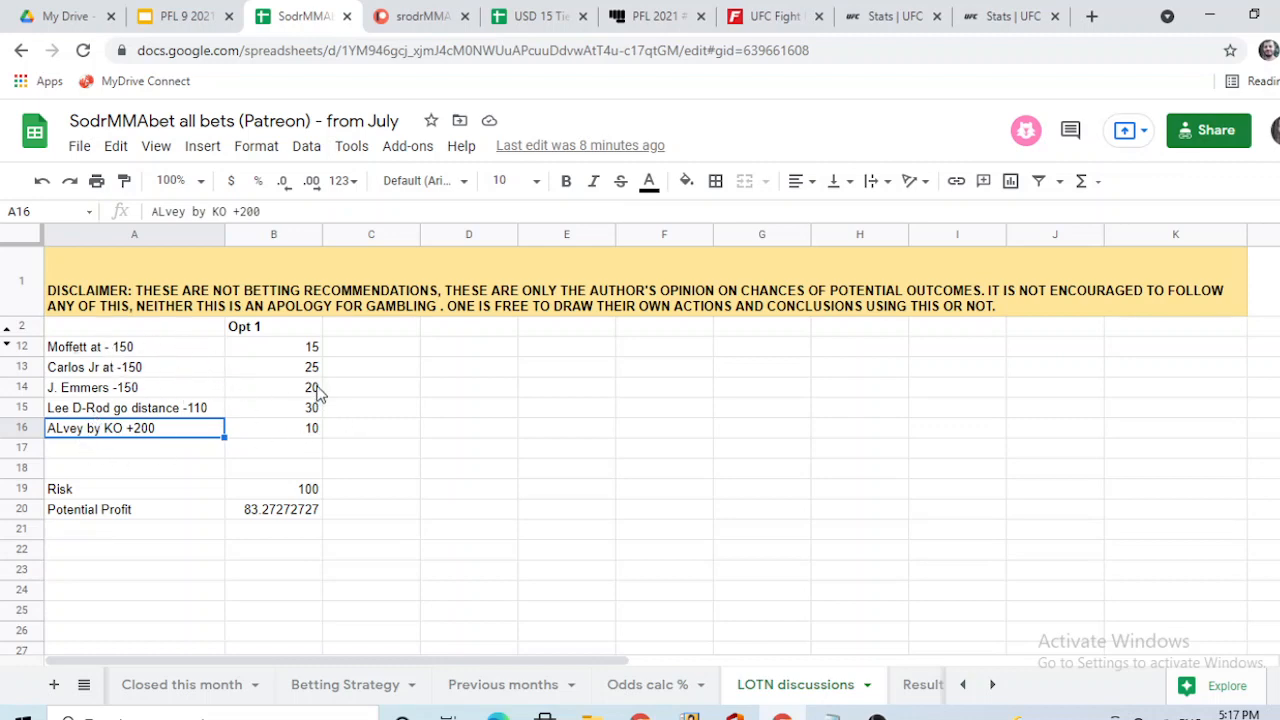
{"action": "mouse_move", "coordinate": [330, 365]}
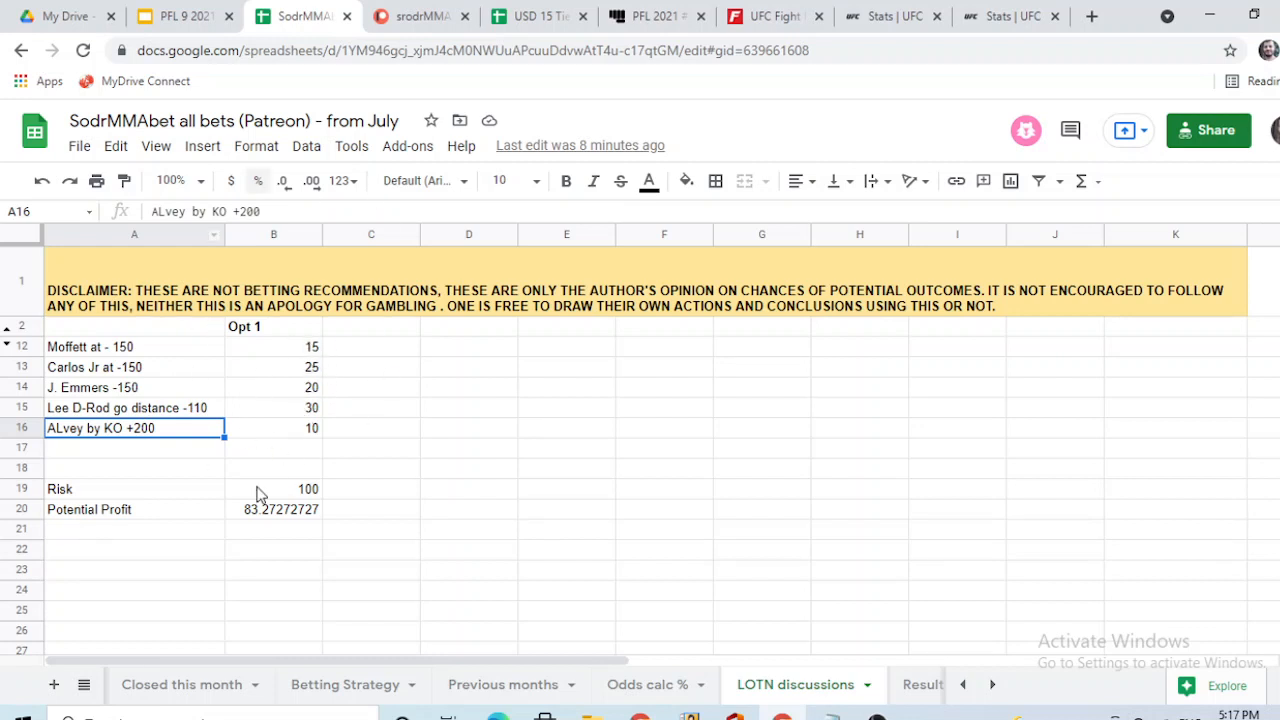
{"action": "mouse_move", "coordinate": [332, 403]}
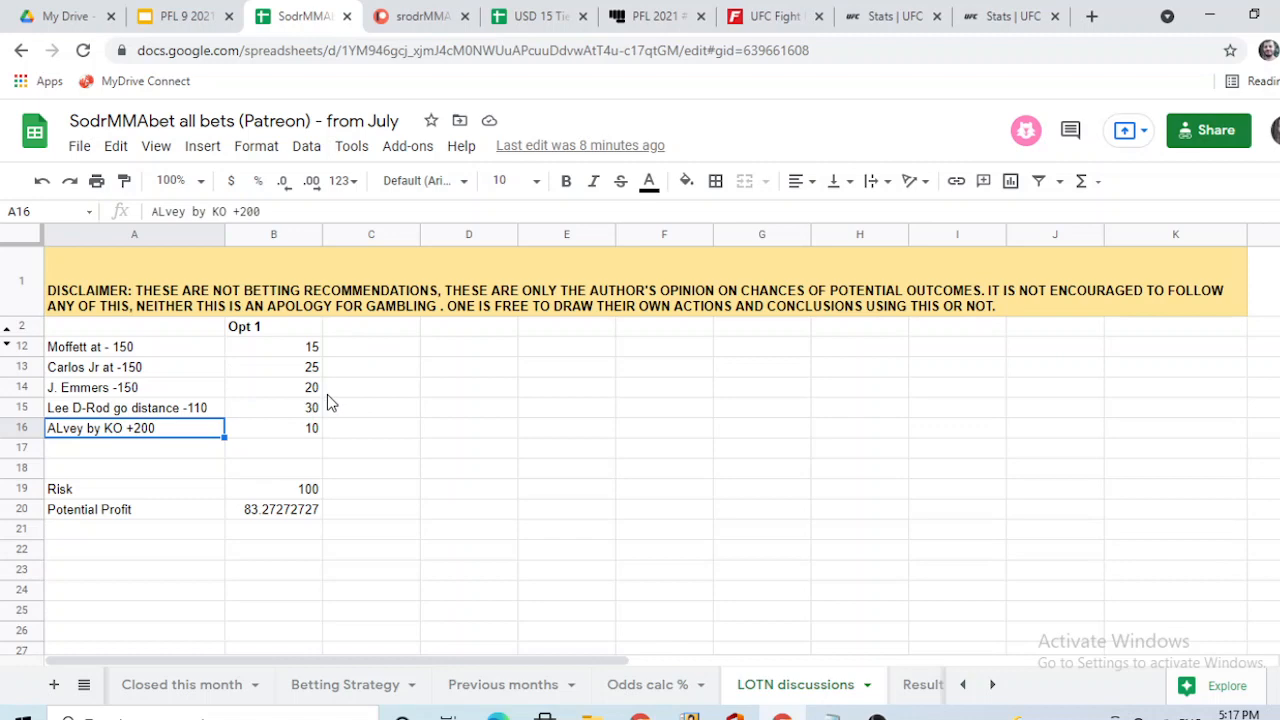
{"action": "mouse_move", "coordinate": [288, 338]}
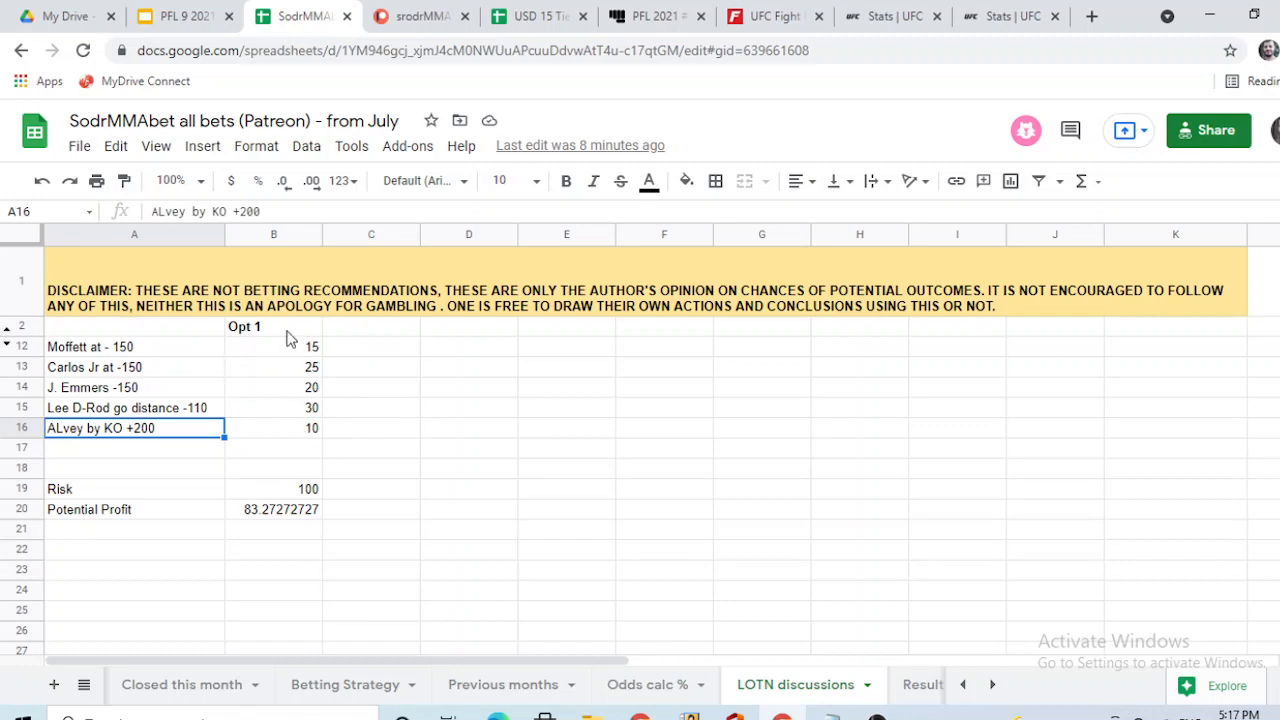
{"action": "mouse_move", "coordinate": [405, 507]}
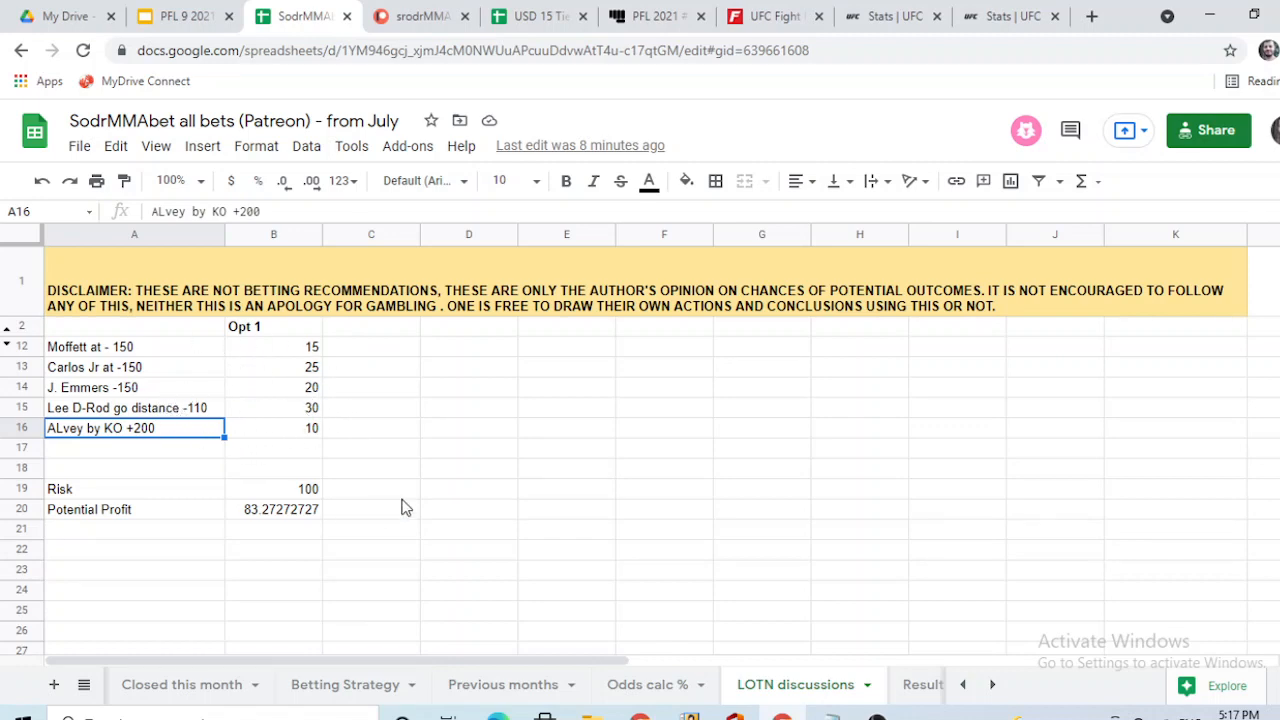
{"action": "mouse_move", "coordinate": [677, 446]}
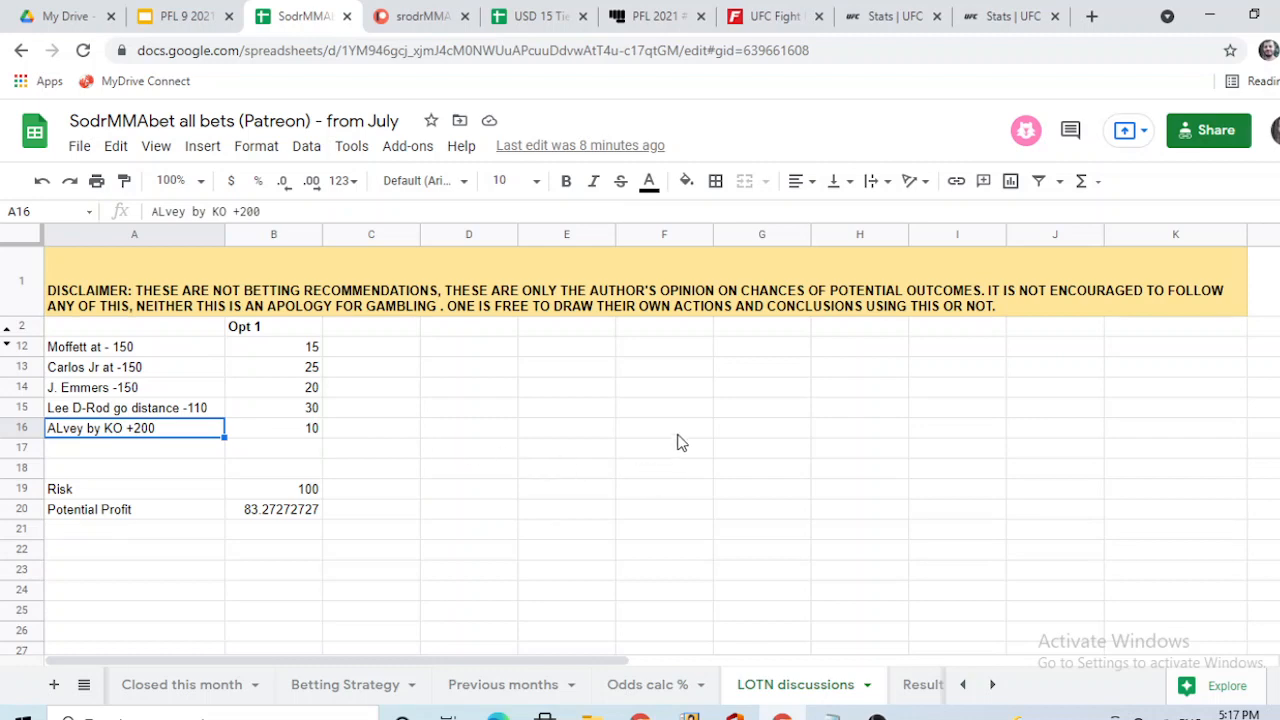
{"action": "mouse_move", "coordinate": [445, 37]}
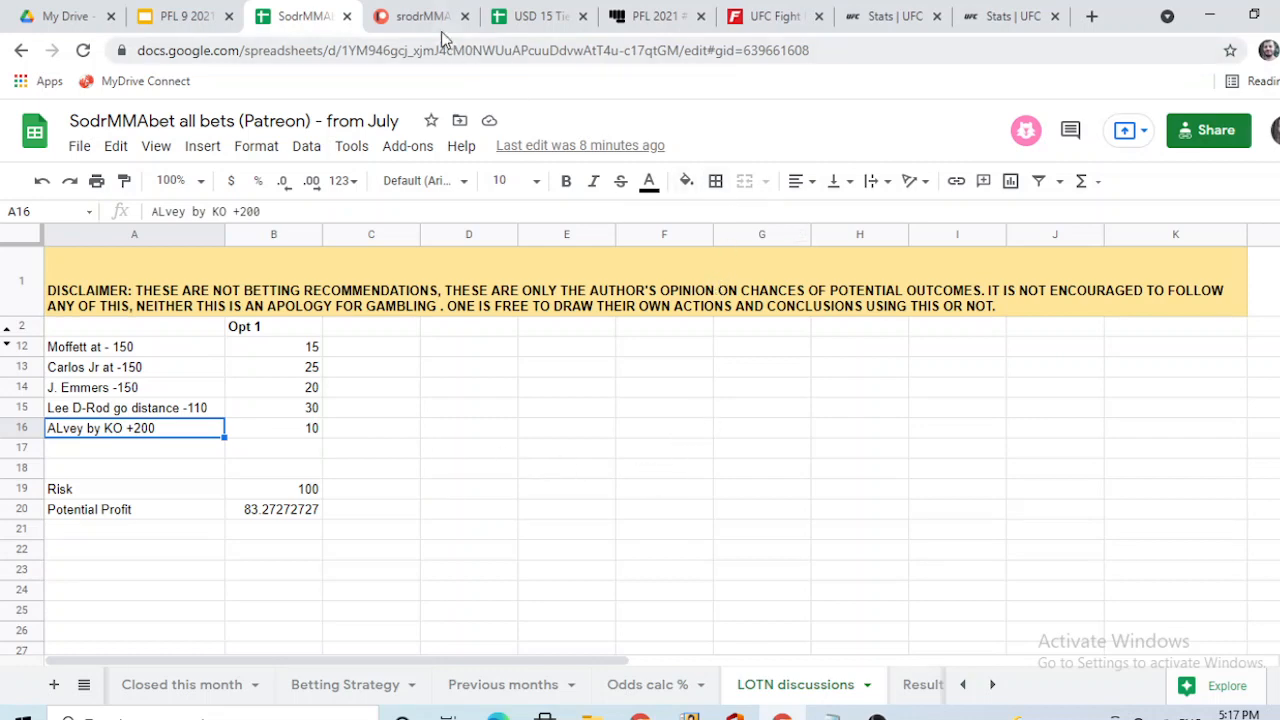
Switch from the parlay sheet to Patreon's $5, $10 and $15 membership tiers
{"action": "left_click", "coordinate": [420, 16]}
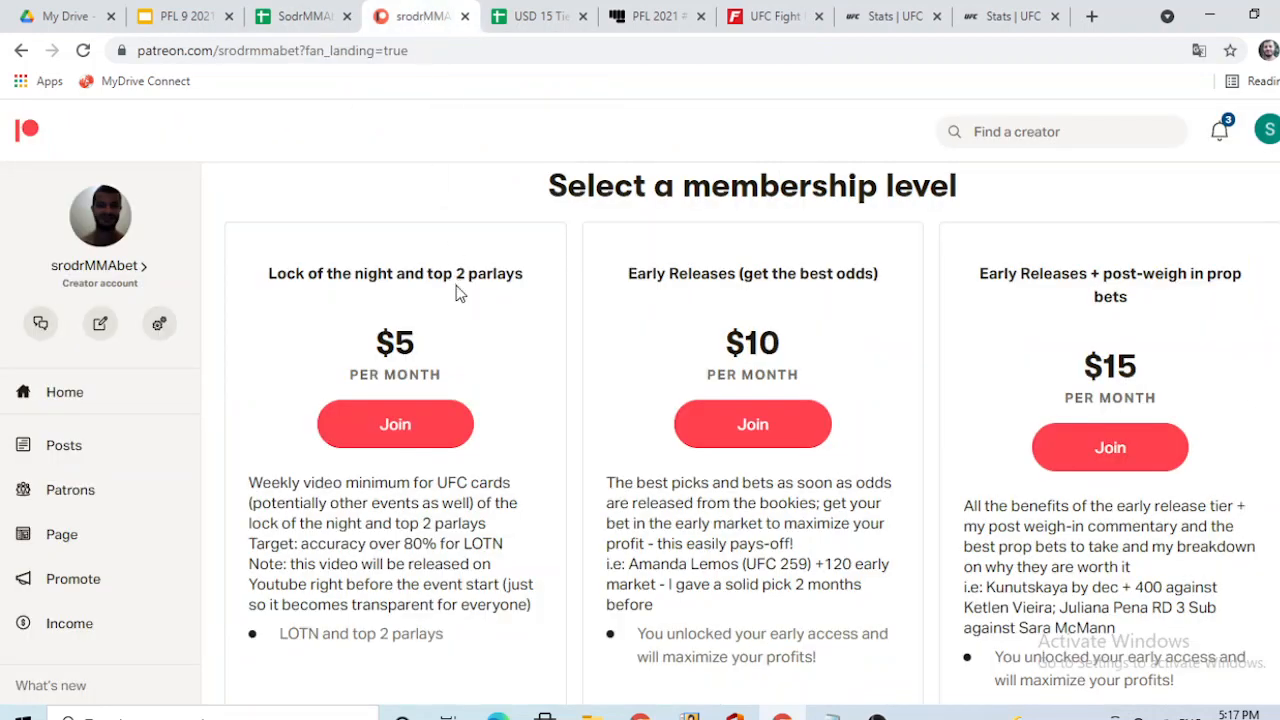
{"action": "mouse_move", "coordinate": [790, 398]}
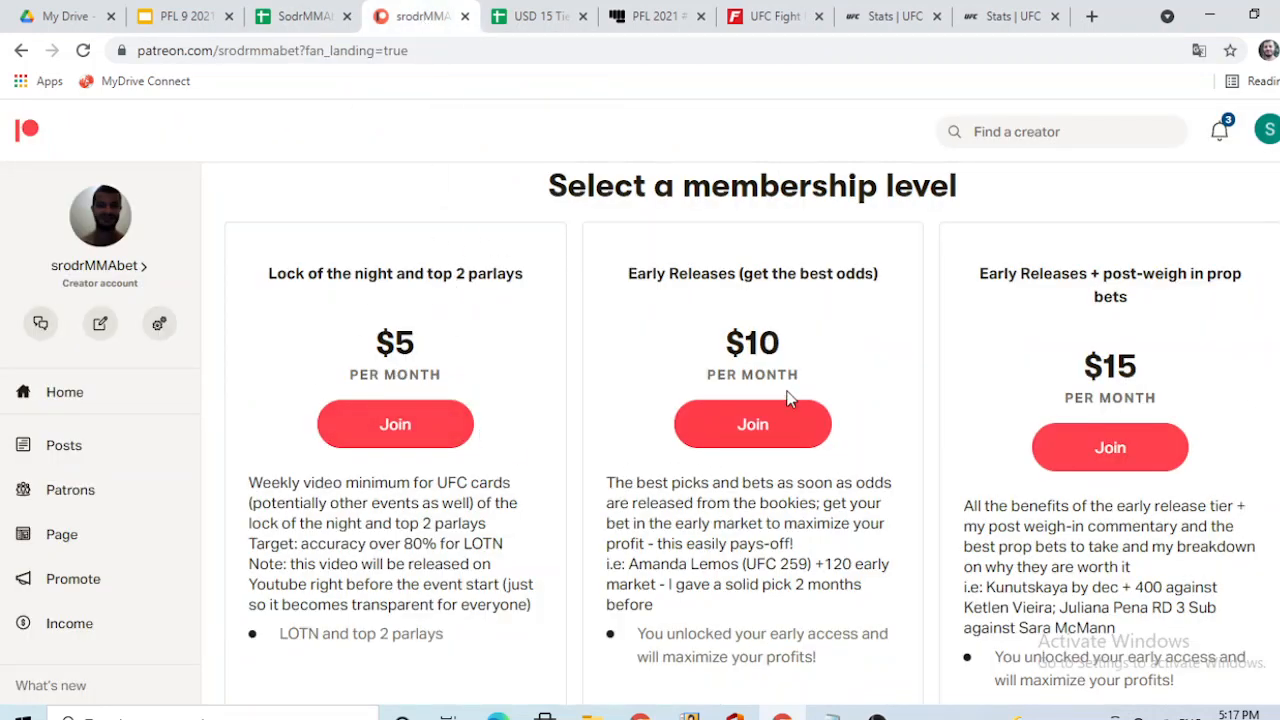
{"action": "mouse_move", "coordinate": [583, 276]}
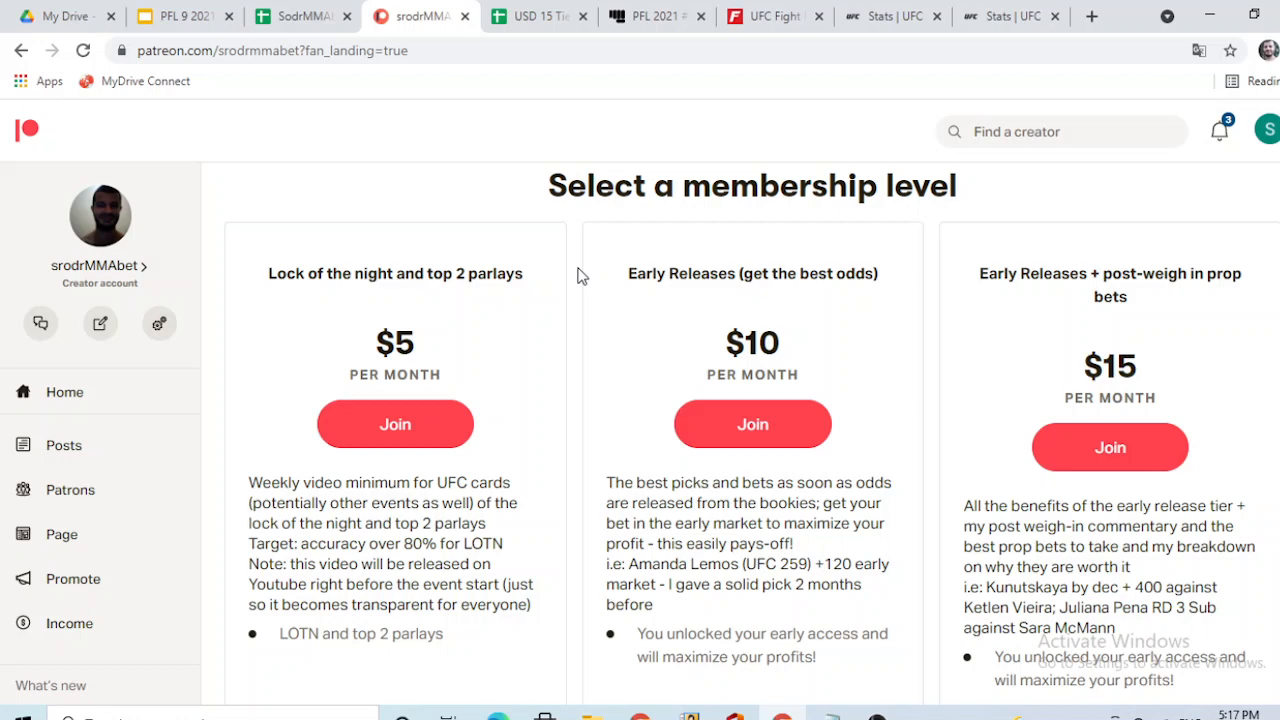
{"action": "mouse_move", "coordinate": [740, 328]}
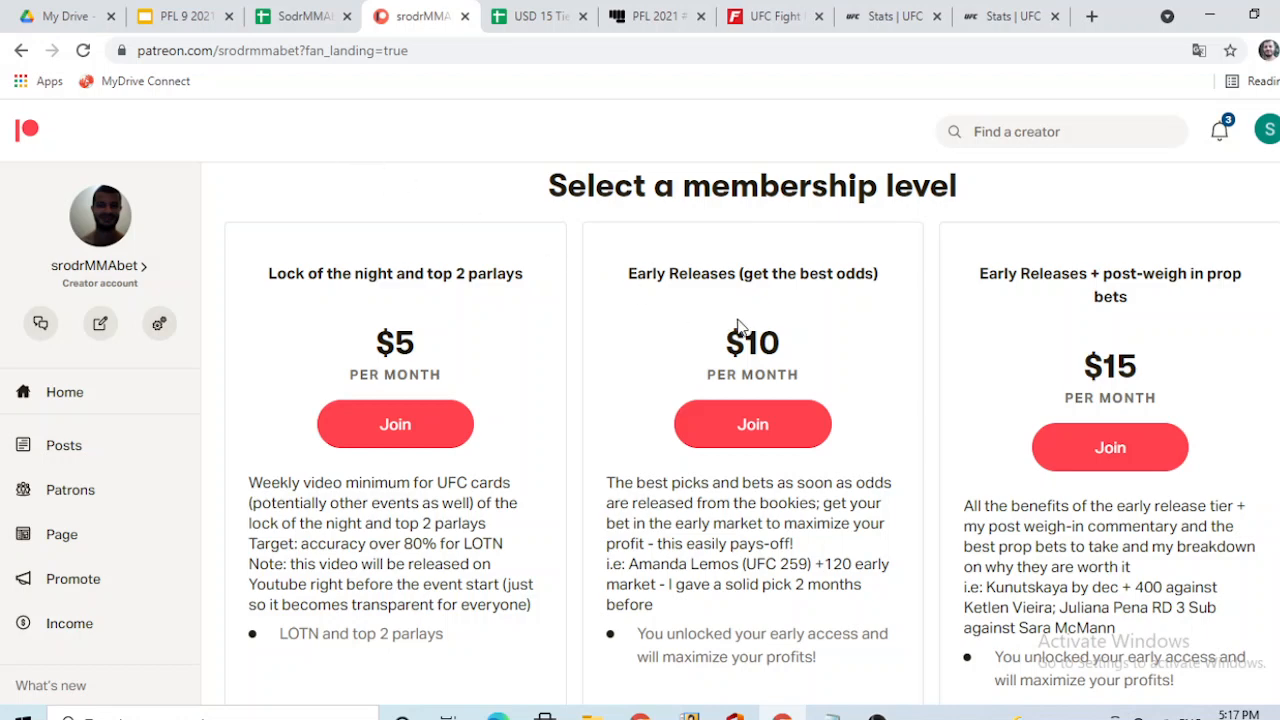
{"action": "mouse_move", "coordinate": [763, 359]}
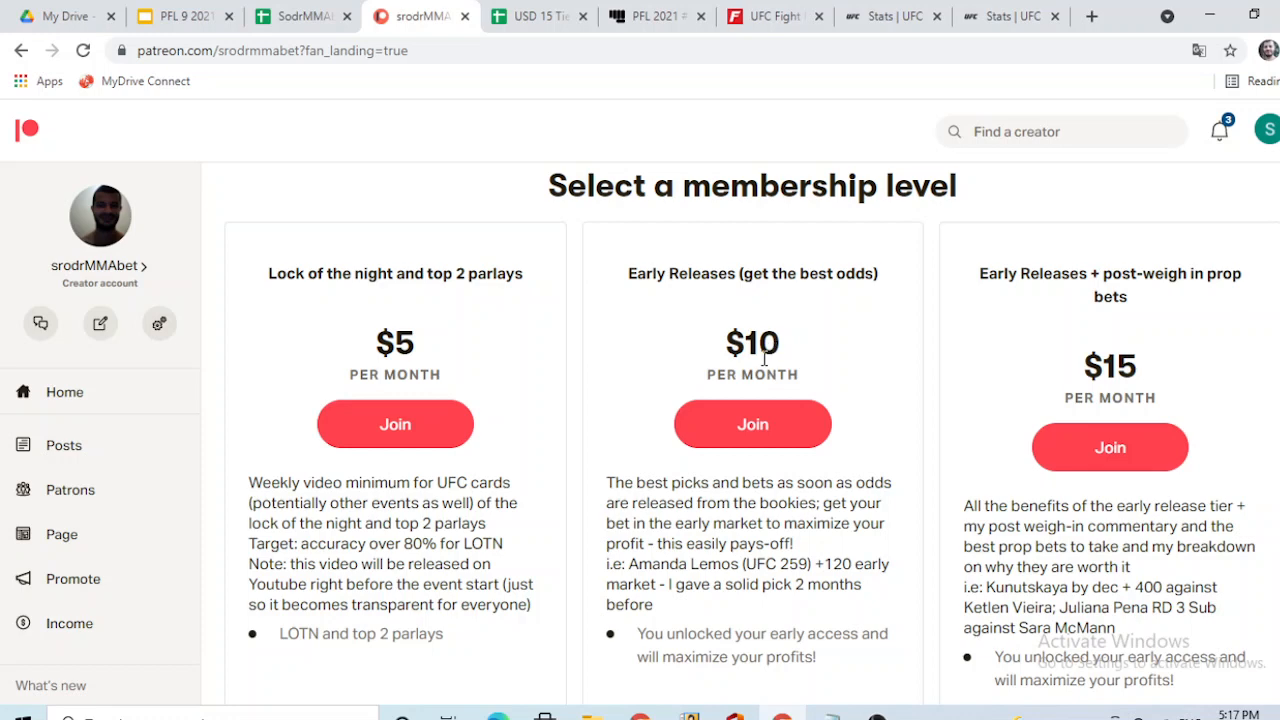
{"action": "mouse_move", "coordinate": [835, 345]}
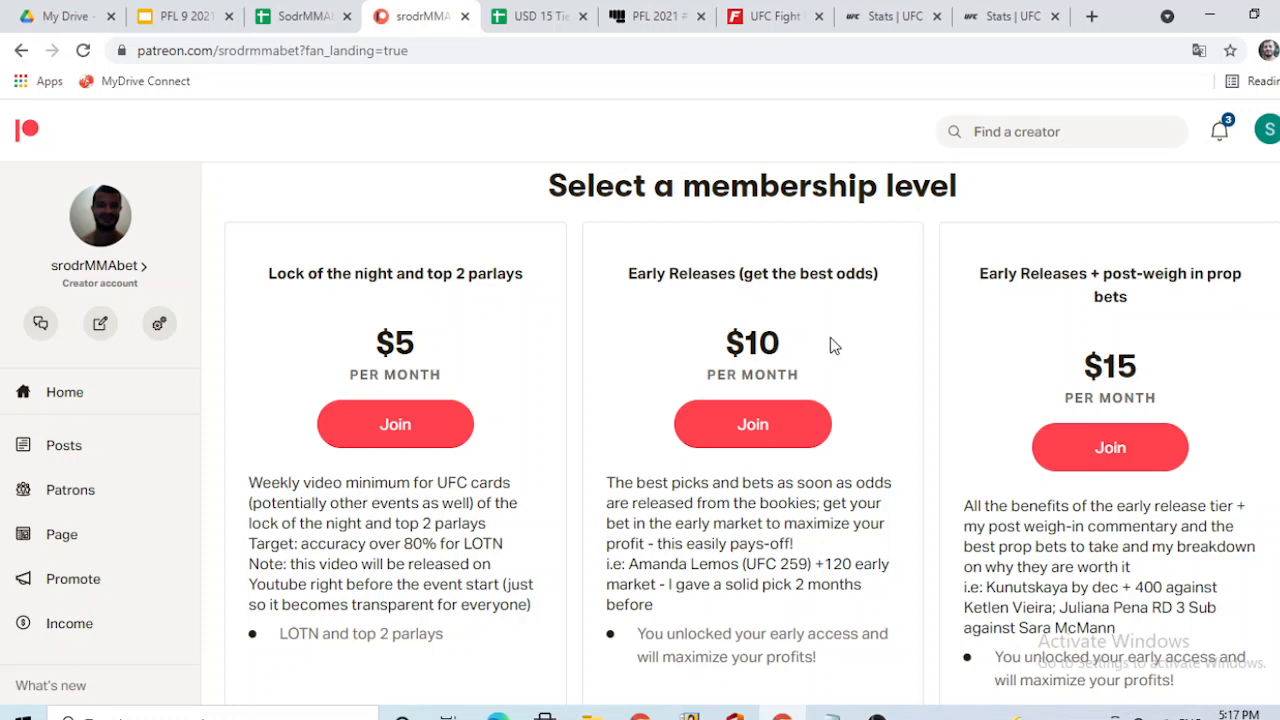
{"action": "mouse_move", "coordinate": [789, 333]}
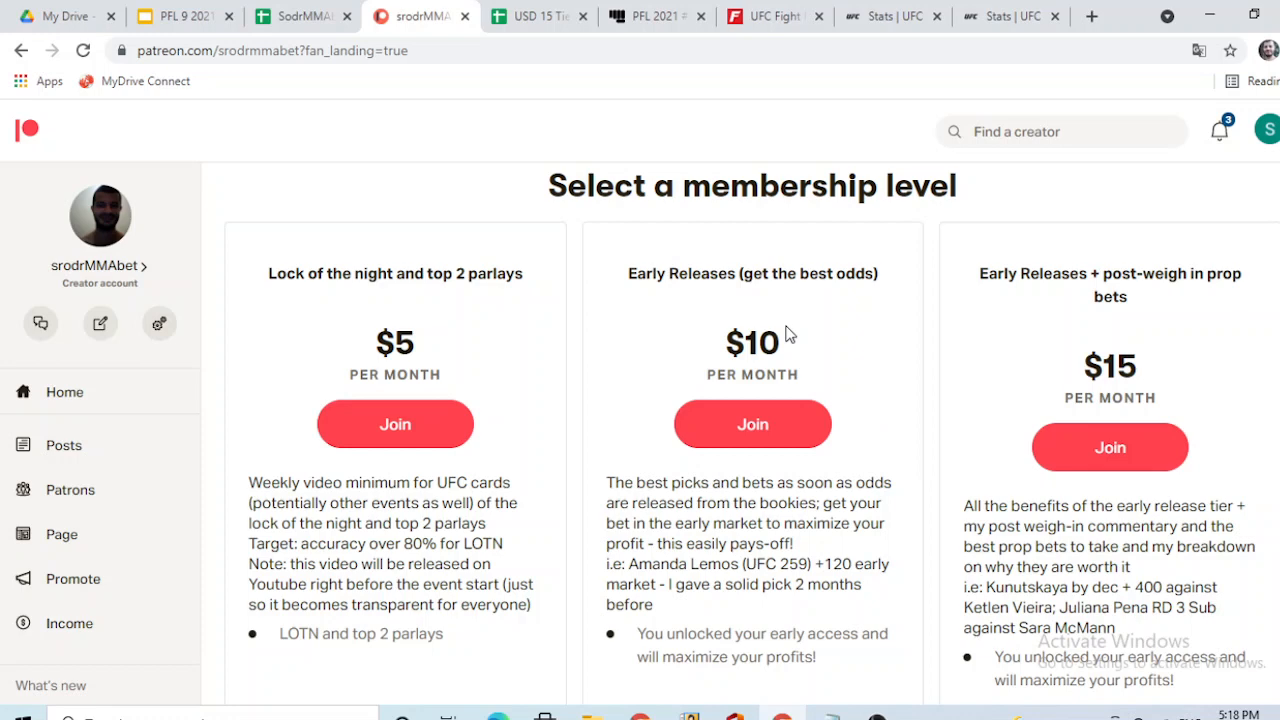
{"action": "mouse_move", "coordinate": [563, 140]}
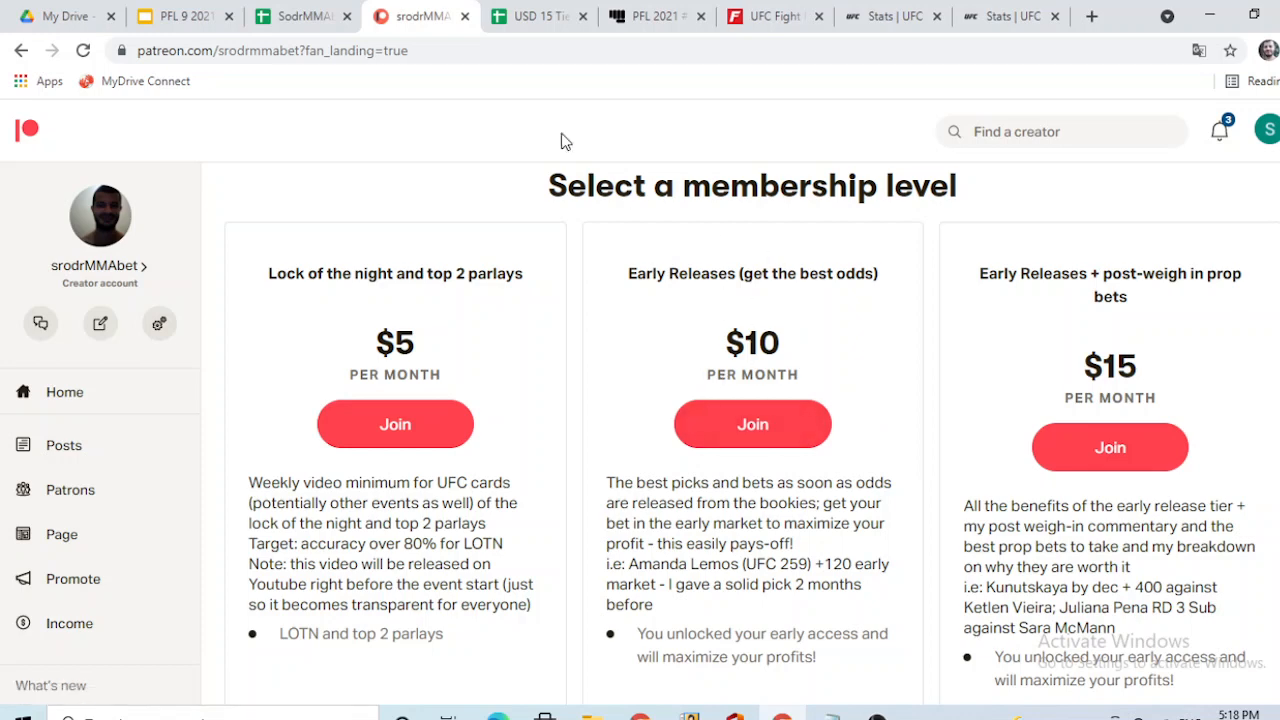
Return to the PFL 9 2021 Playoffs 3 deck on the Moffett vs Knight slide
{"action": "left_click", "coordinate": [175, 16]}
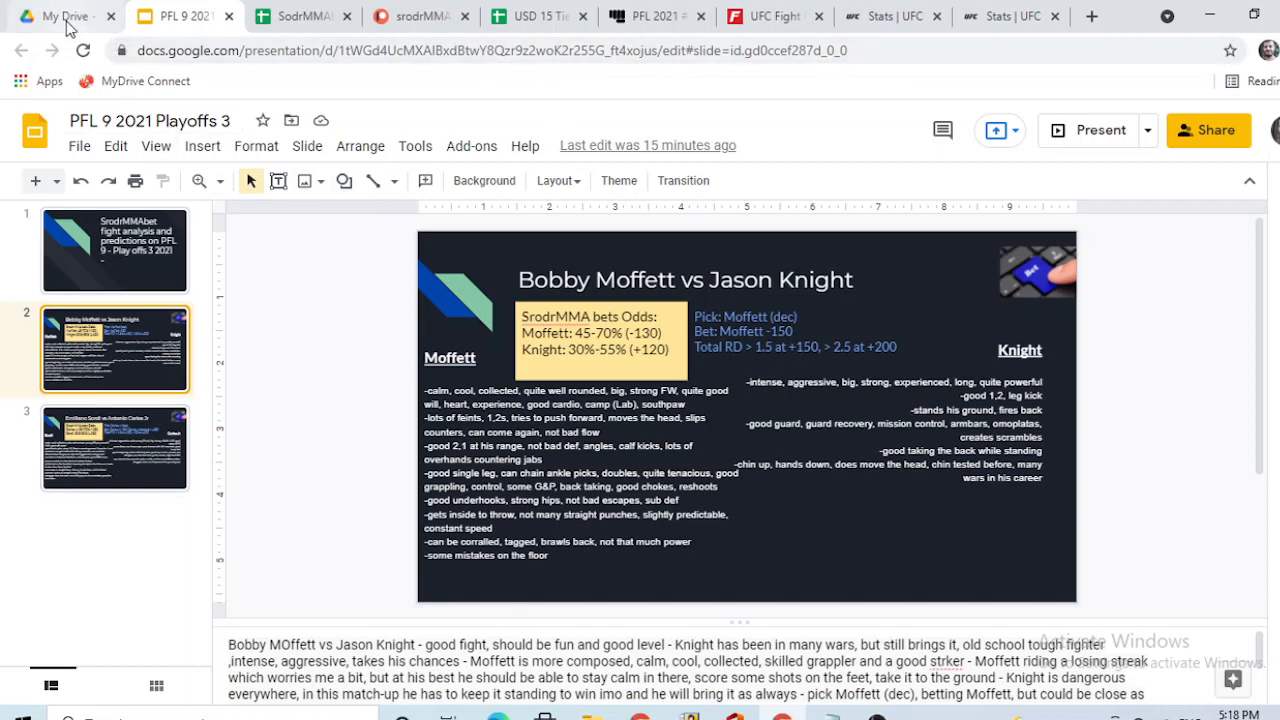
Open the Barboza vs Chikadze deck, then cycle through the parlay sheet, Patreon, and USD 15 props tabs
{"action": "left_click", "coordinate": [60, 16]}
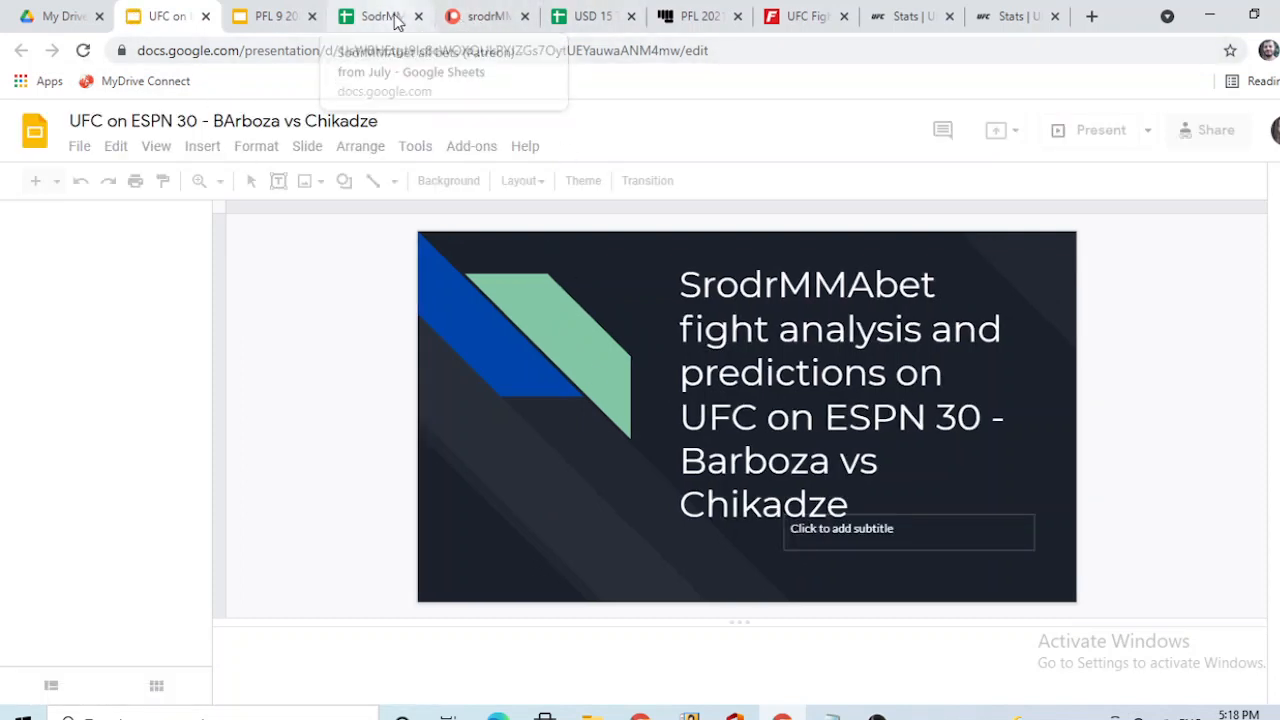
{"action": "left_click", "coordinate": [380, 16]}
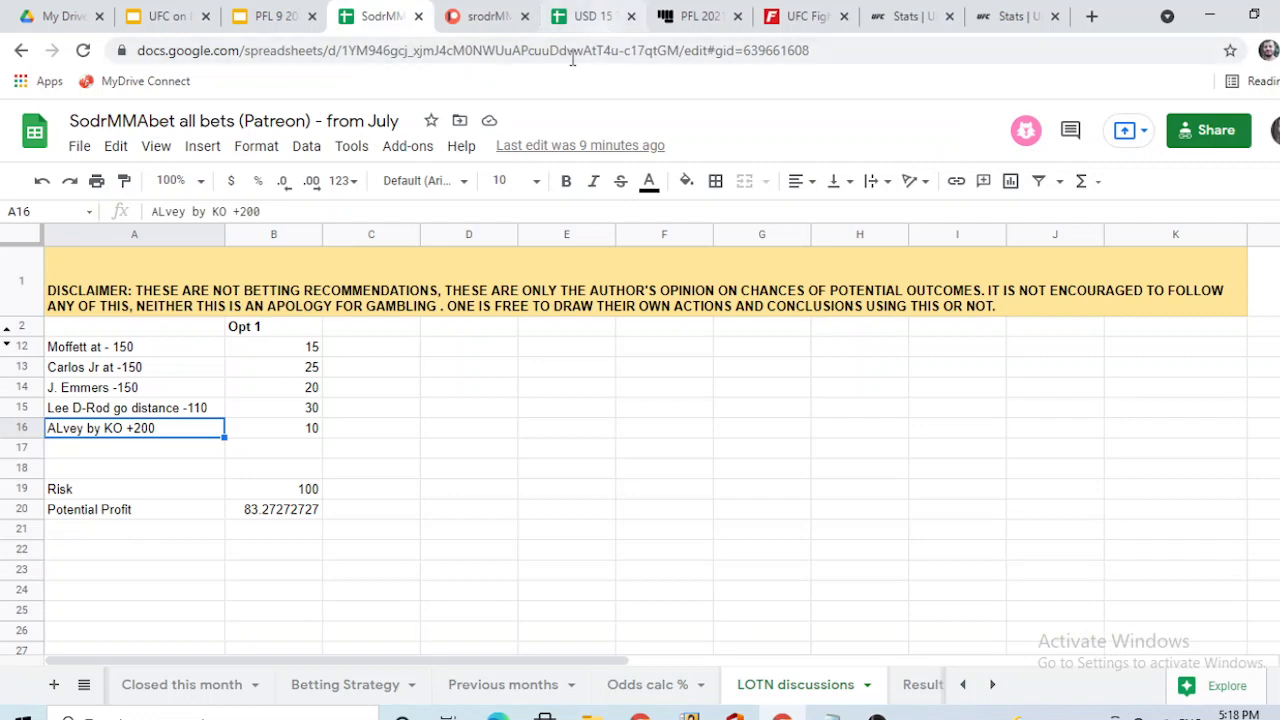
{"action": "left_click", "coordinate": [485, 16]}
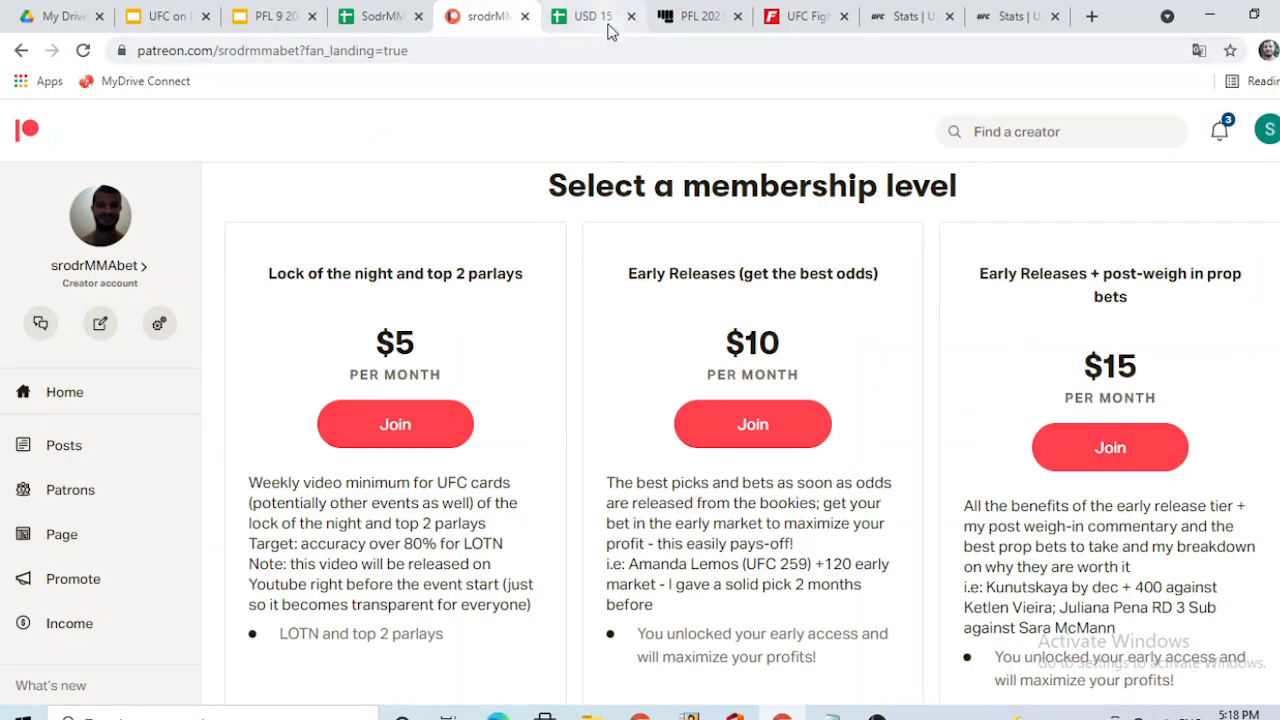
{"action": "left_click", "coordinate": [590, 16]}
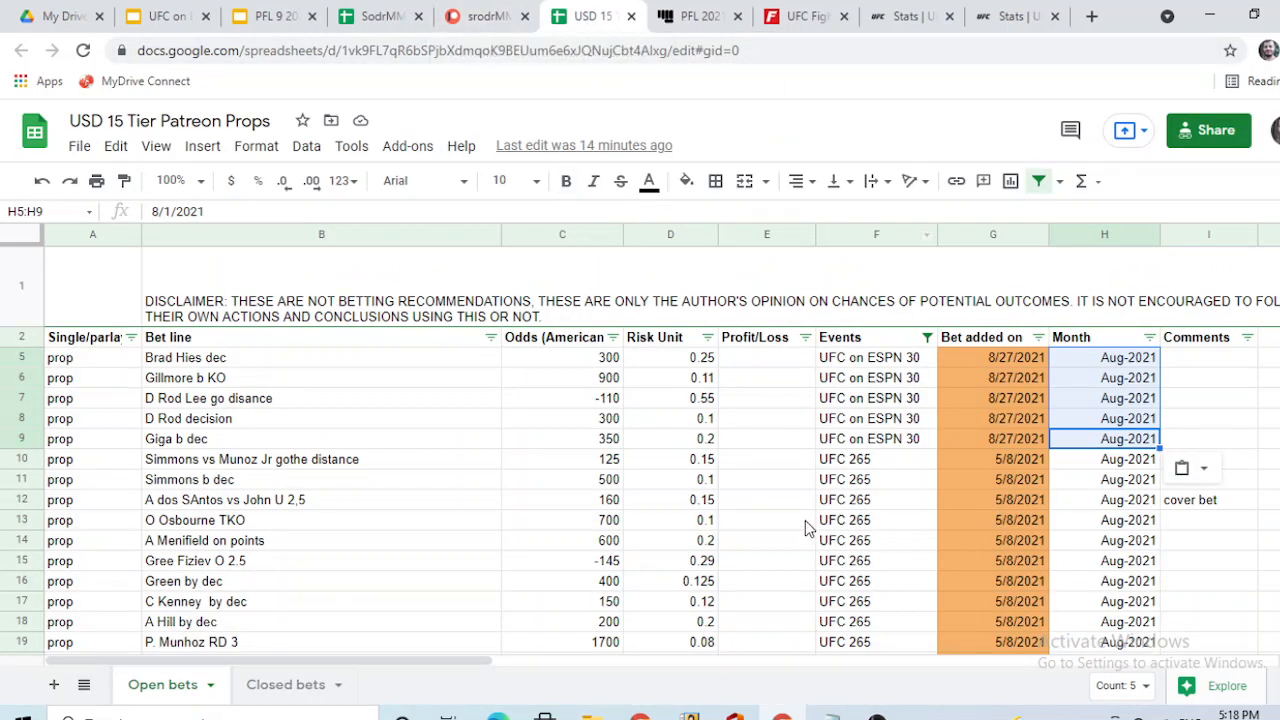
{"action": "mouse_move", "coordinate": [658, 121]}
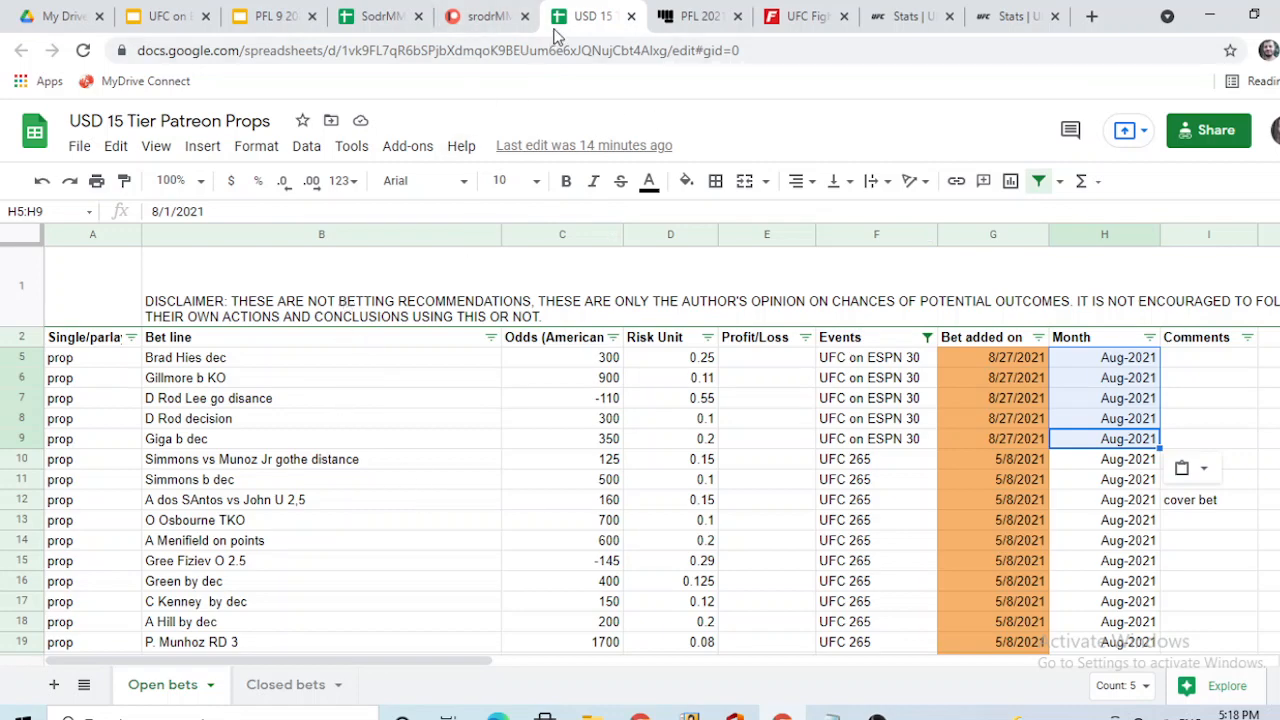
Return from the USD 15 Tier props sheet to the Patreon membership page
{"action": "left_click", "coordinate": [485, 16]}
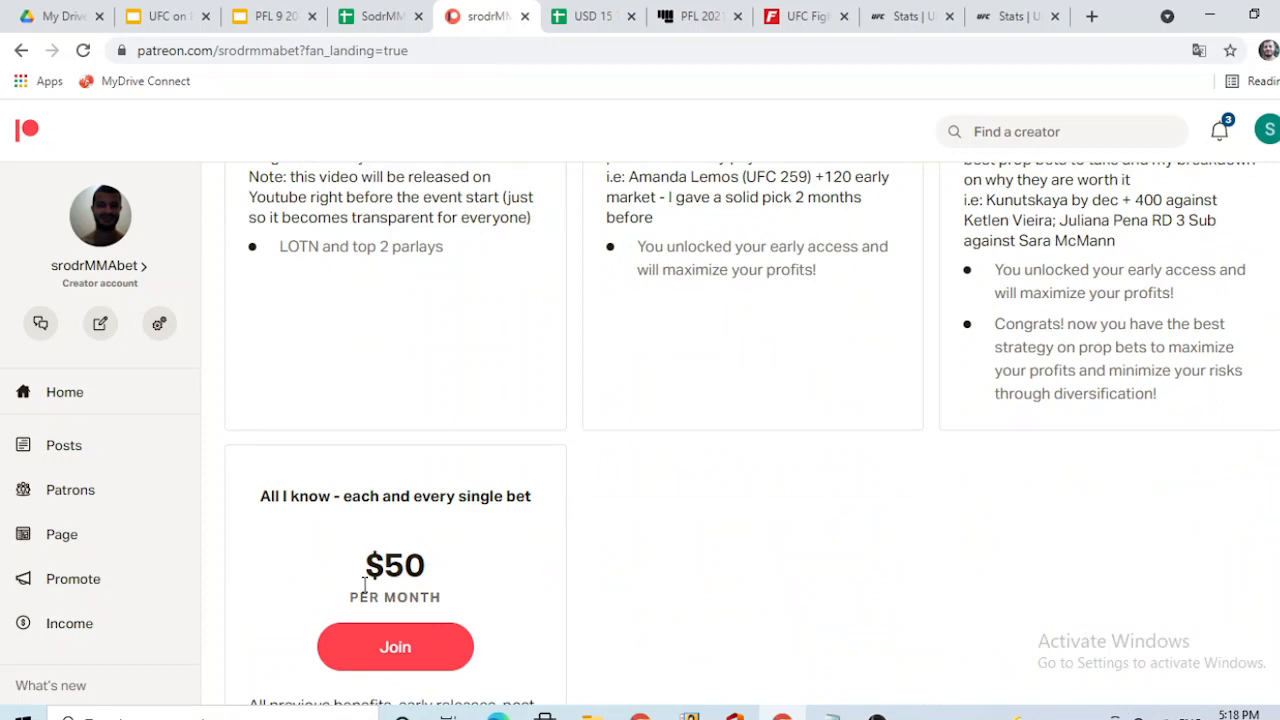
Scroll the membership page to show the $50 'All I know - each and every single bet' benefits
{"action": "scroll", "scroll_direction": "up", "scroll_amount": 3}
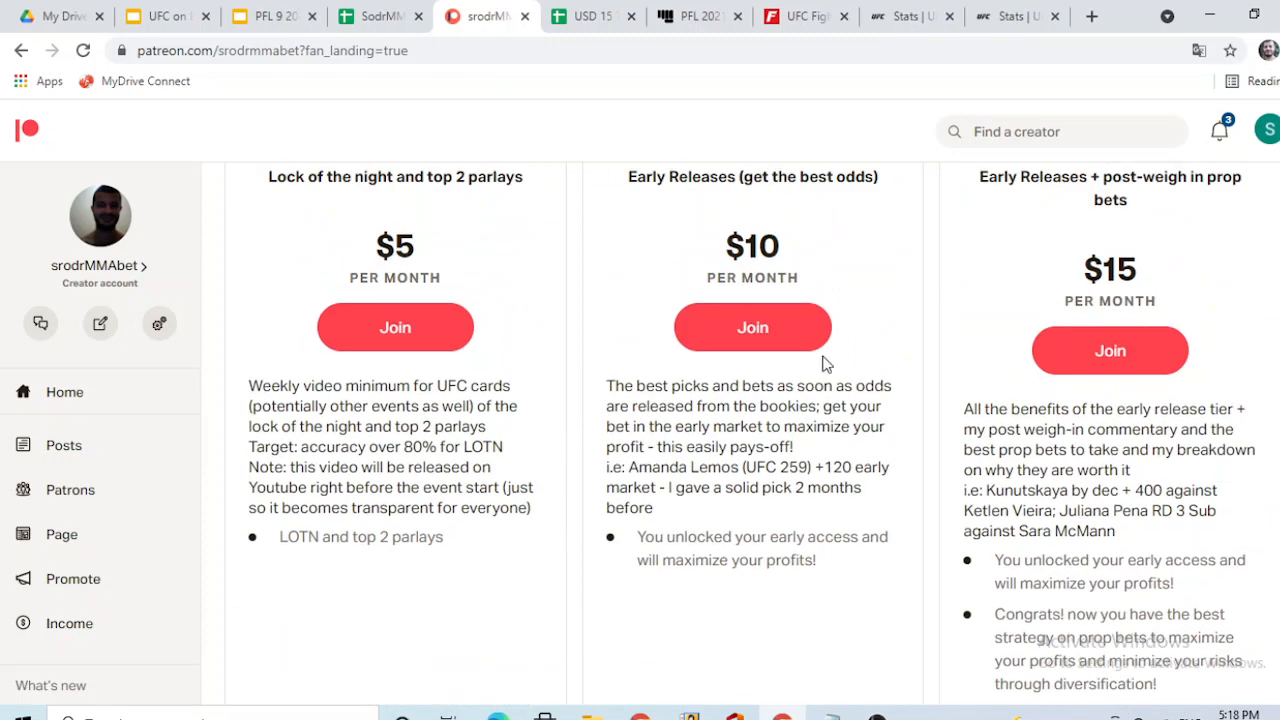
{"action": "scroll", "scroll_direction": "down", "scroll_amount": 3}
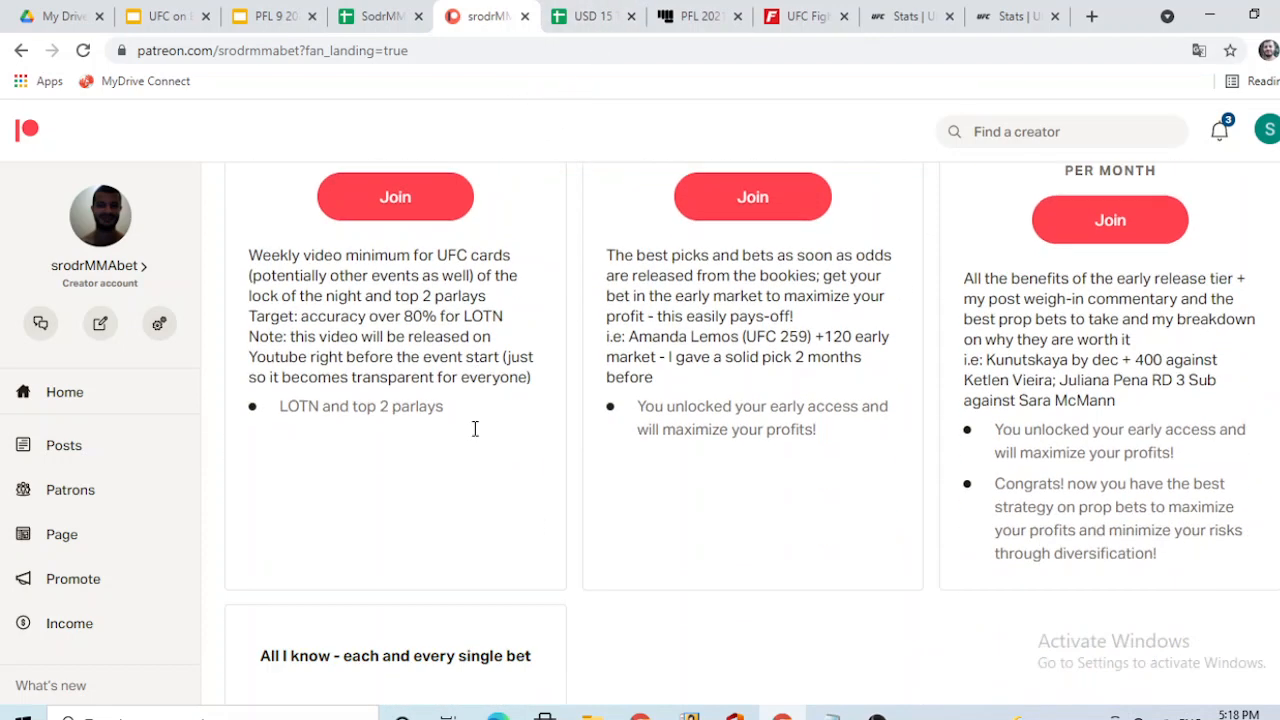
{"action": "scroll", "scroll_direction": "down", "scroll_amount": 3}
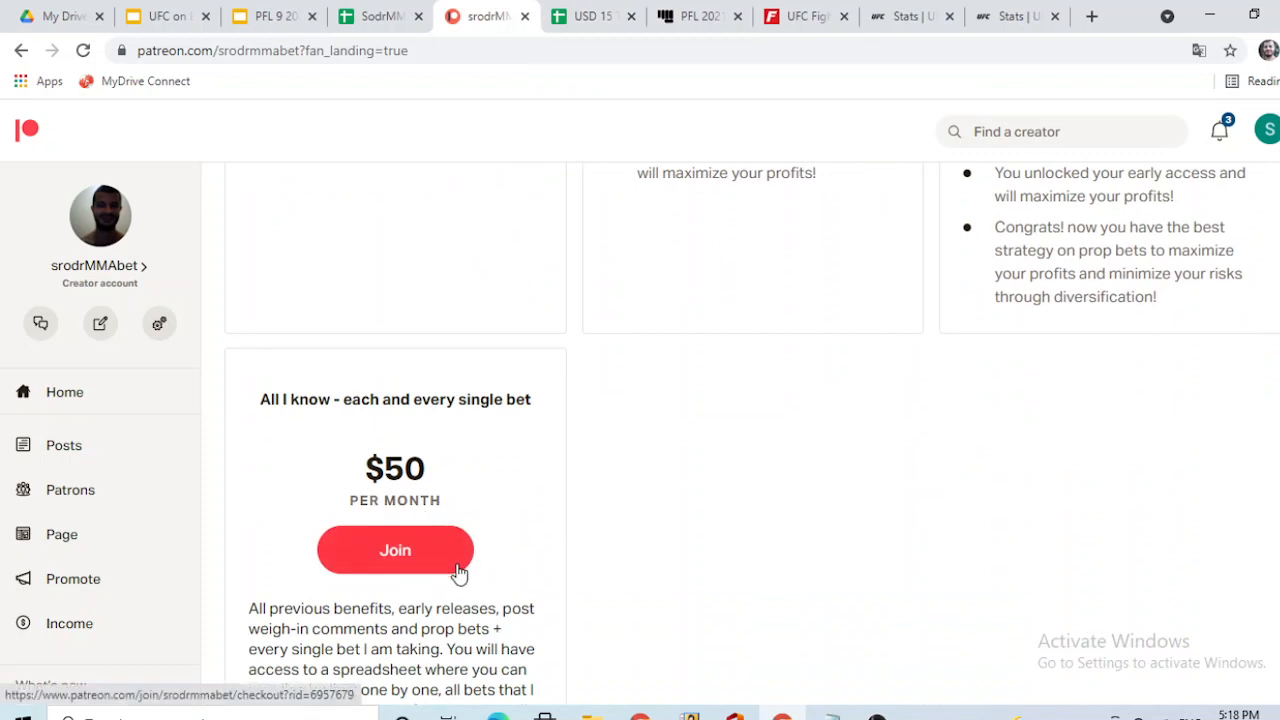
{"action": "mouse_move", "coordinate": [421, 592]}
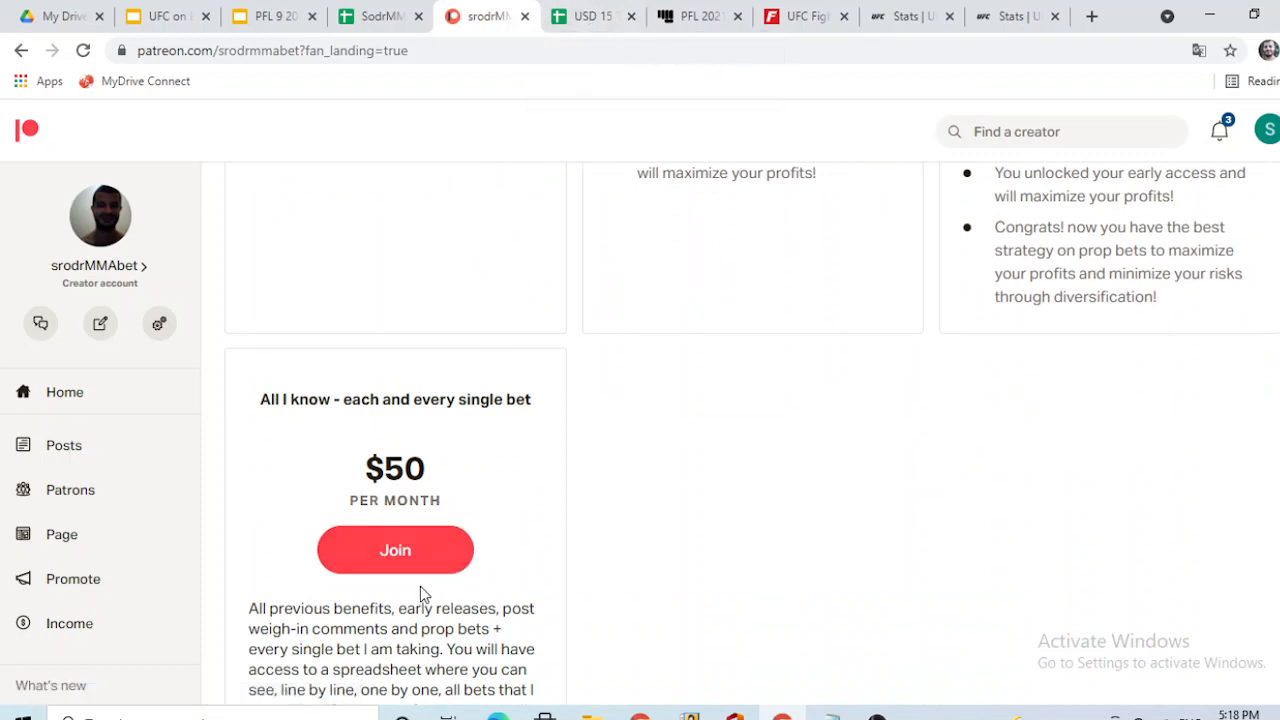
{"action": "scroll", "scroll_direction": "down", "scroll_amount": 3}
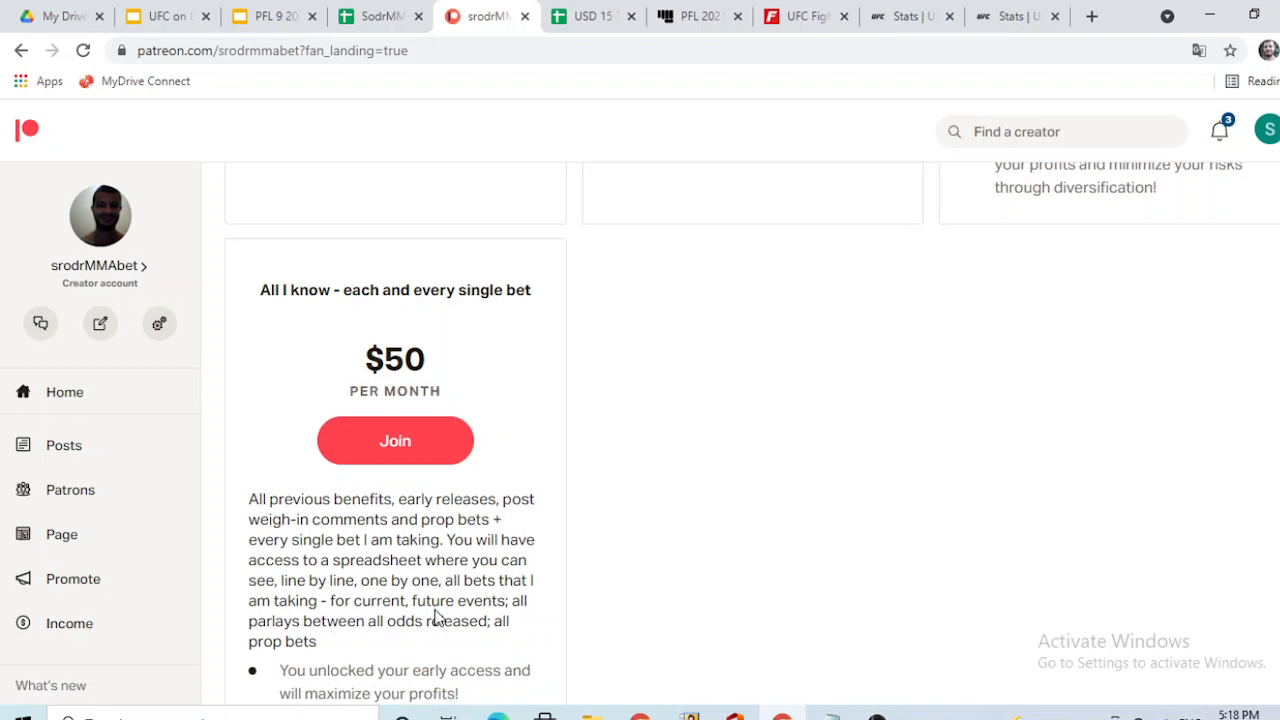
{"action": "scroll", "scroll_direction": "down", "scroll_amount": 3}
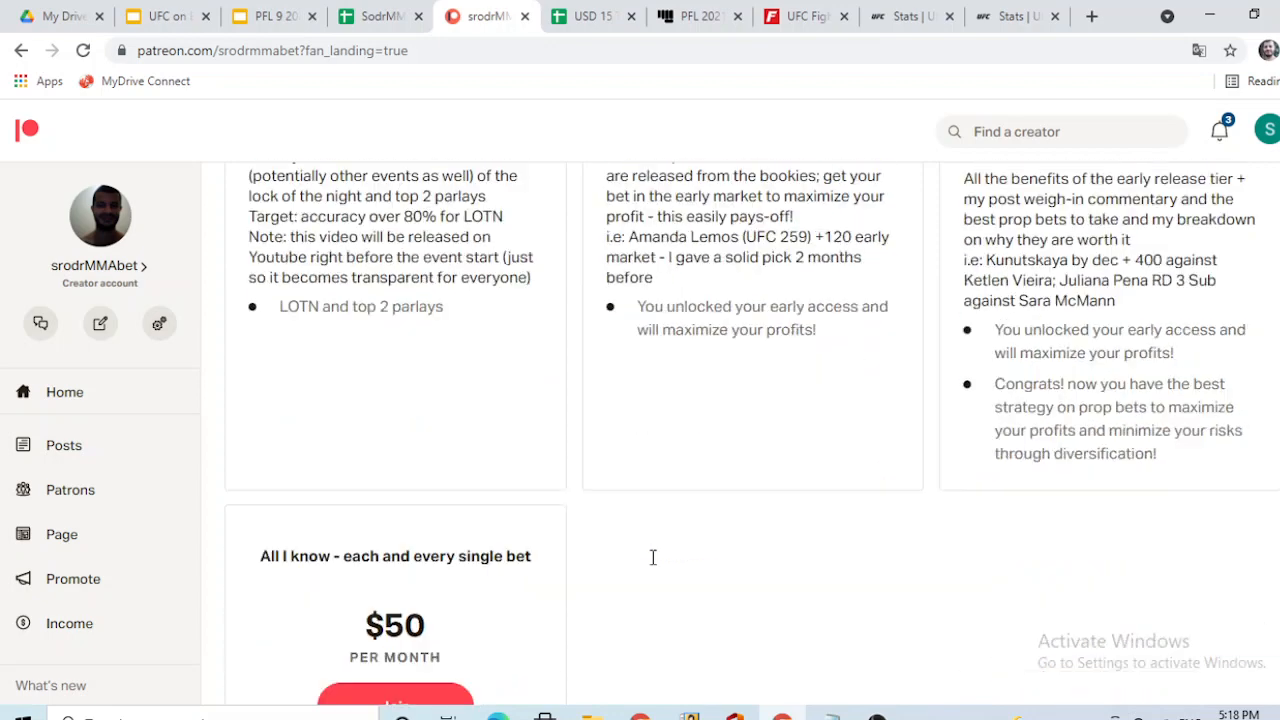
{"action": "scroll", "scroll_direction": "down", "scroll_amount": 3}
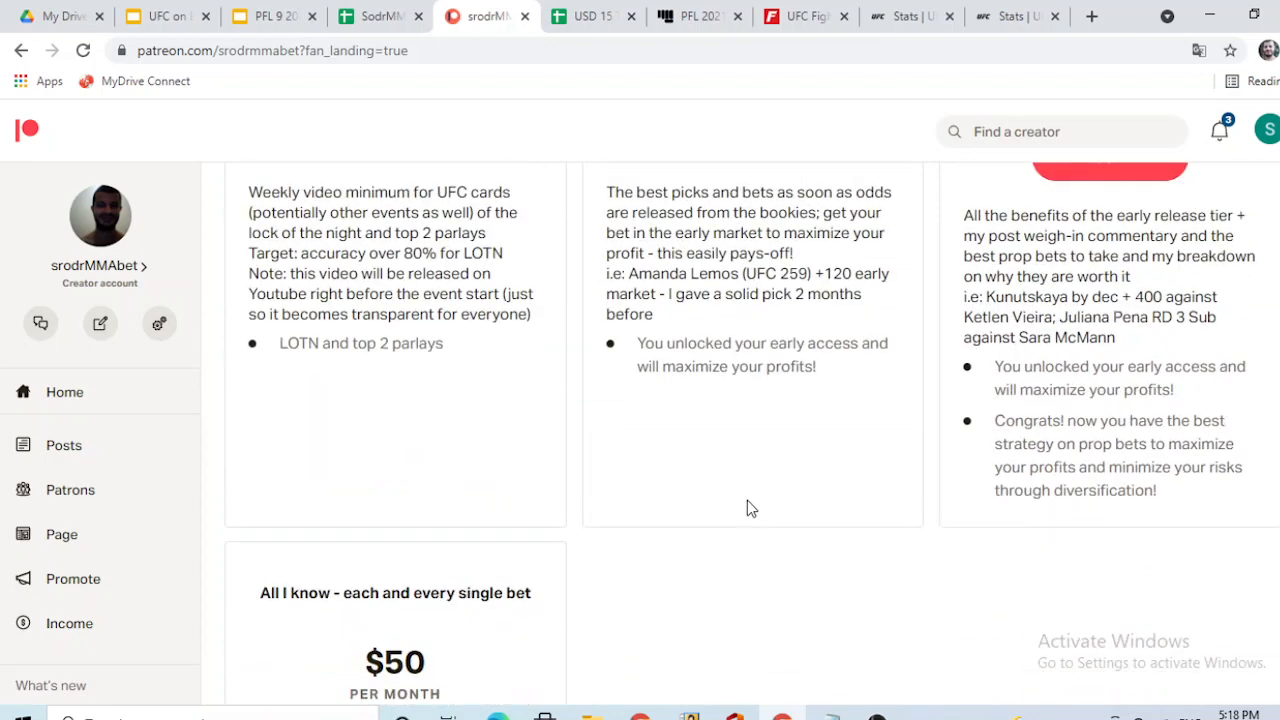